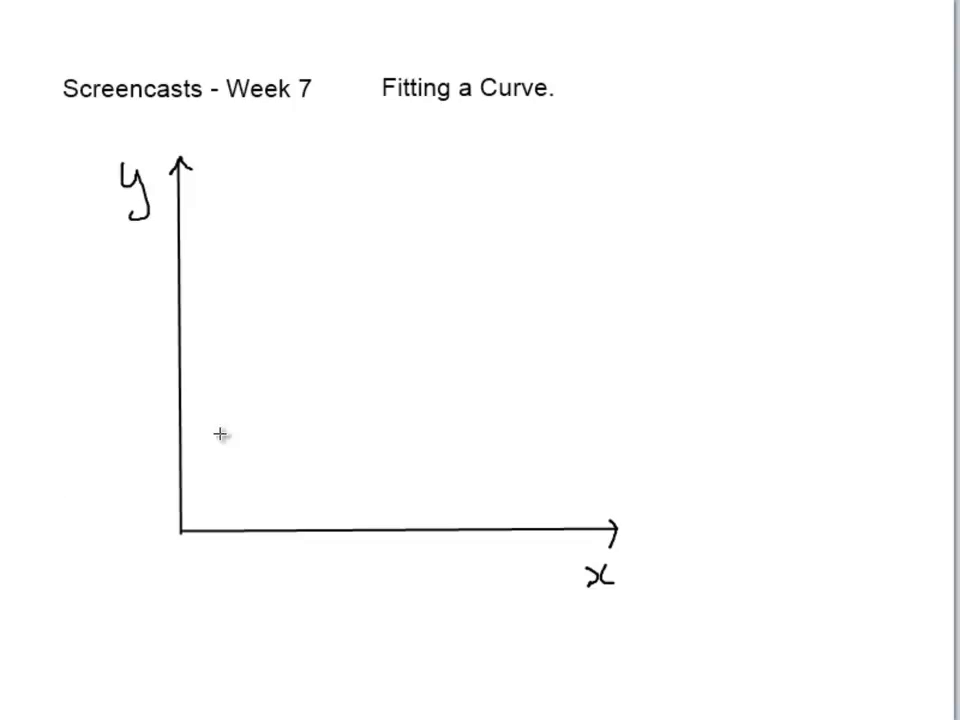
mouse_move(402, 216)
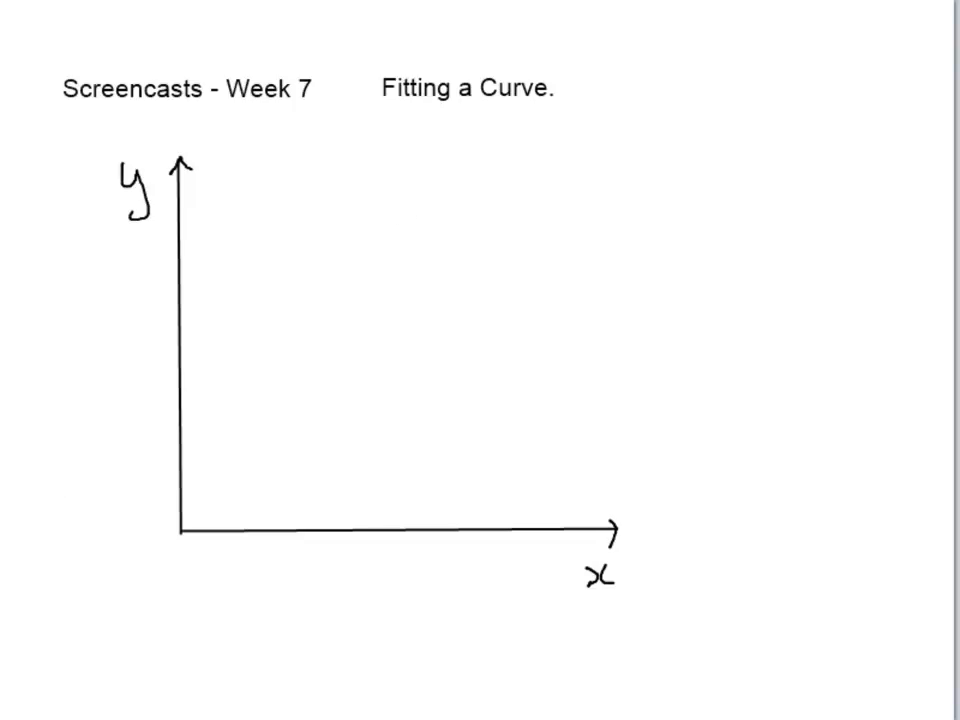
mouse_move(376, 418)
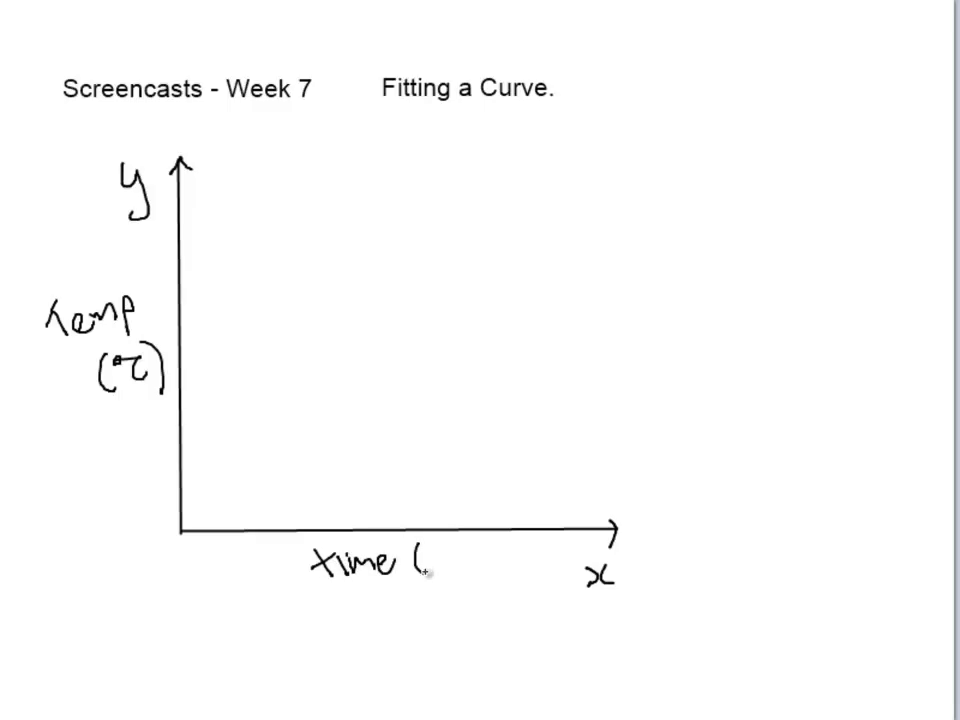
Step: Handwrite the axis labels, finishing 'time (s)' under the horizontal axis
type("(s)")
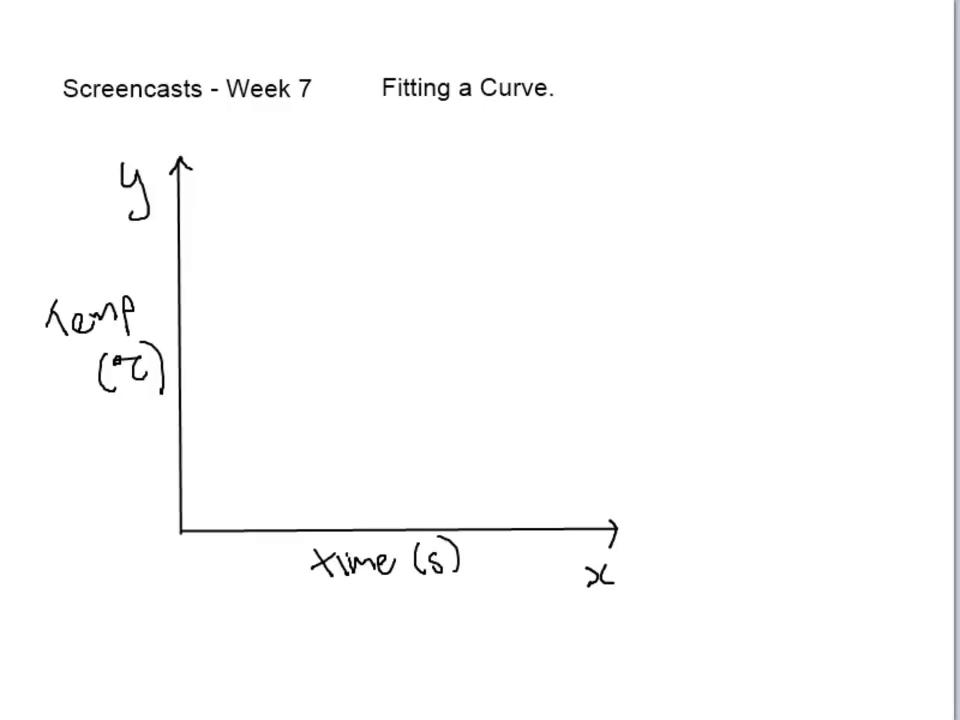
mouse_move(240, 230)
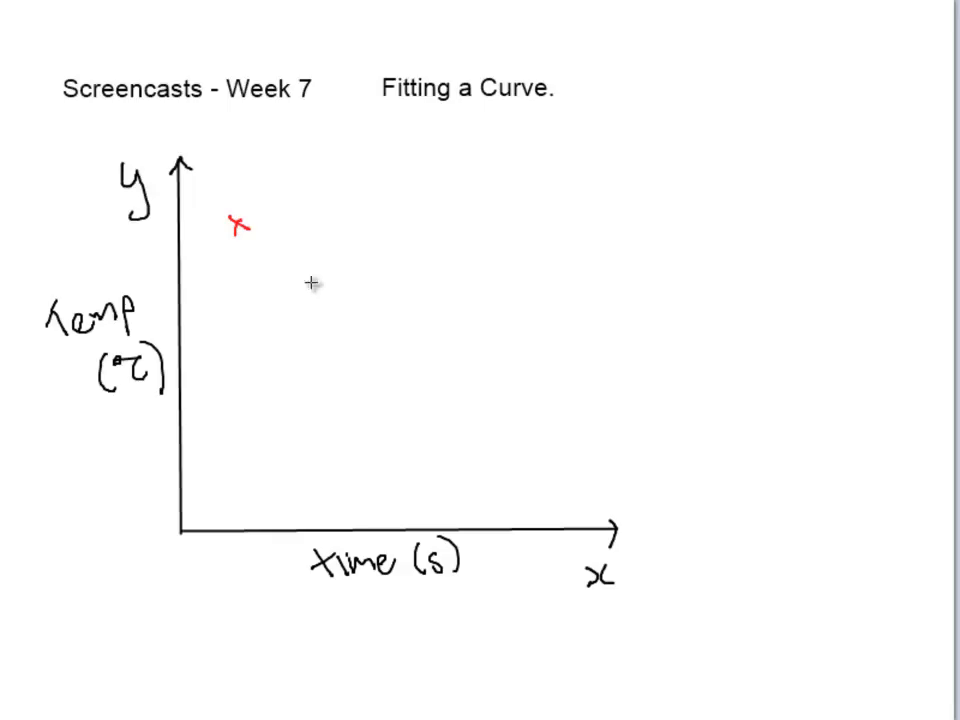
Step: Mark the red data crosses and draw a green straight best-fit line through them
left_click(312, 284)
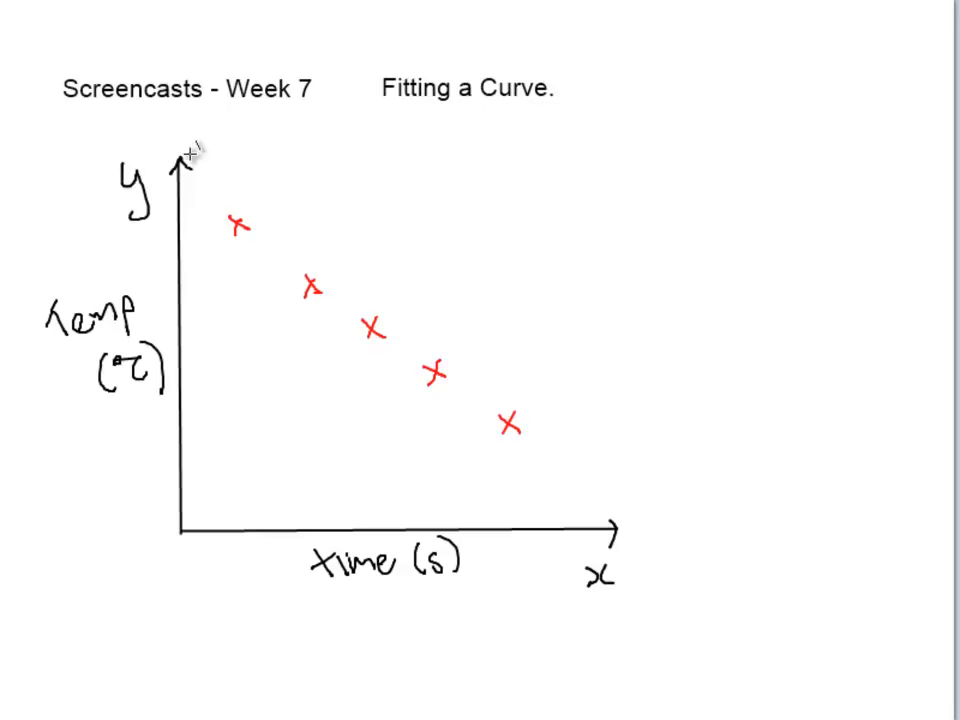
left_click_drag(212, 204, 558, 458)
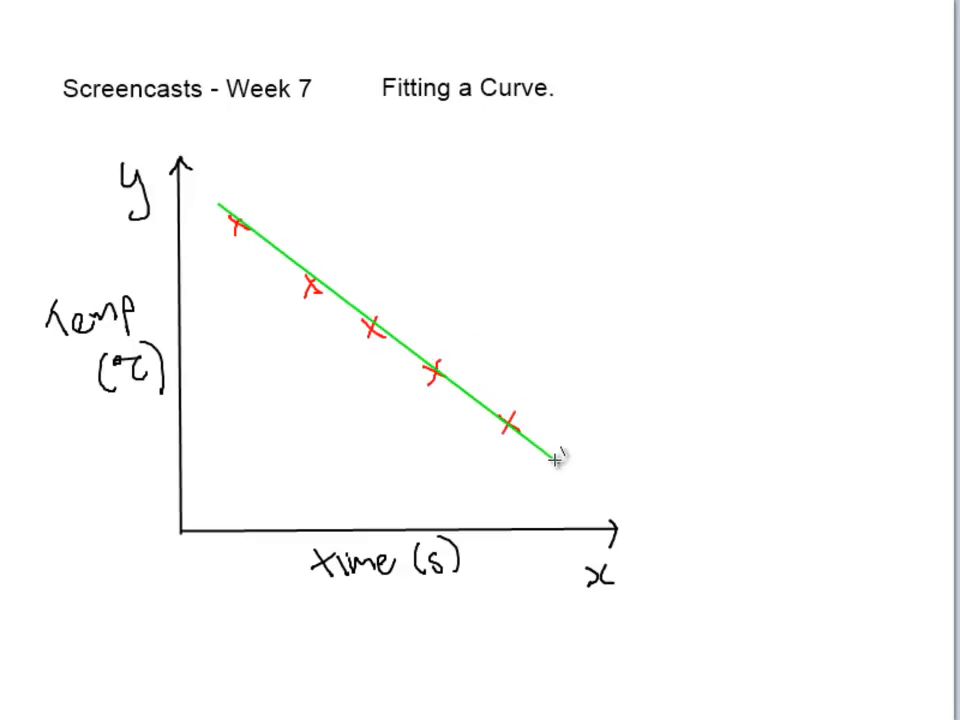
left_click(558, 462)
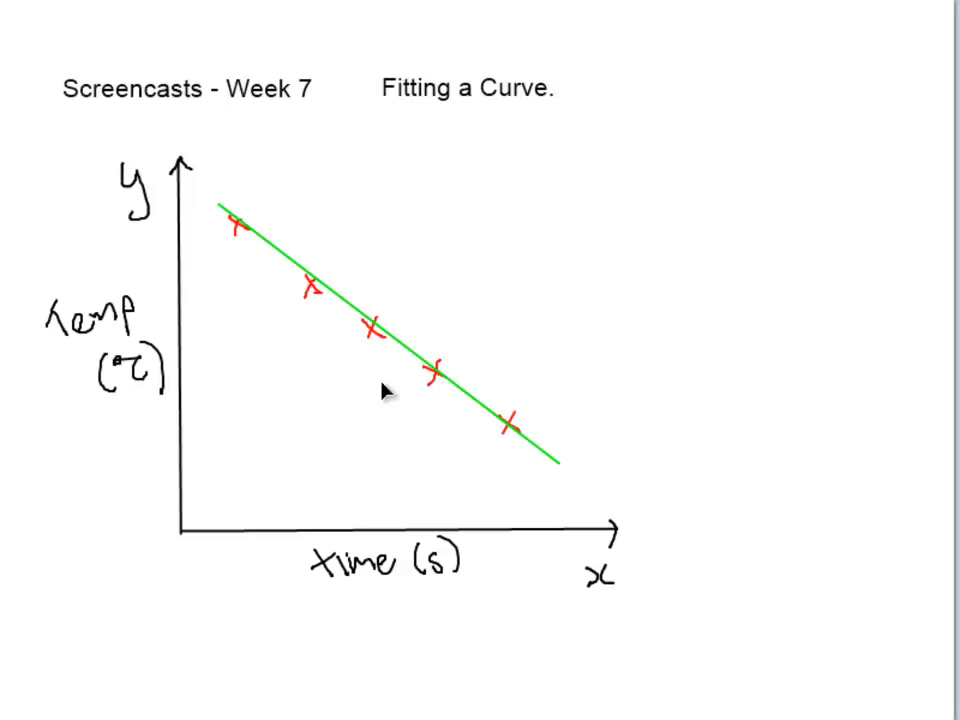
mouse_move(410, 276)
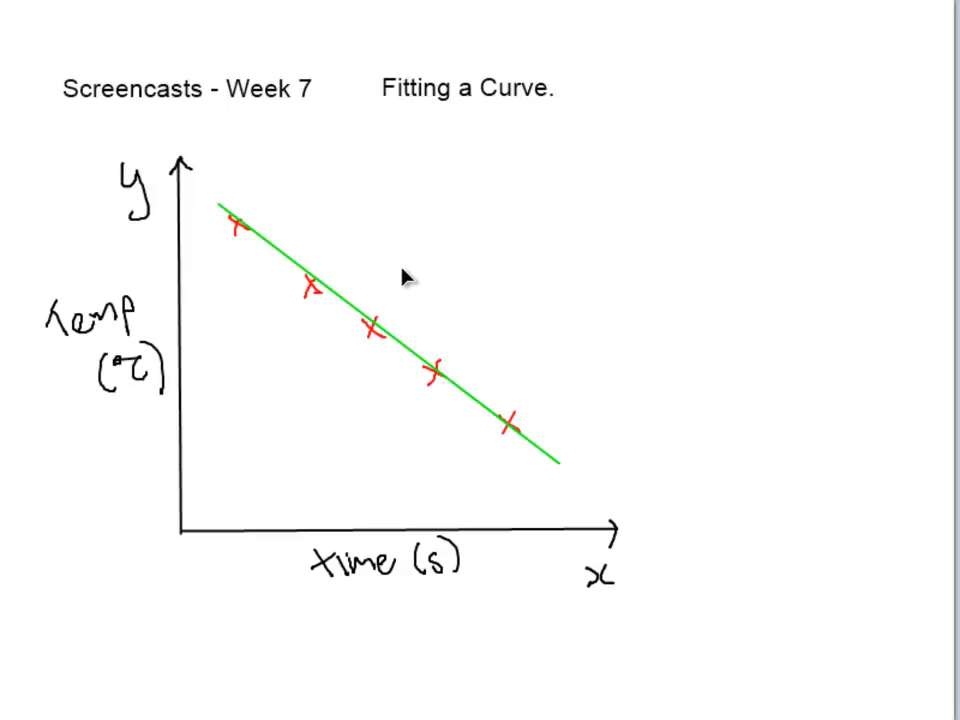
mouse_move(332, 322)
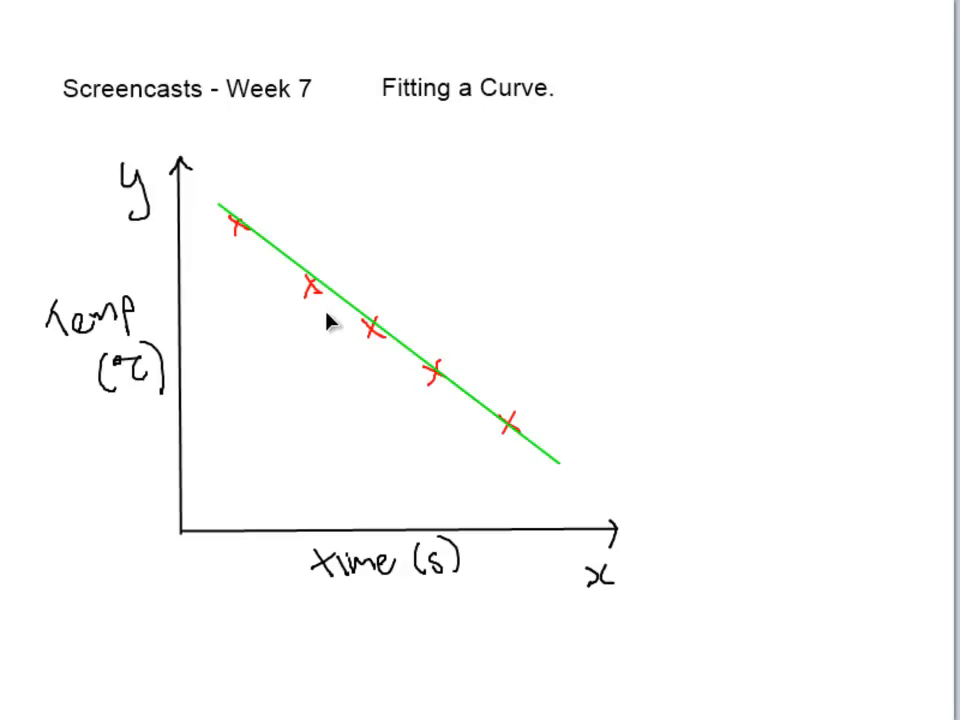
mouse_move(316, 290)
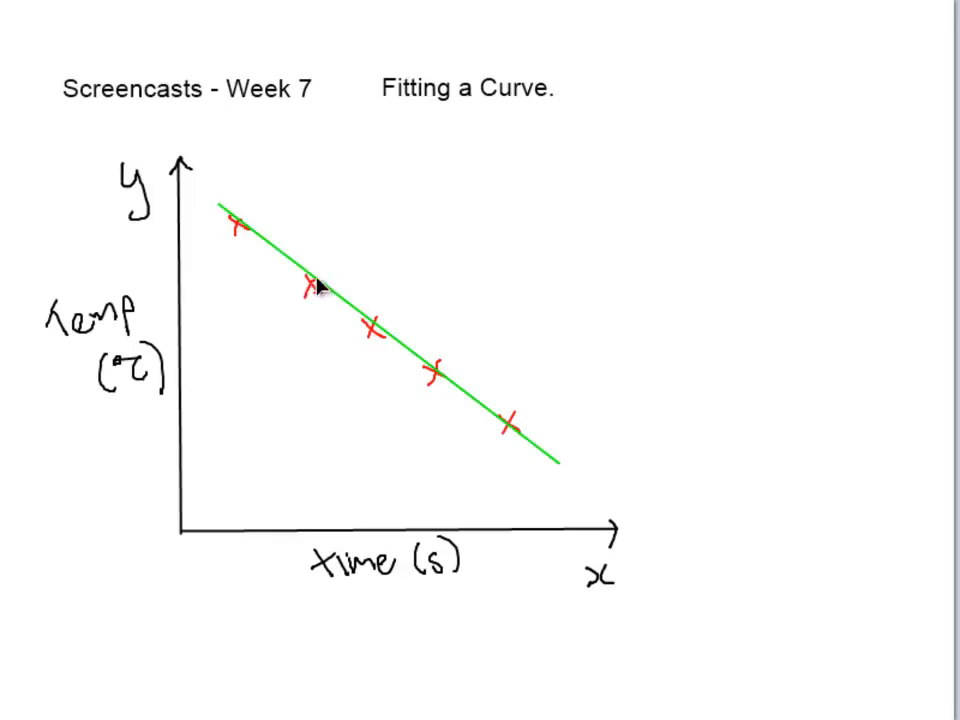
mouse_move(246, 208)
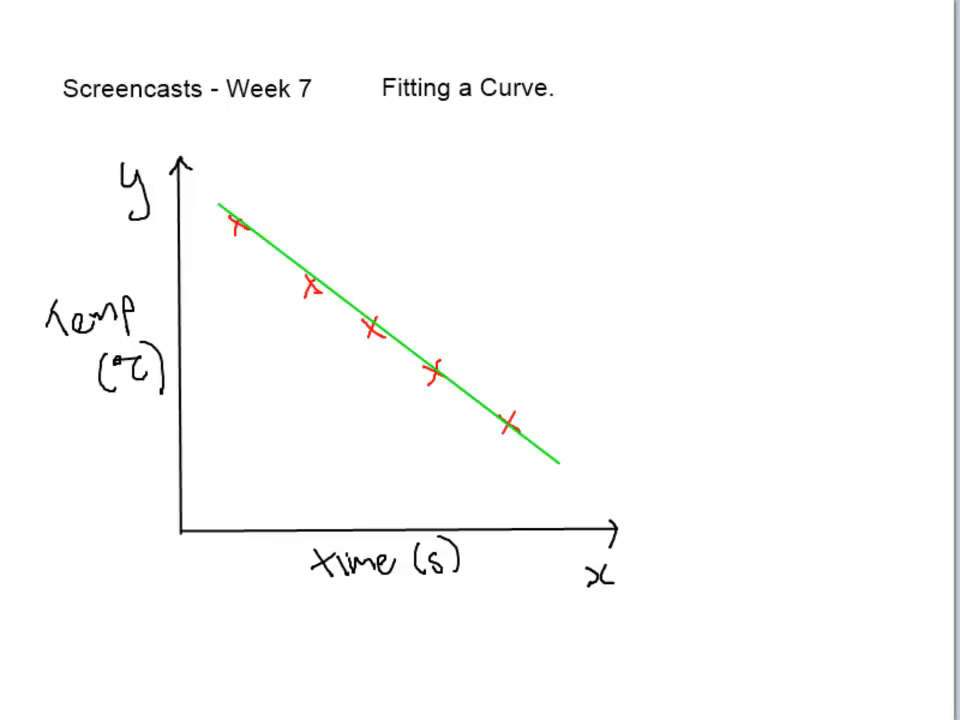
mouse_move(324, 172)
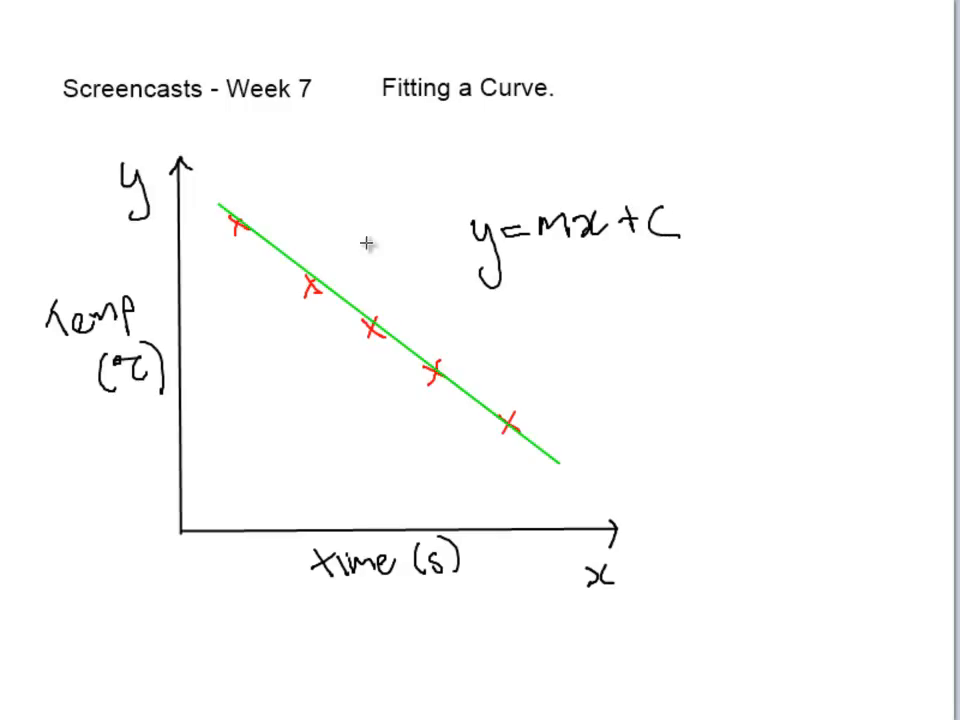
mouse_move(528, 350)
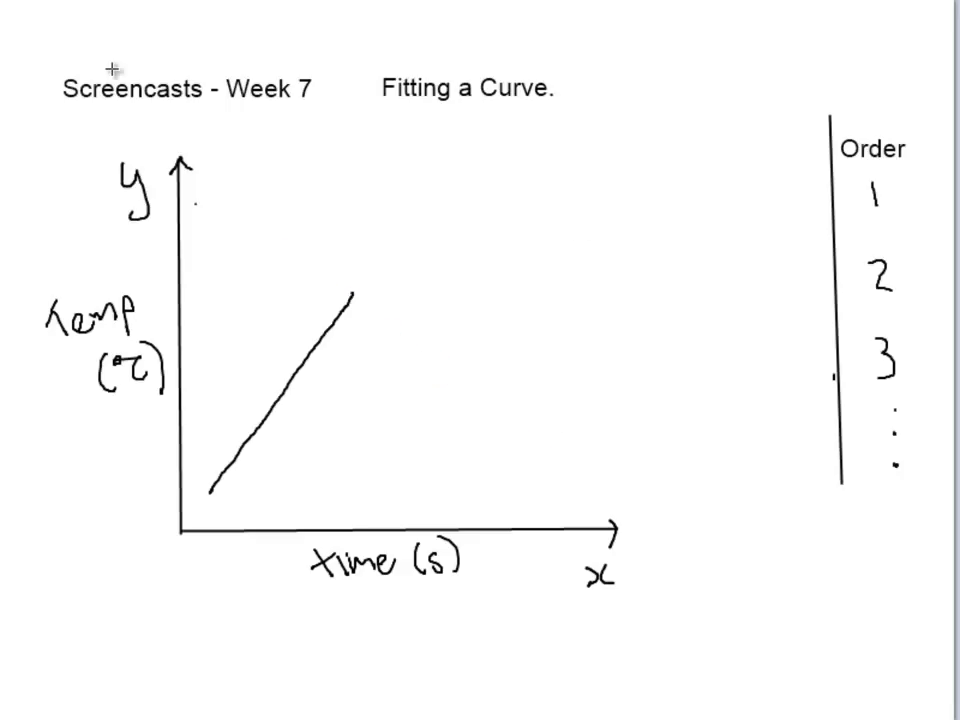
mouse_move(608, 186)
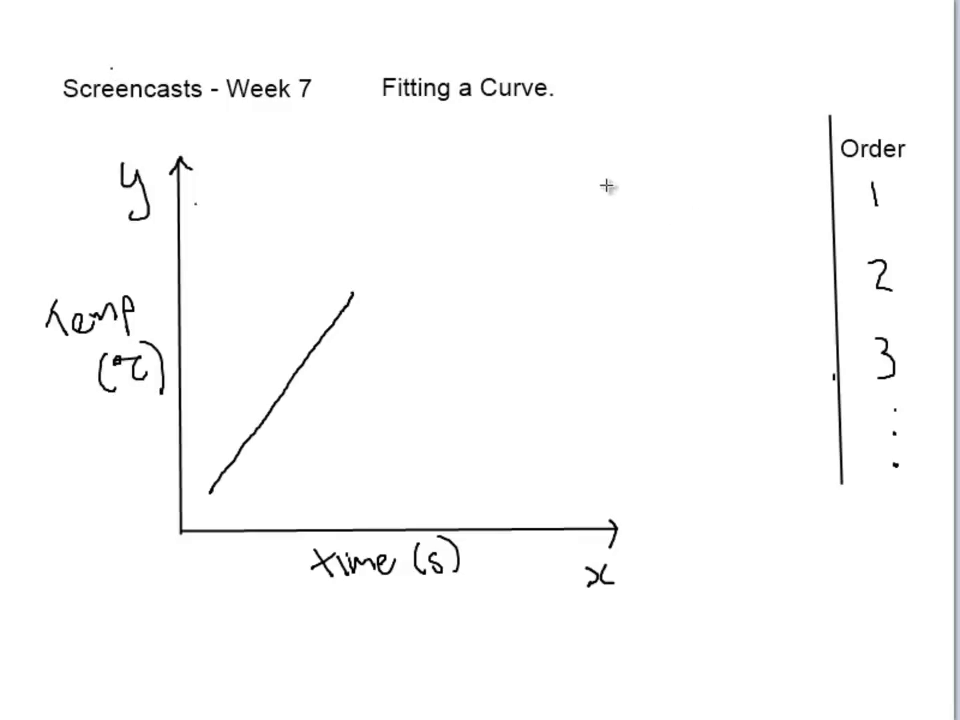
mouse_move(648, 172)
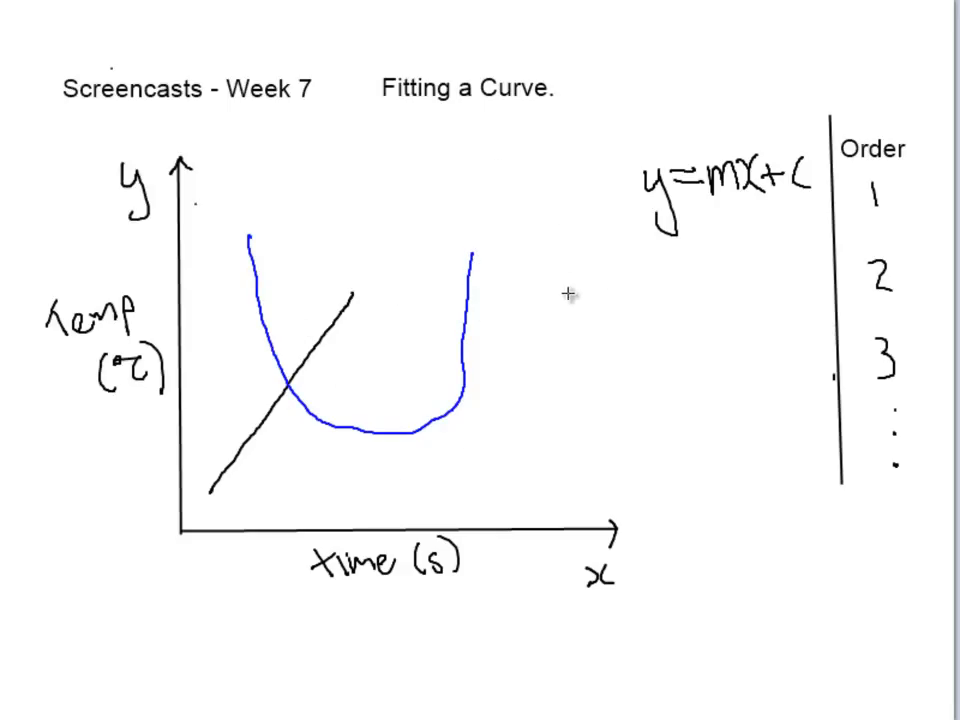
mouse_move(588, 260)
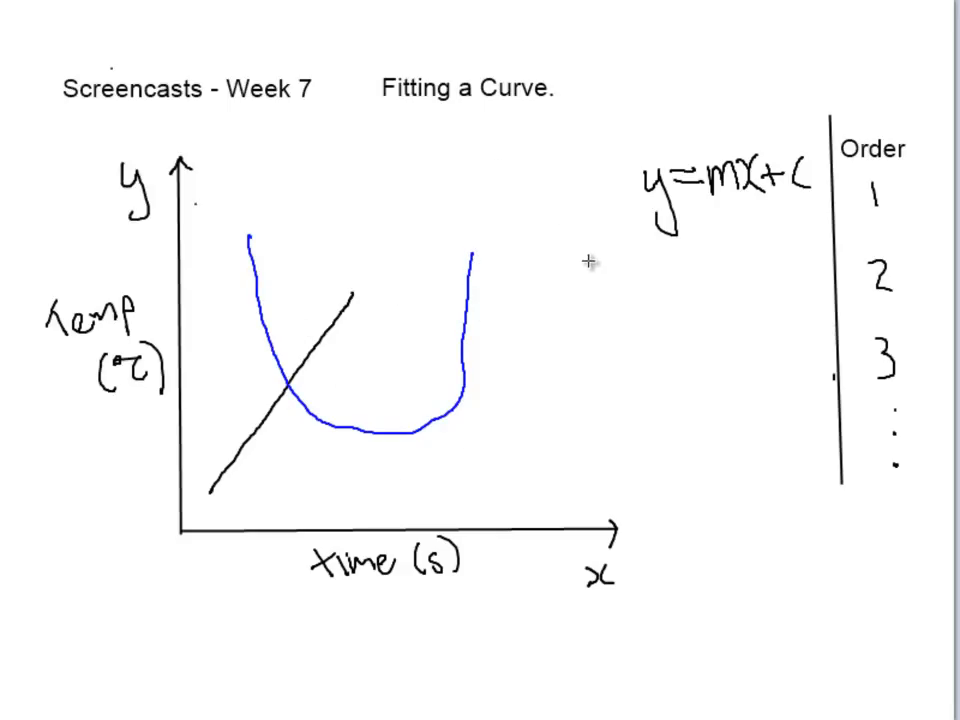
Step: Handwrite the blue quadratic equation y = ax² + bx + c beneath y = mx + c
left_click_drag(584, 260, 596, 304)
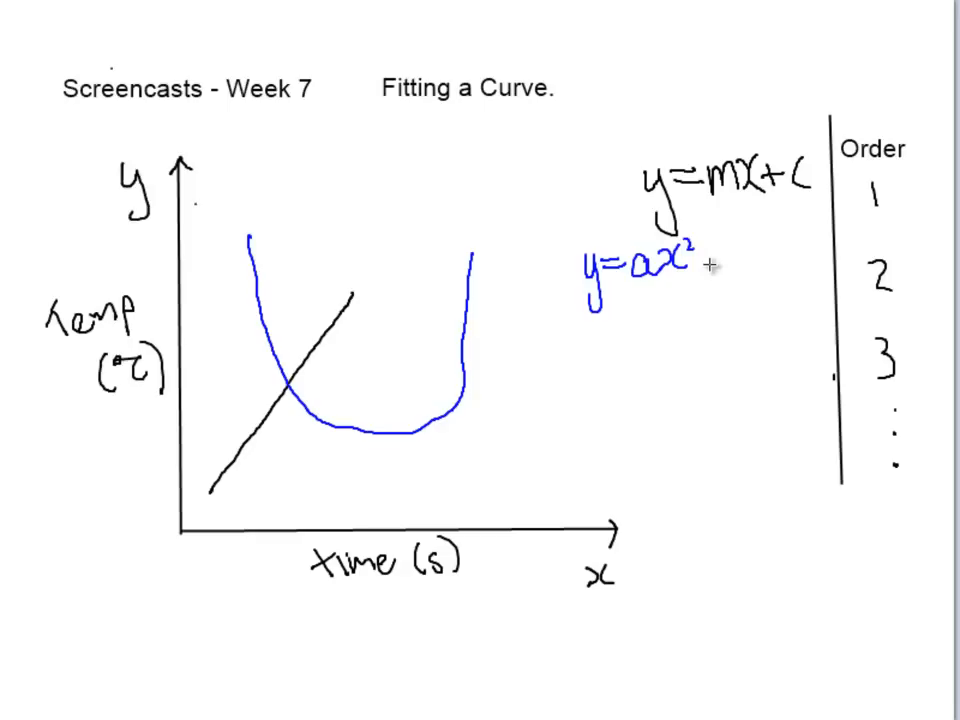
type("+bx+c")
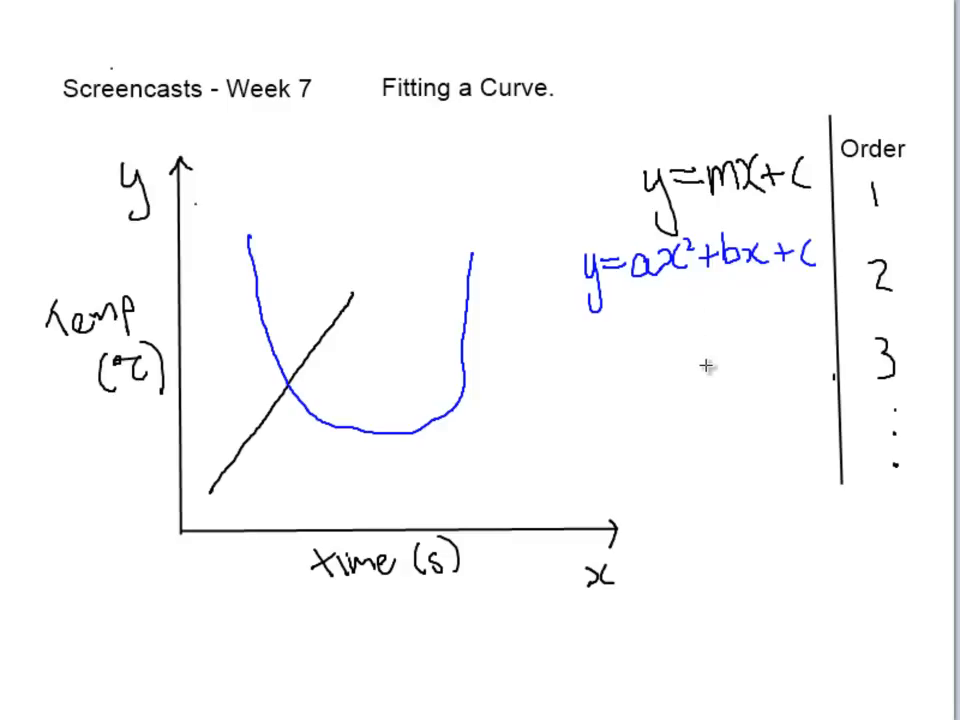
mouse_move(270, 458)
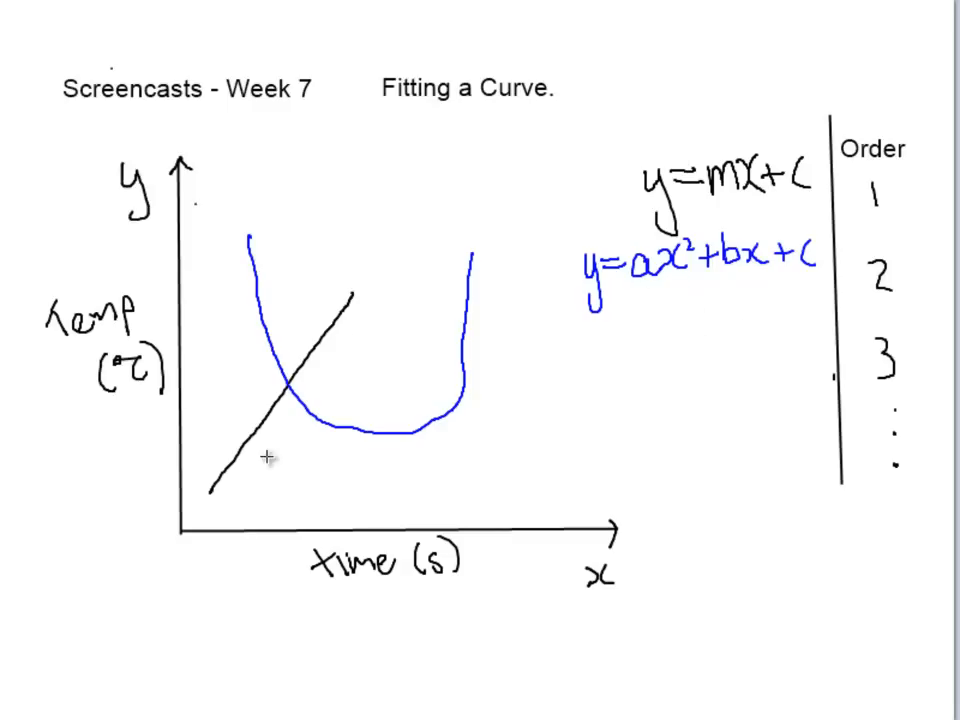
mouse_move(268, 458)
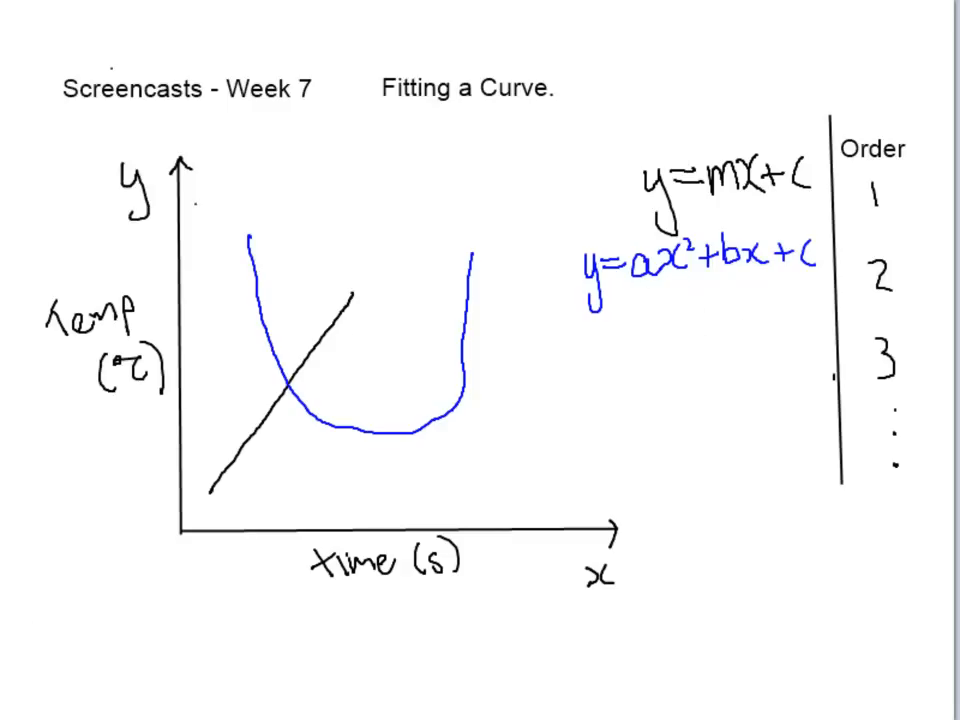
mouse_move(180, 604)
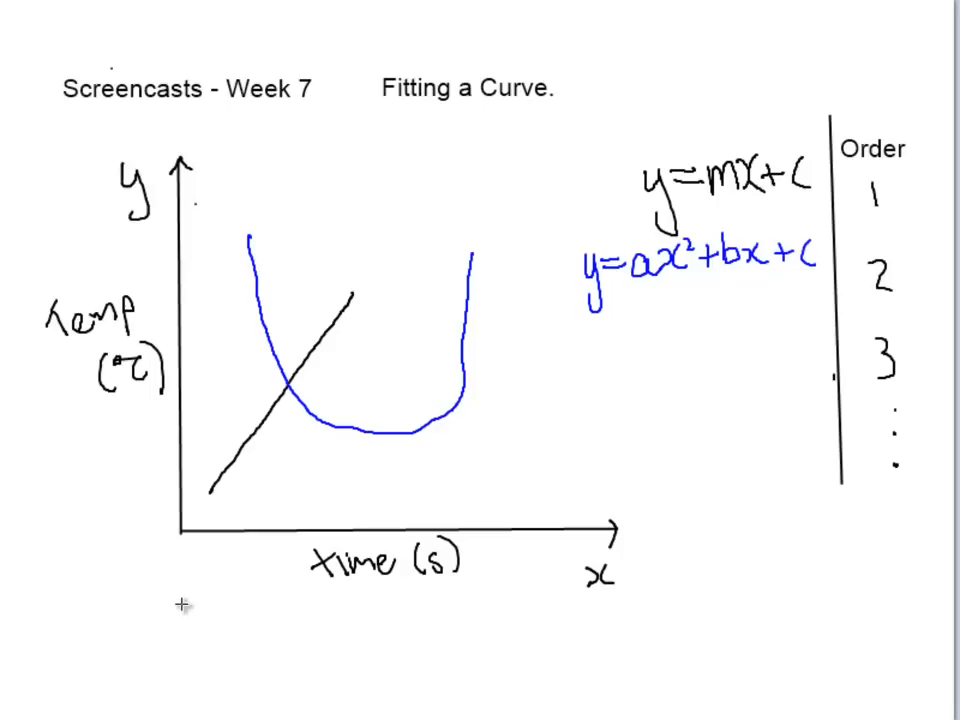
left_click_drag(176, 620, 516, 196)
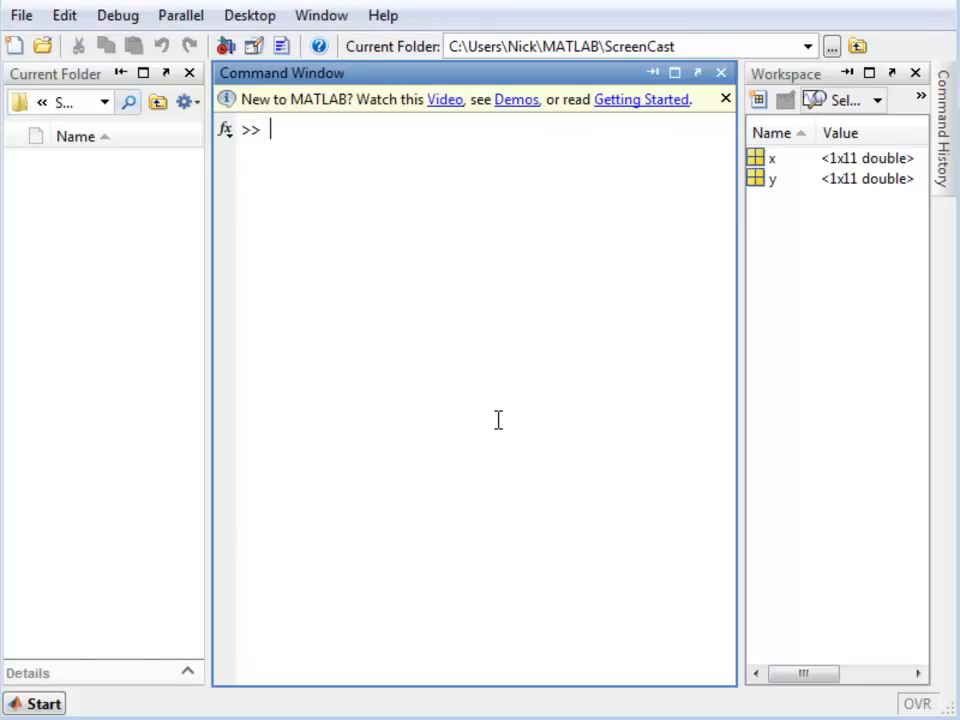
Step: Run plot(x,y,'r.') to plot the y data against x as red dots
type("plot")
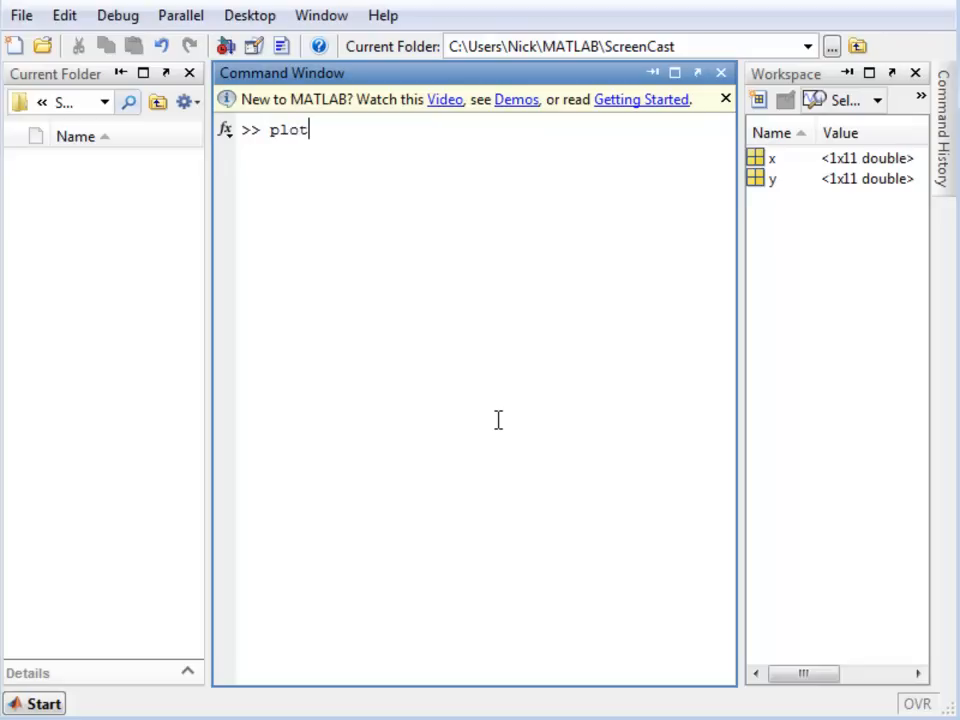
type("(x,")
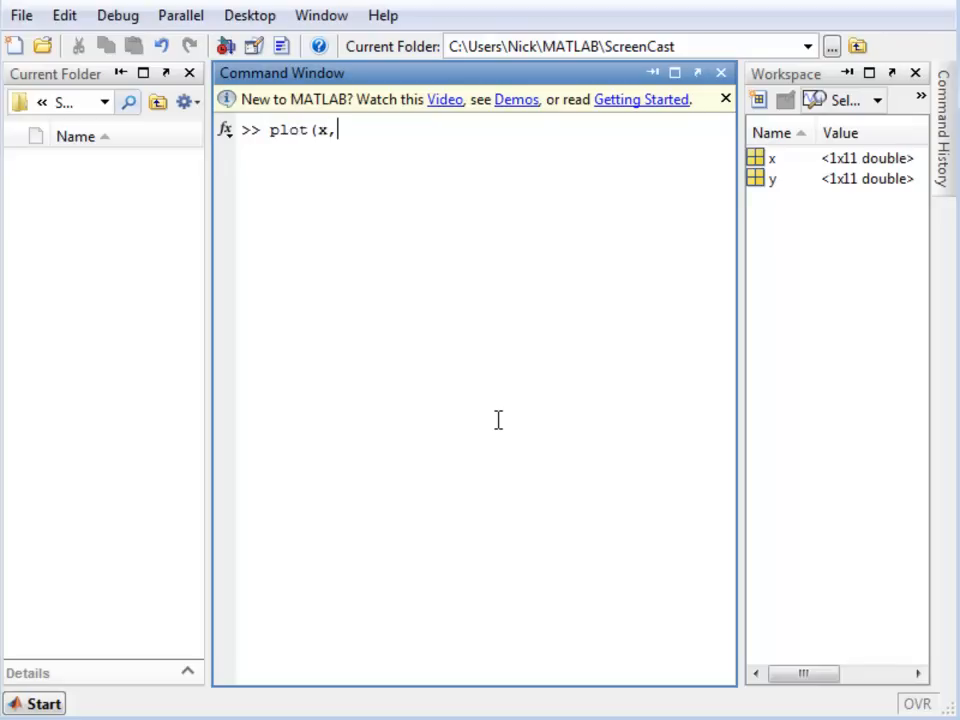
type("y,'r.")
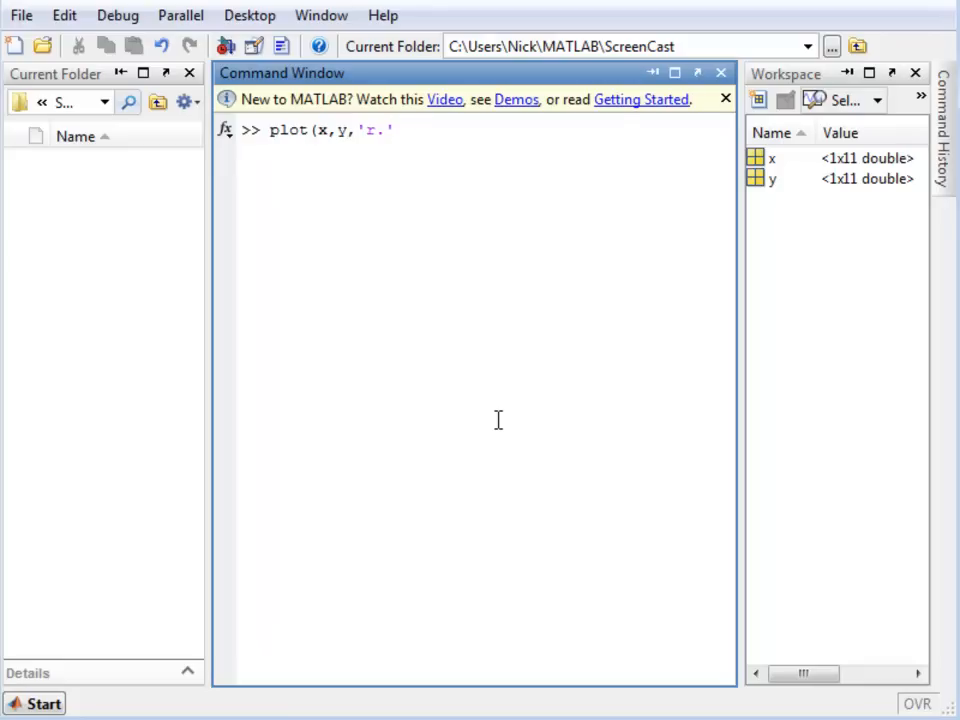
key("enter")
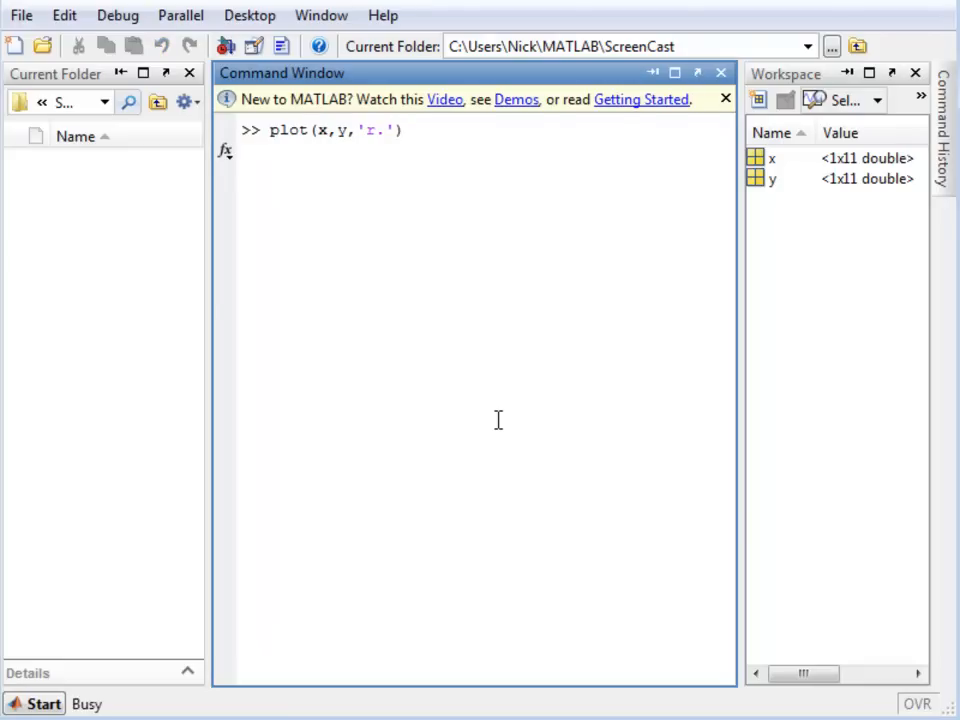
Step: Execute the red-dot plot command and view the 11 points falling from about 10.5 to 0
key("enter")
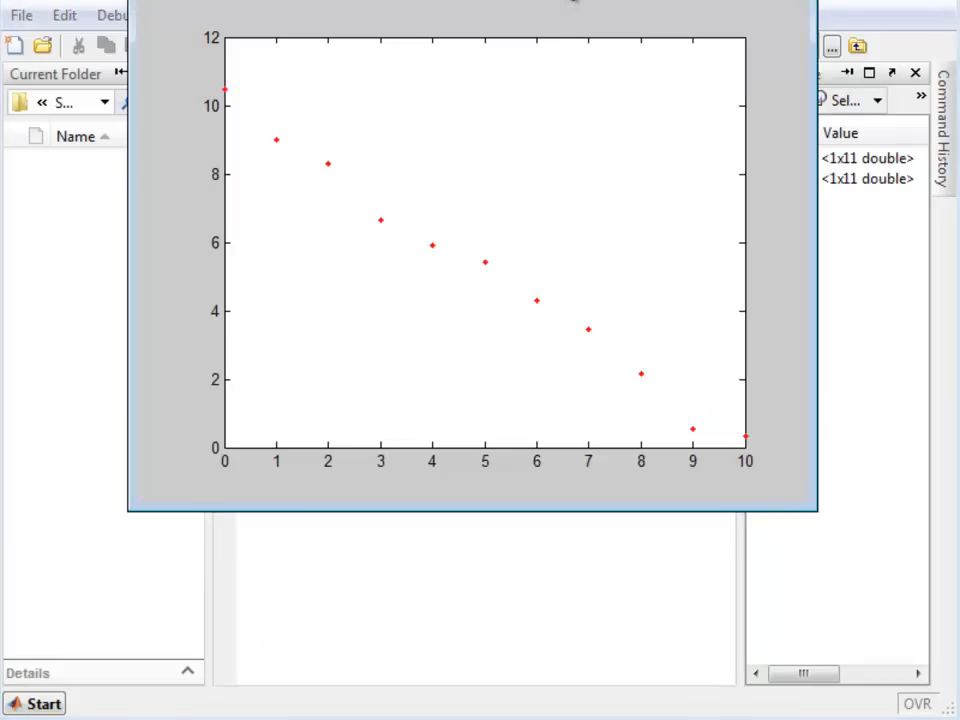
mouse_move(318, 112)
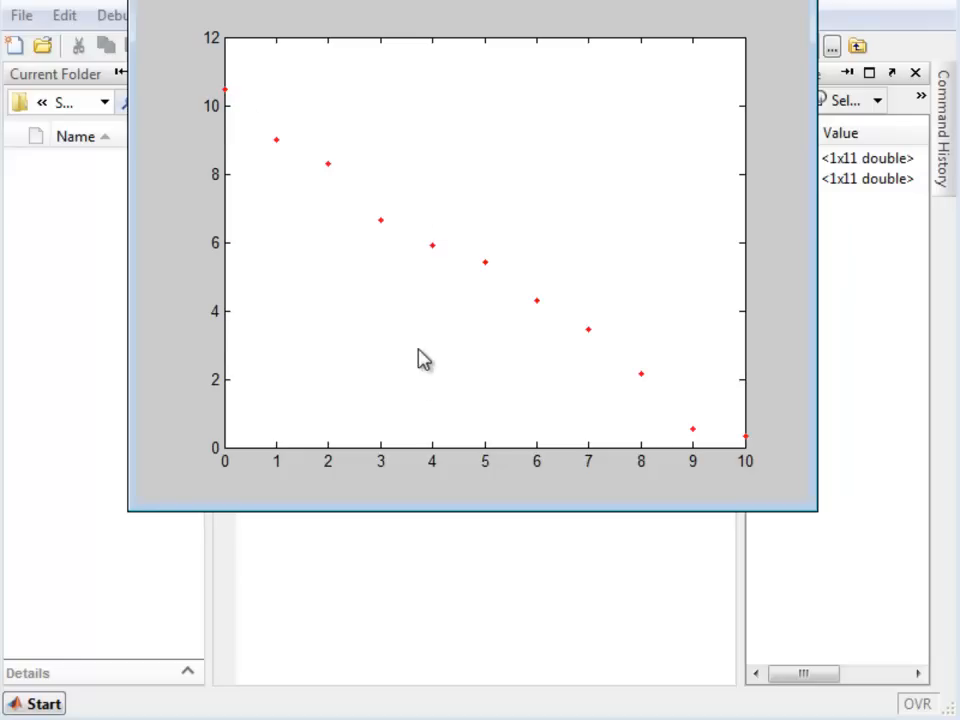
mouse_move(336, 196)
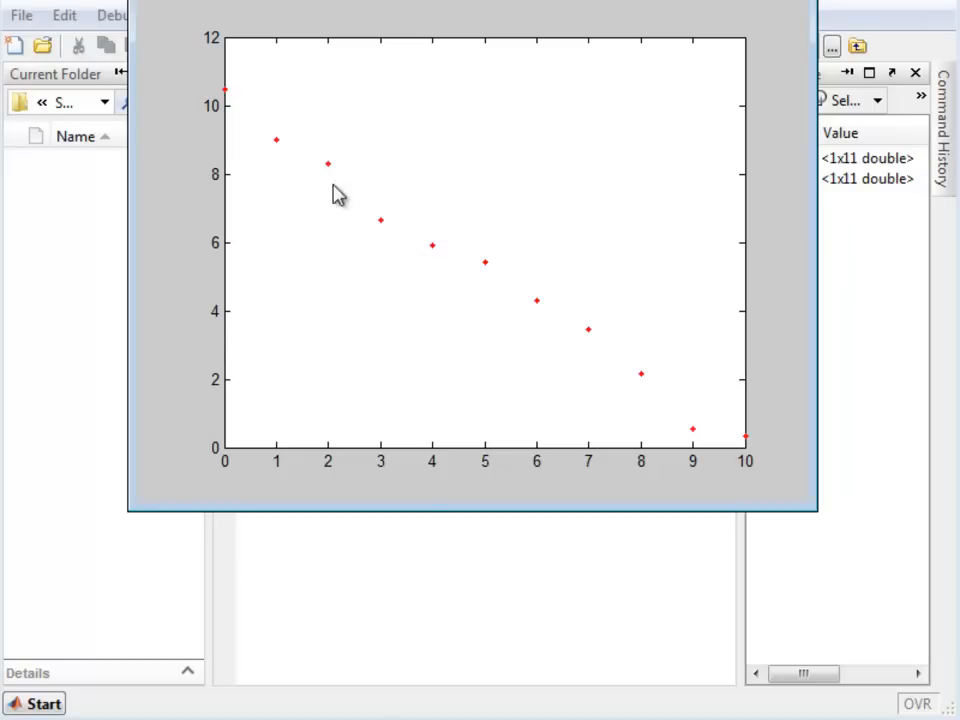
mouse_move(276, 98)
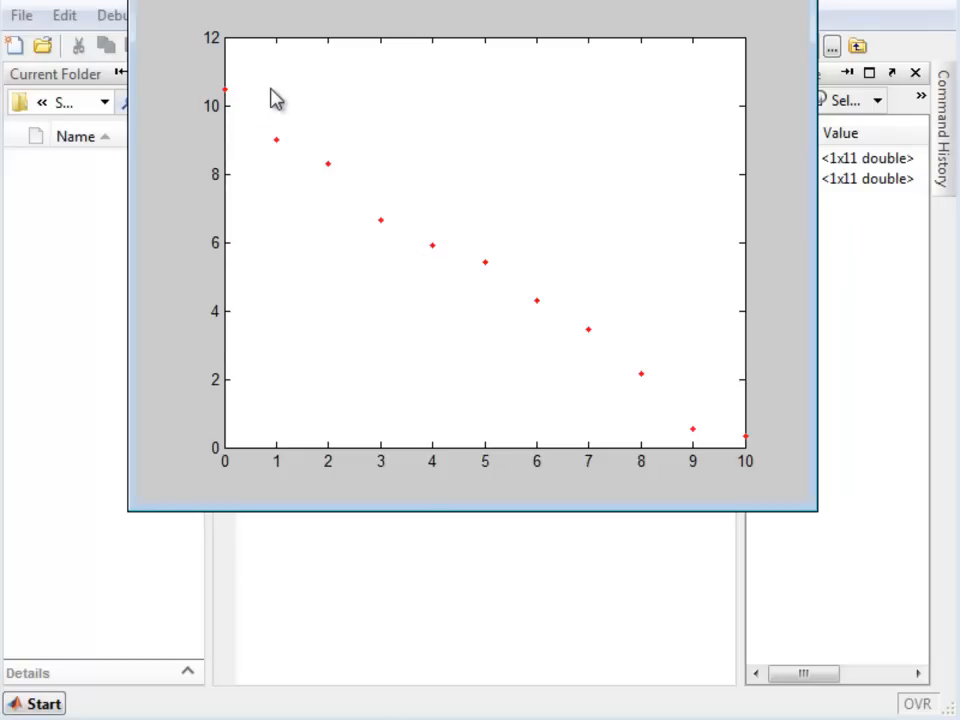
mouse_move(516, 322)
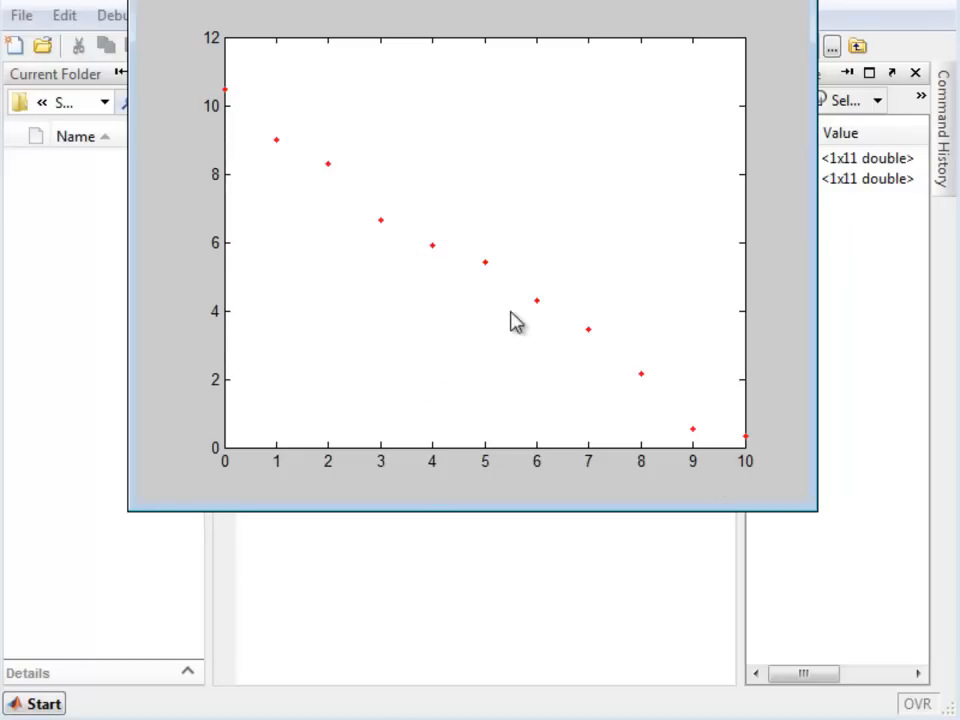
mouse_move(464, 270)
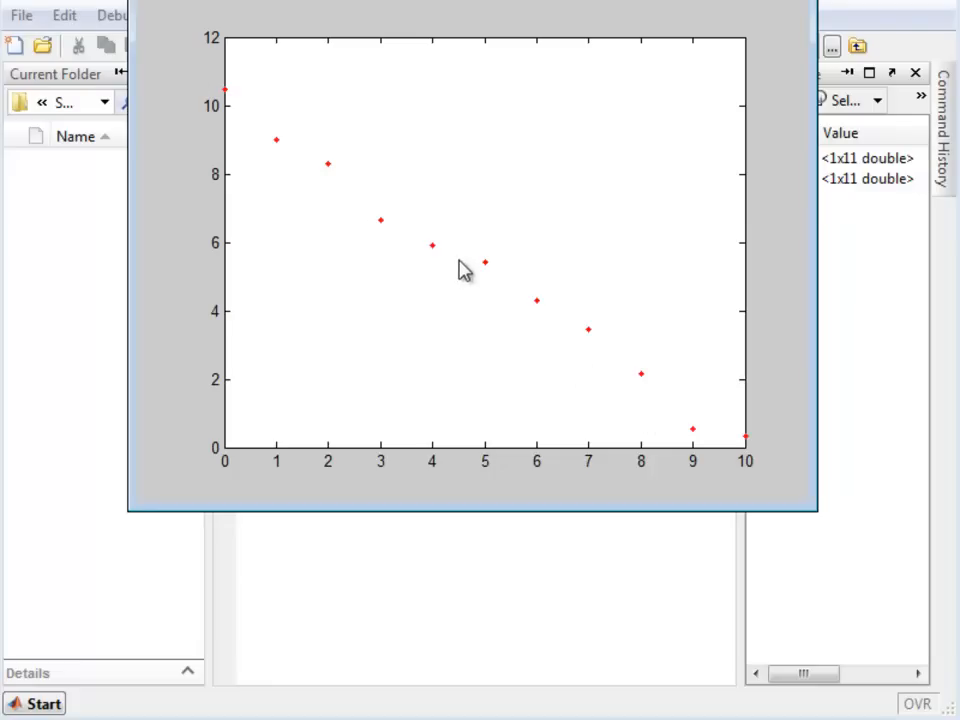
mouse_move(506, 556)
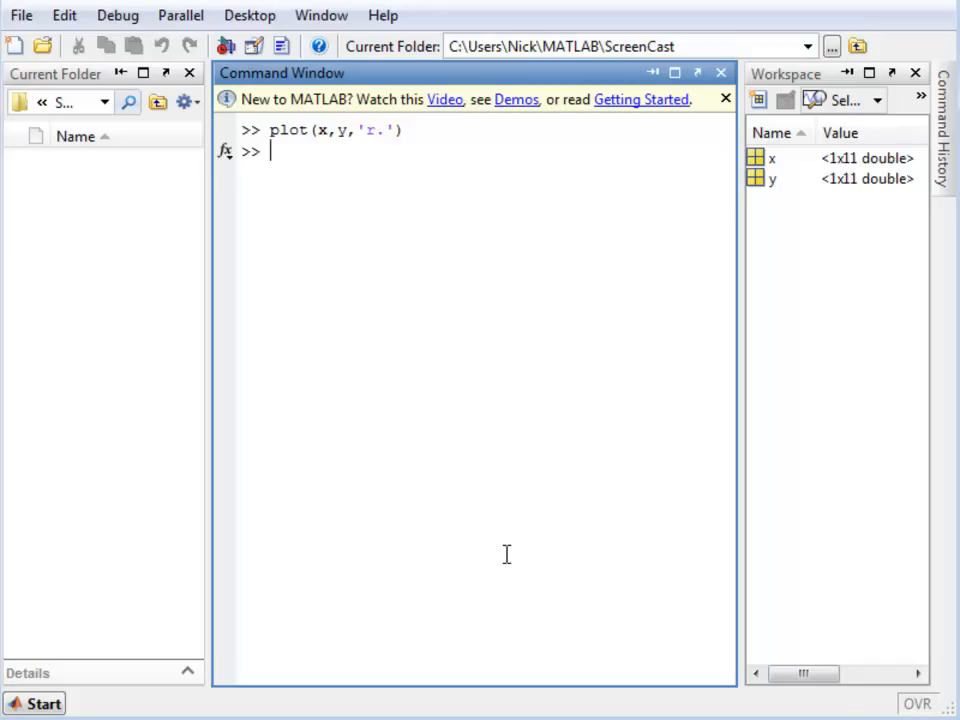
Step: Enter c = polyfit(x,y,1) to get the linear fit coefficients -1.0070 and 10.1725
type("c =")
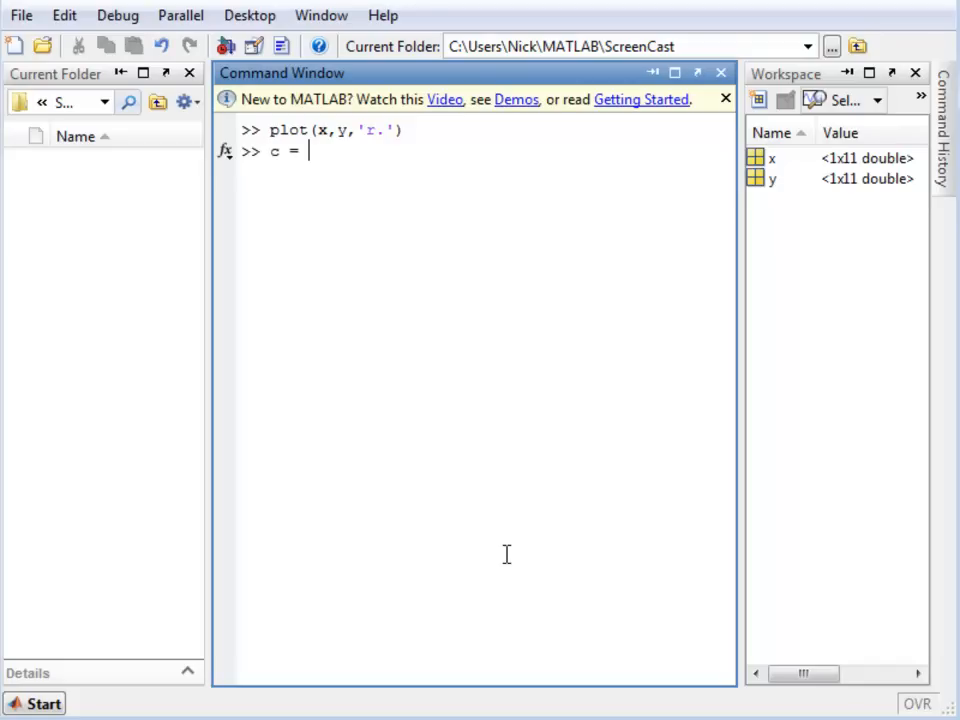
type("polyfit(")
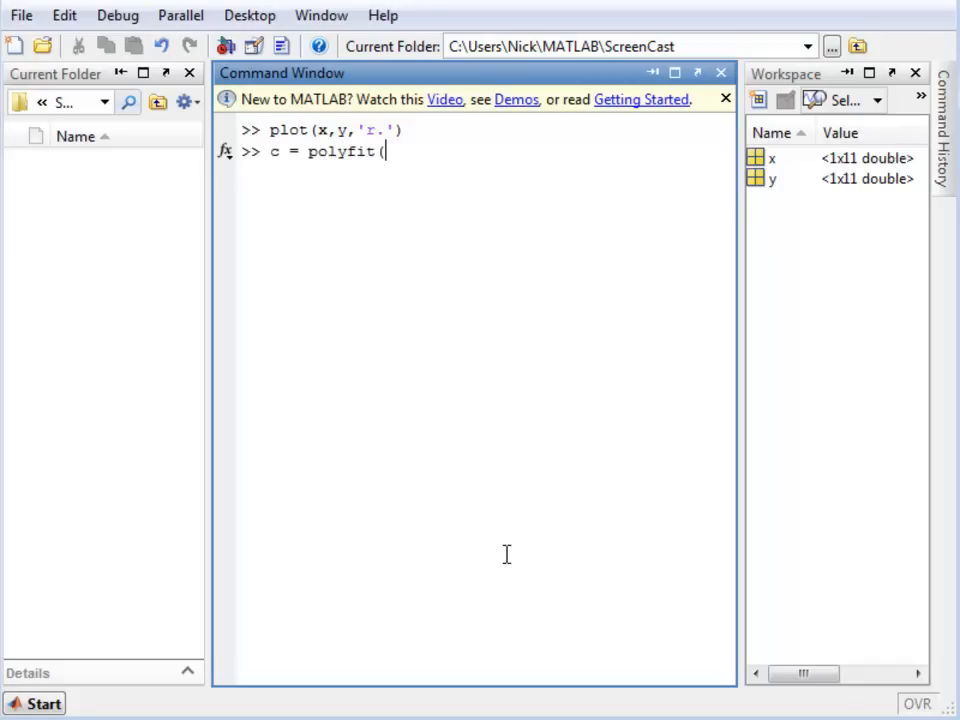
type("x,y")
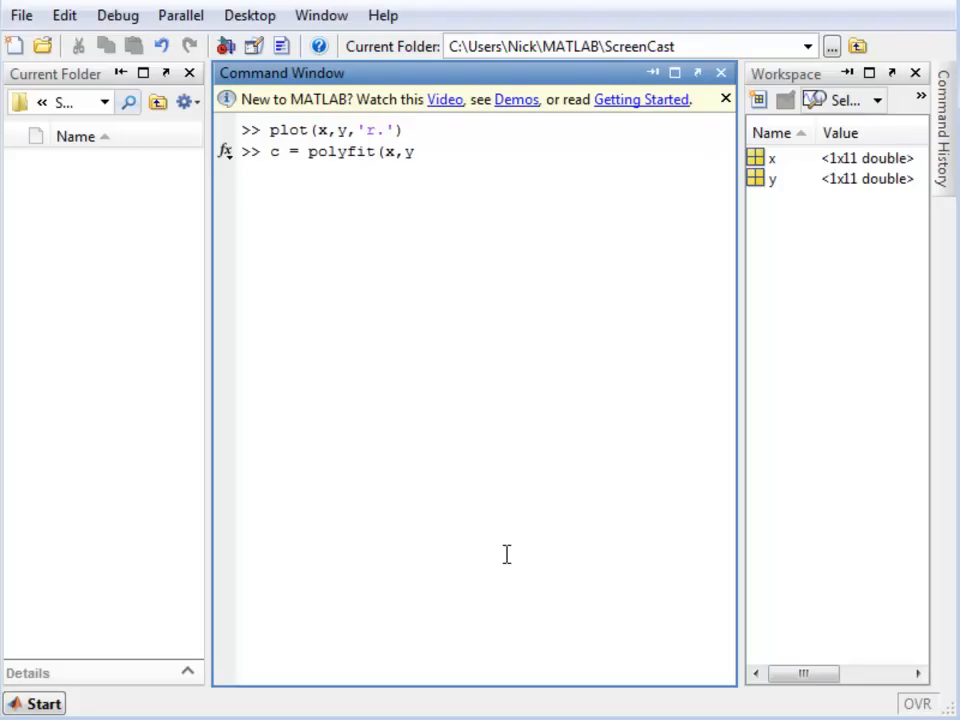
type(",")
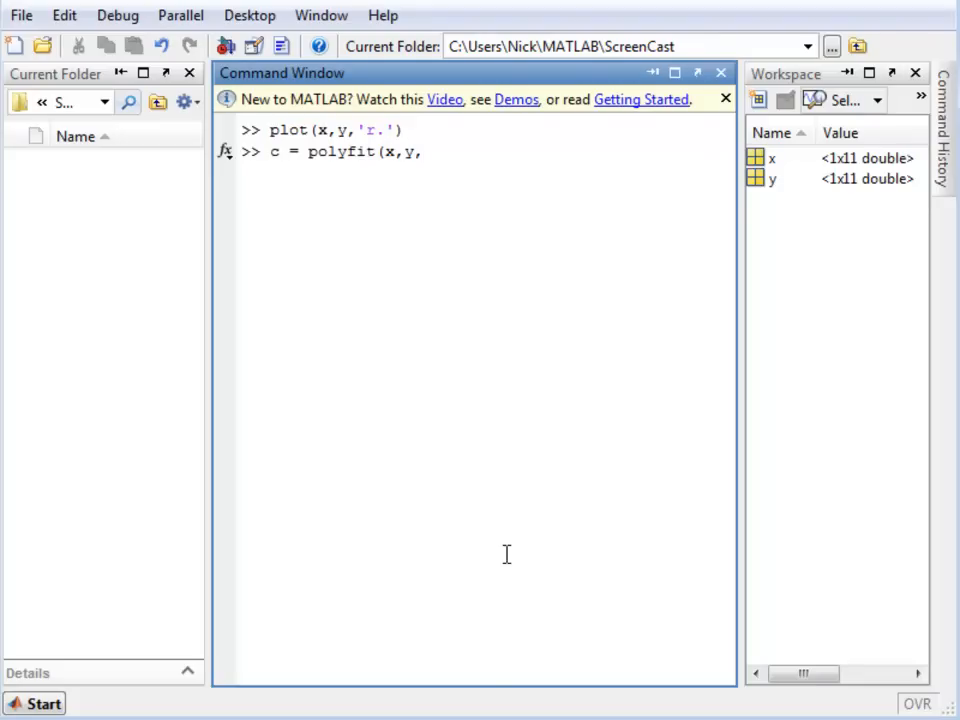
type("1)")
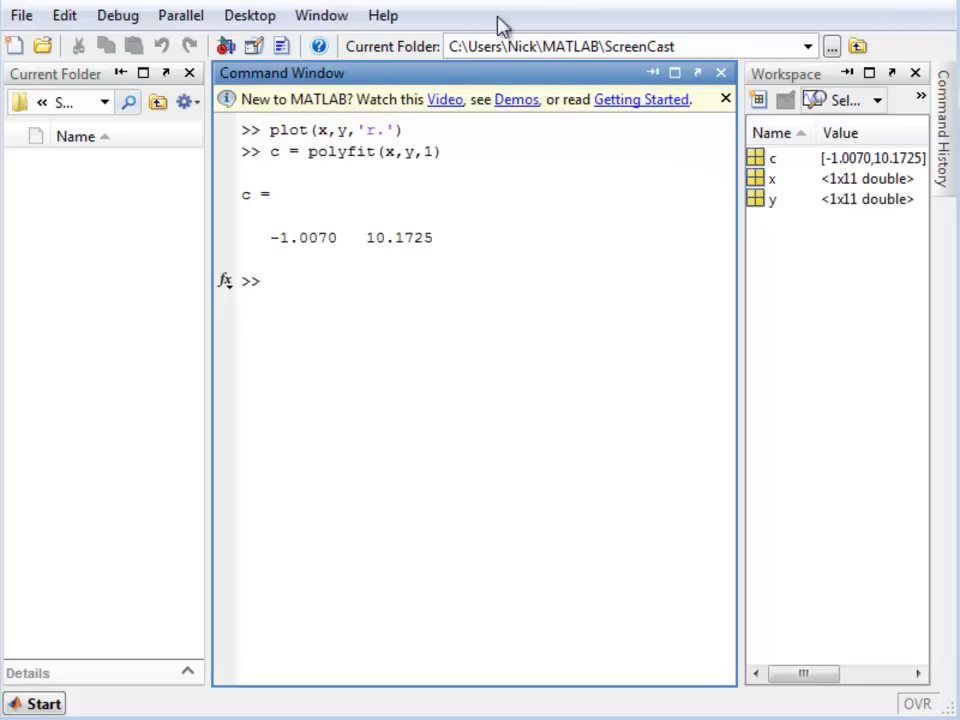
mouse_move(236, 248)
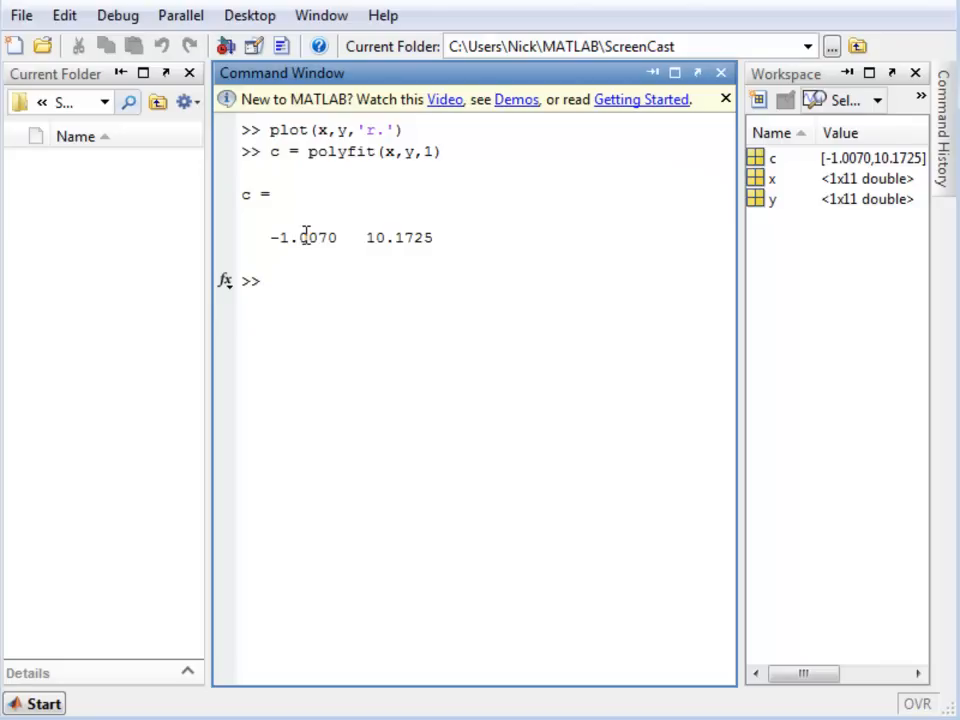
mouse_move(342, 256)
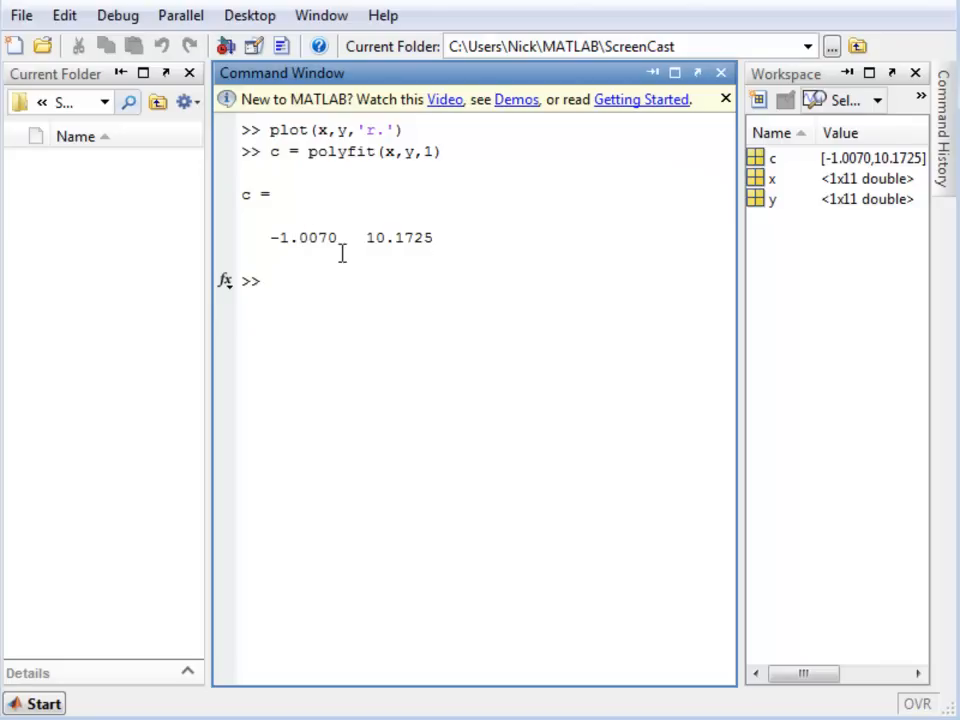
Step: Create x1 = linspace(0,10,100) for 100 evenly spaced points from 0 to 10
type("x1")
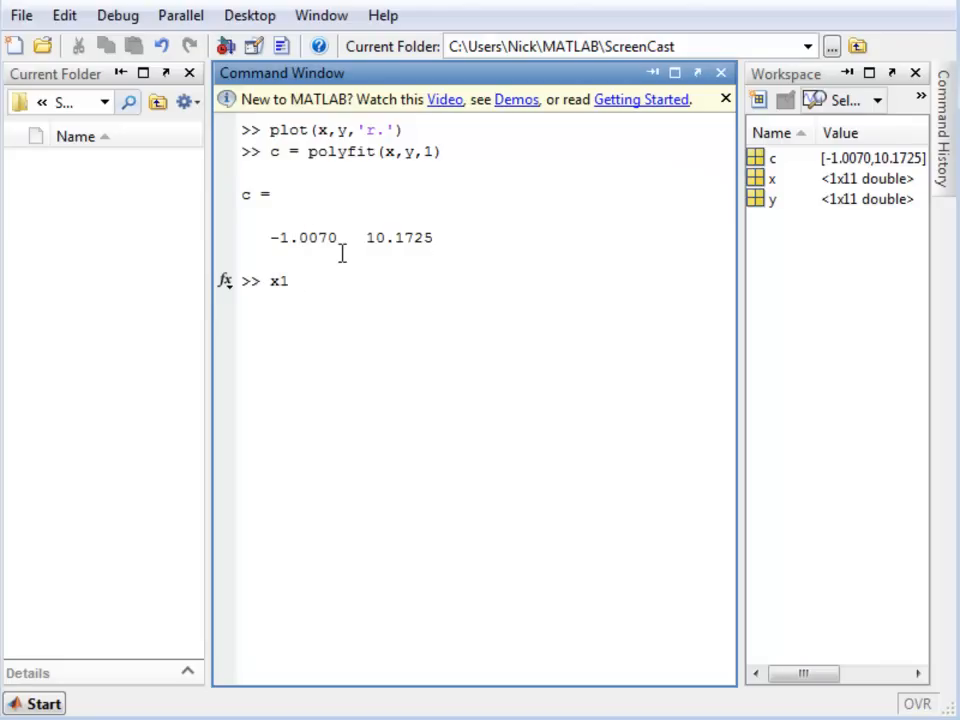
type("=")
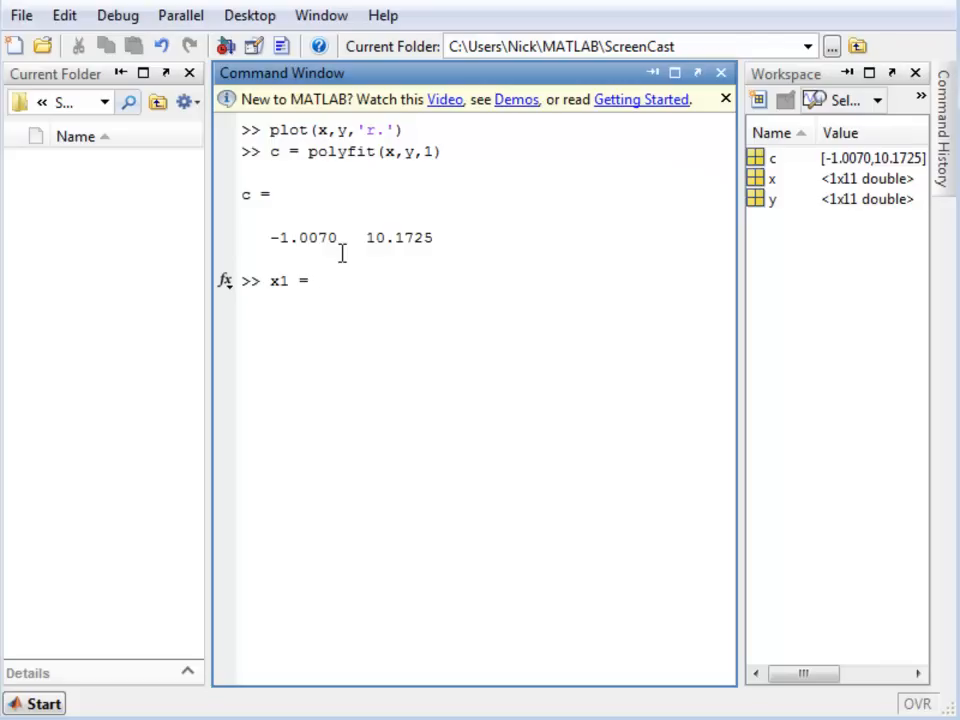
type("linspace")
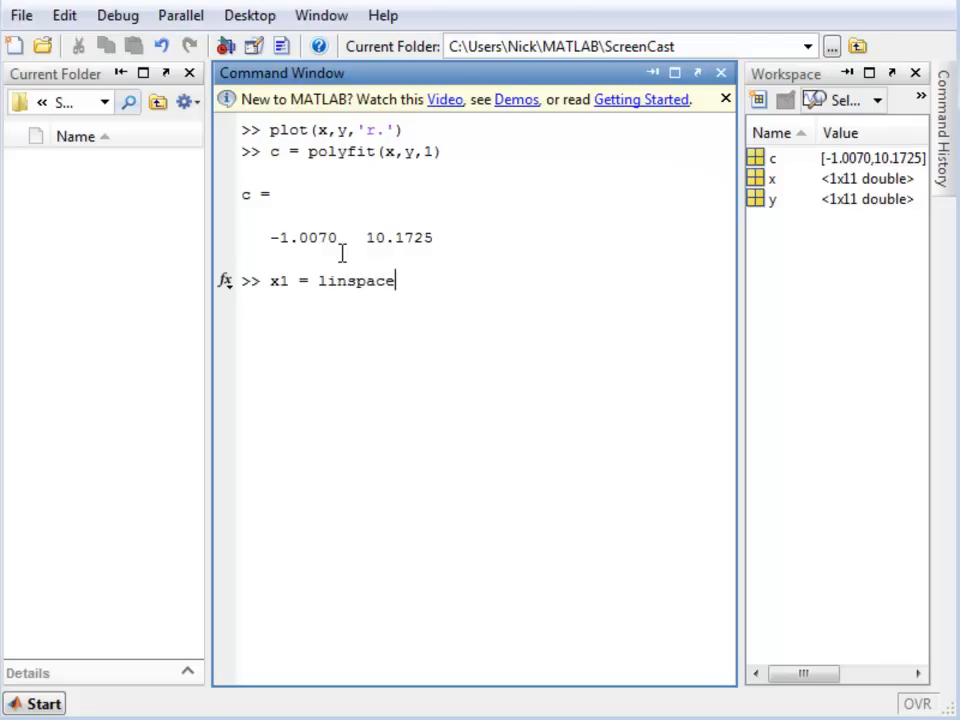
type("(0")
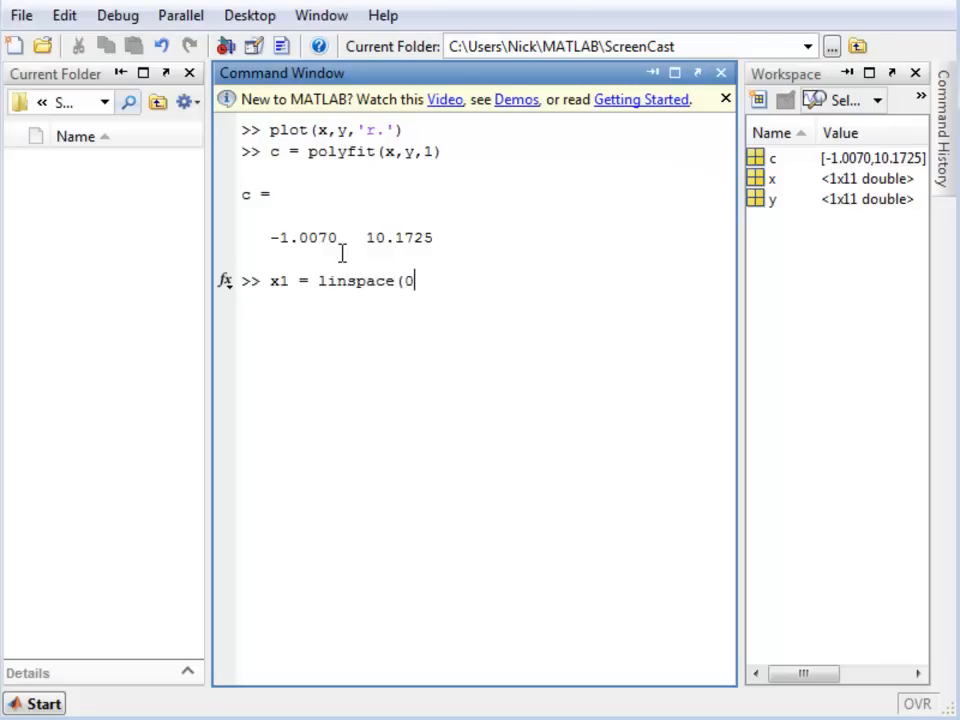
type(",10,10")
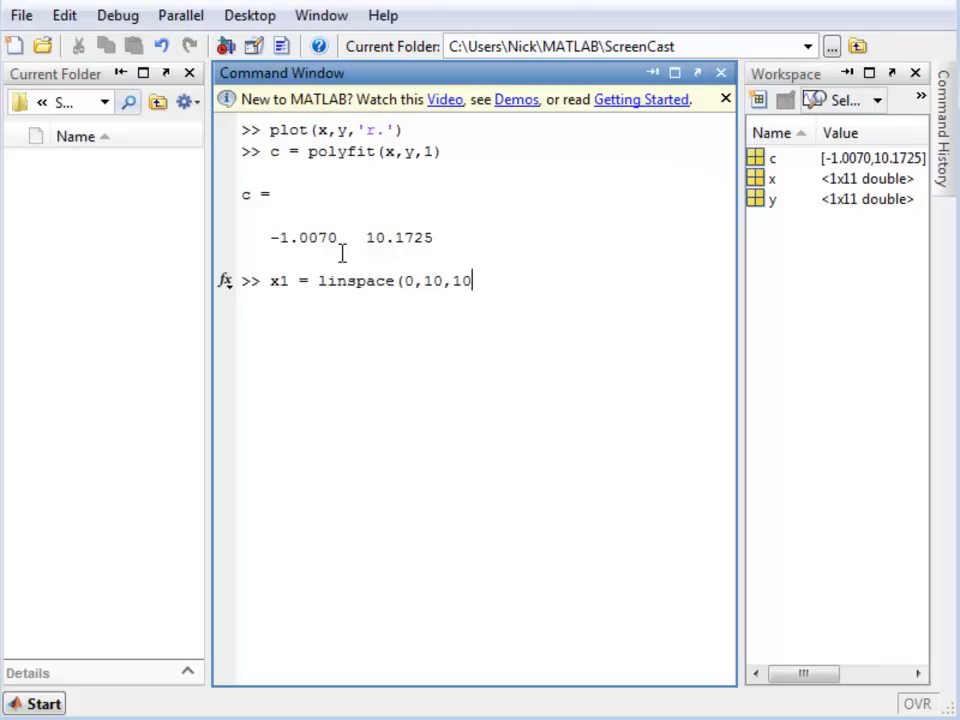
type("0);")
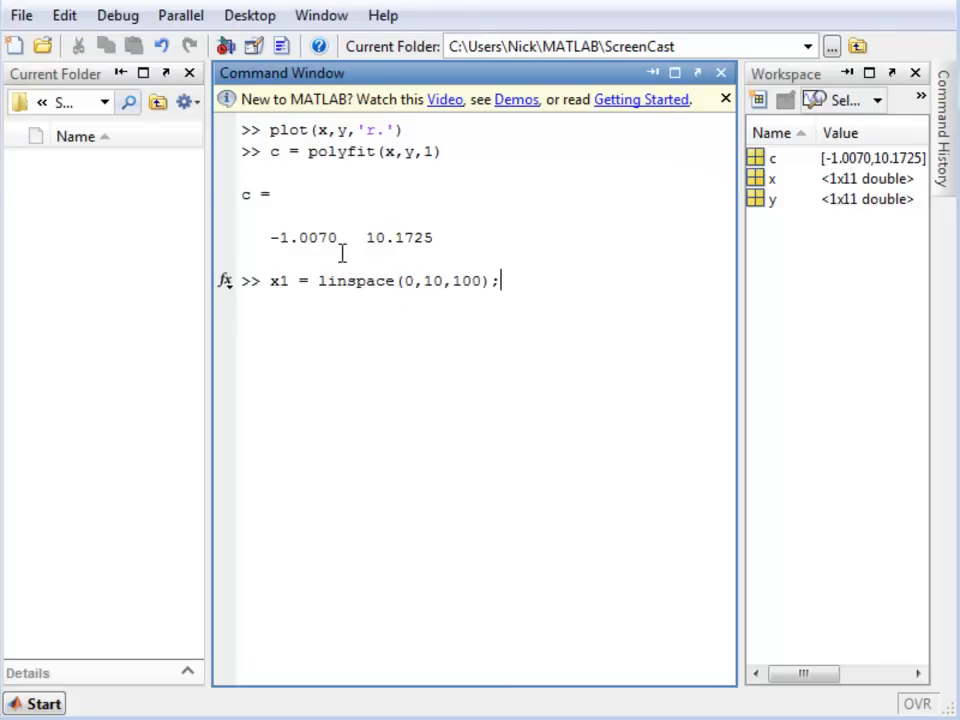
Step: Evaluate y1 = polyval(c,x1), hold the plot, and start plot(x1,y1) to overlay the fit
type("y1 = p")
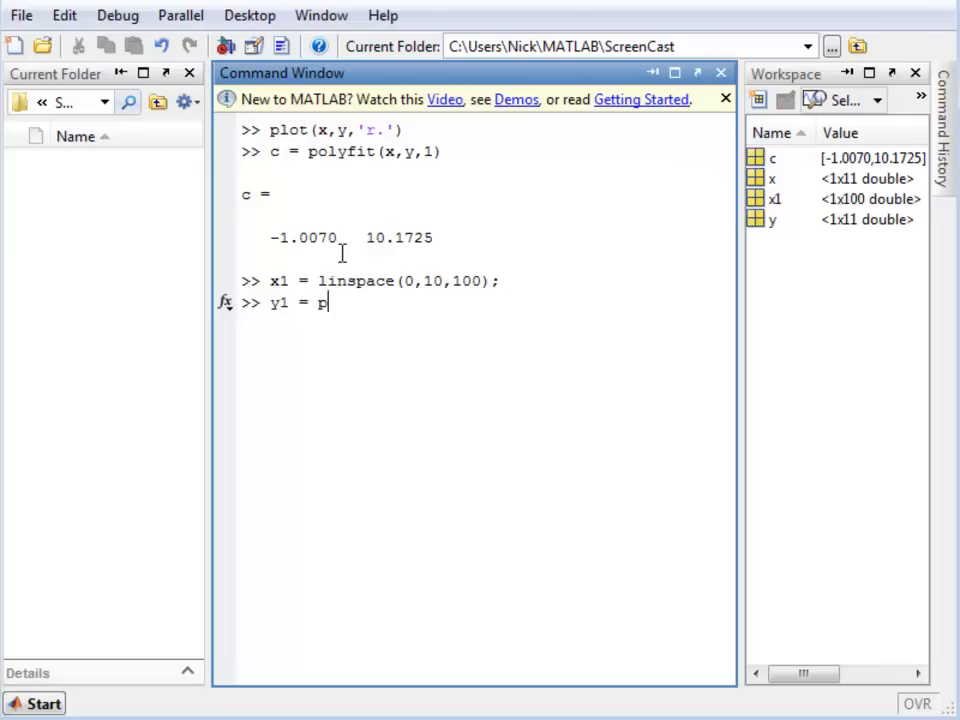
type("olyval(")
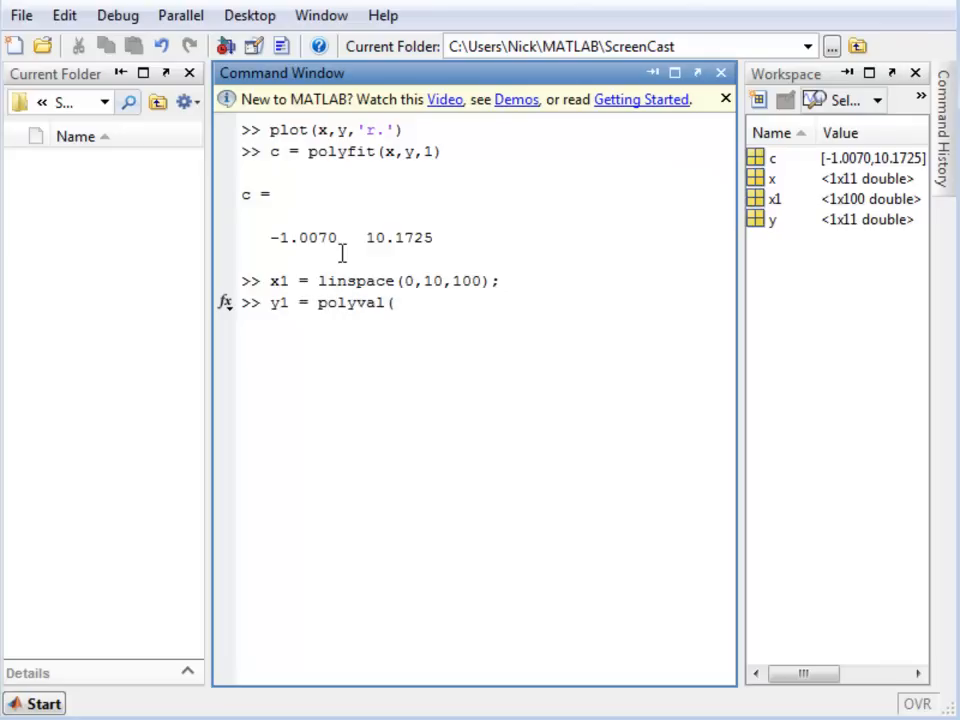
type("(")
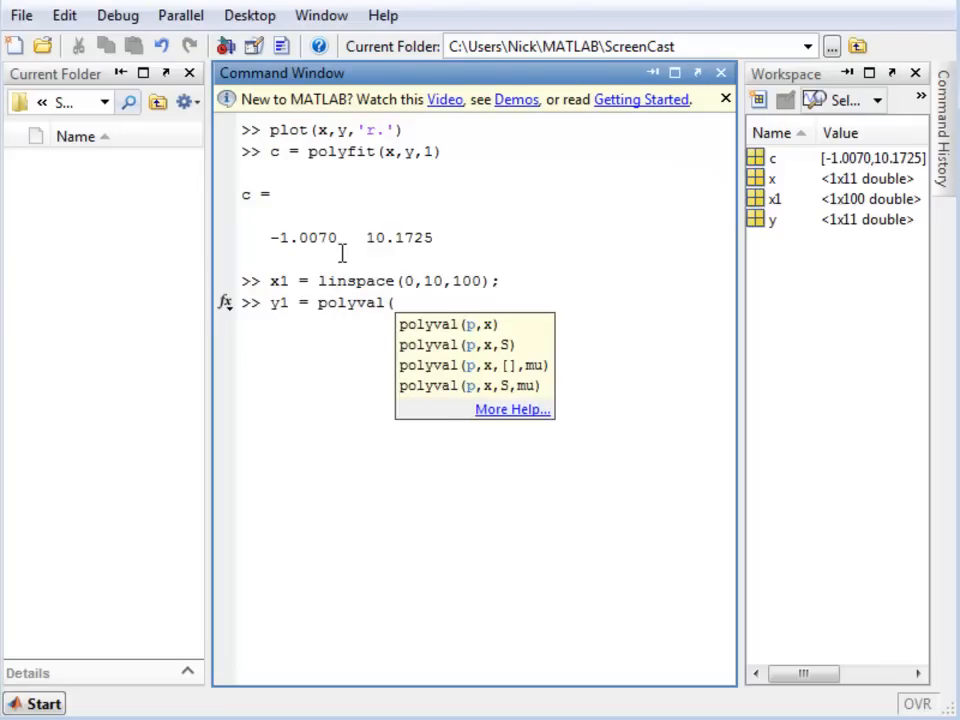
type("c,")
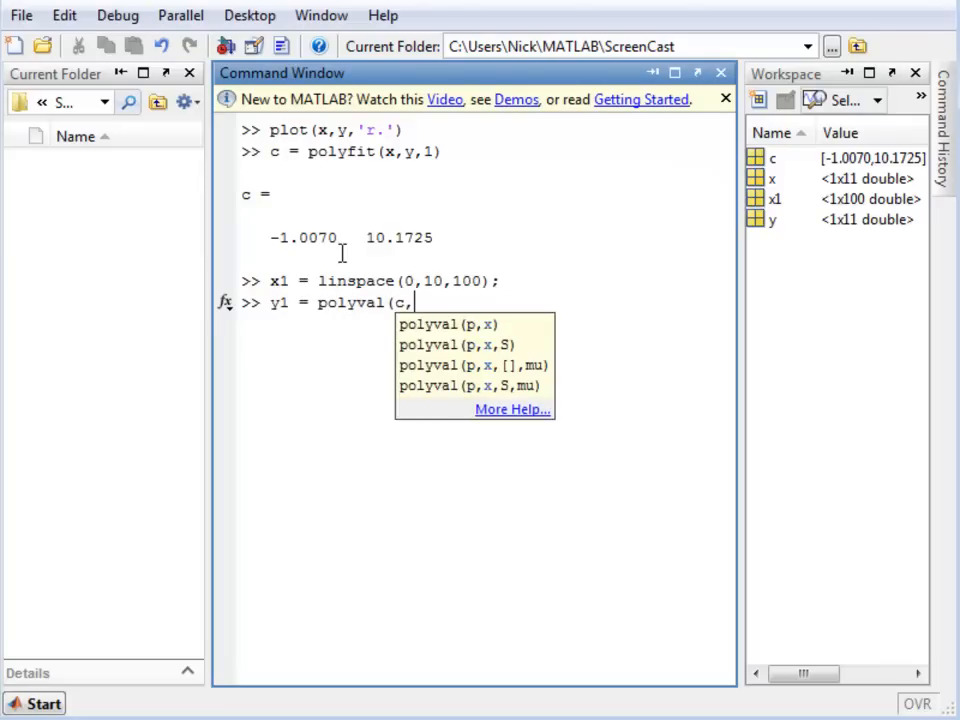
type("x1);")
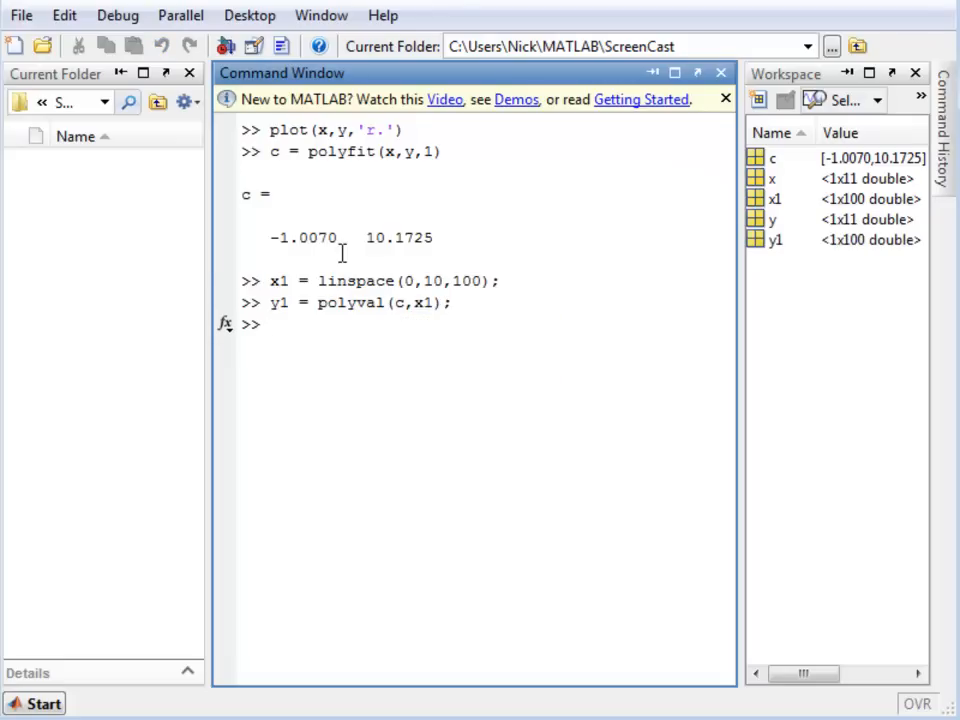
type("hold all")
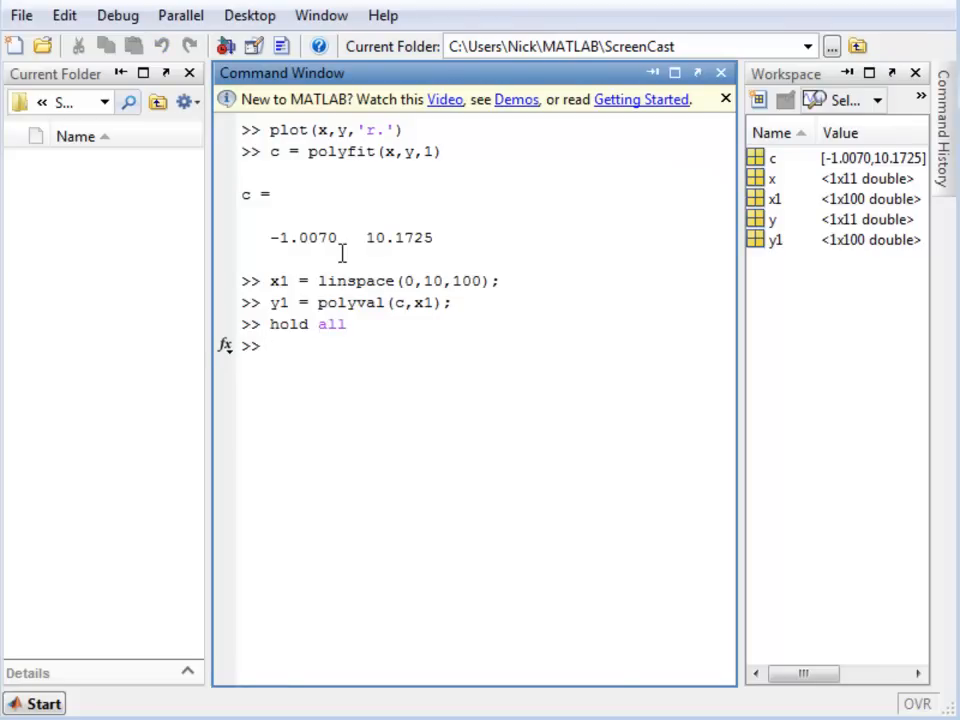
type("plot(")
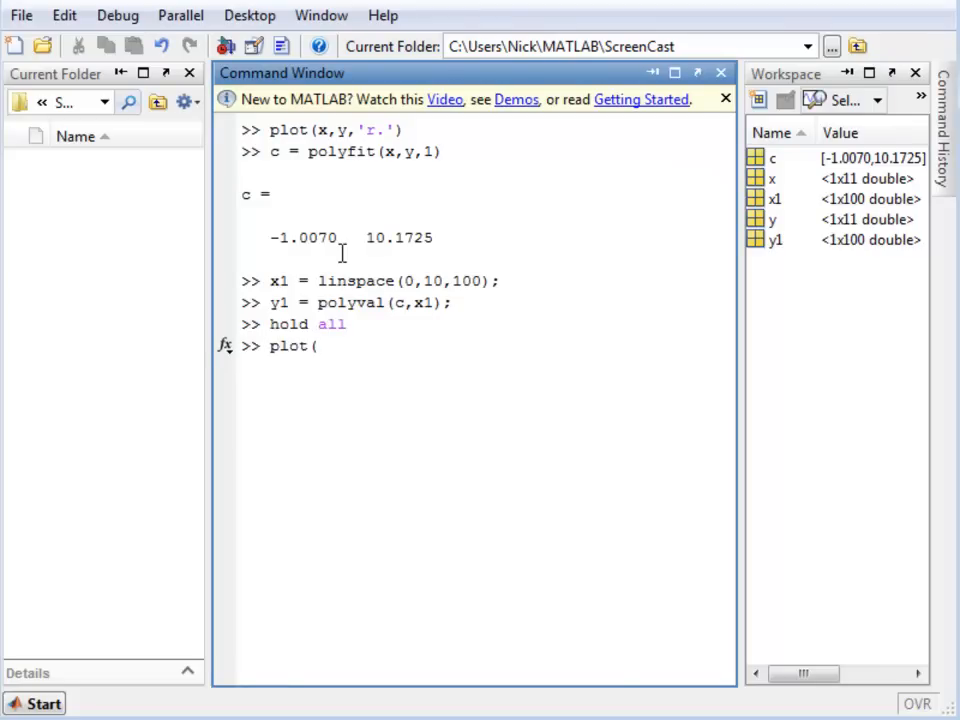
type("x1,y1")
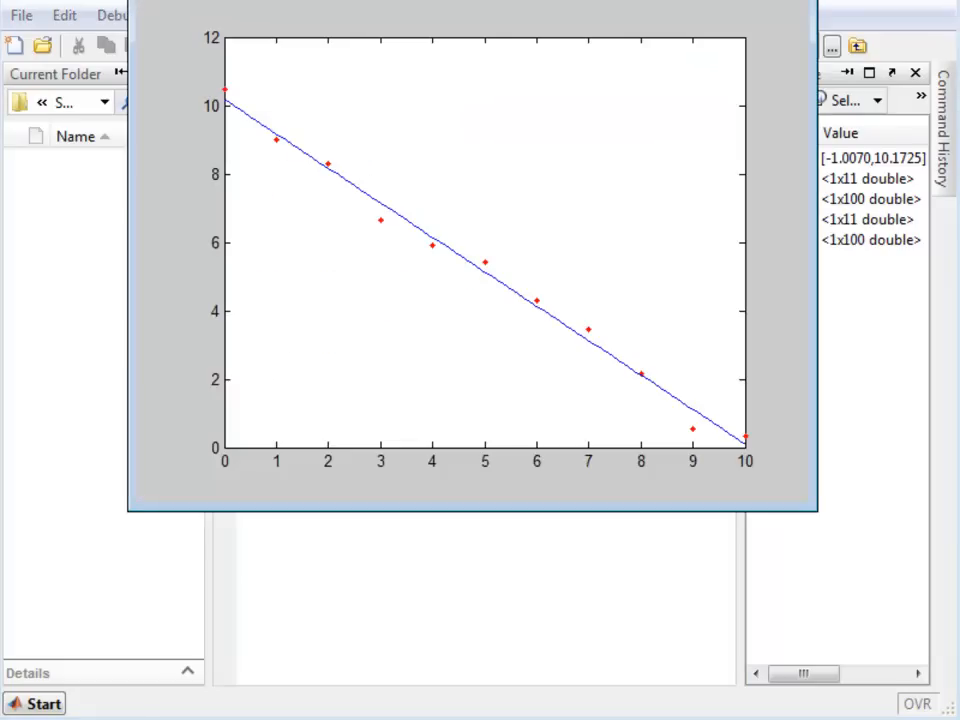
mouse_move(504, 292)
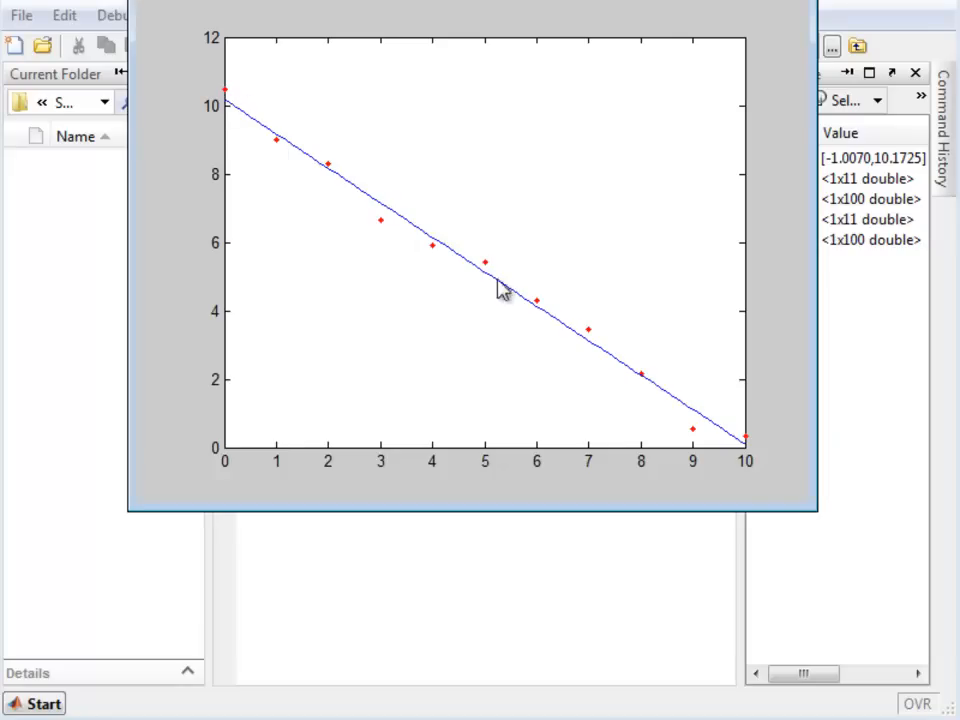
mouse_move(164, 72)
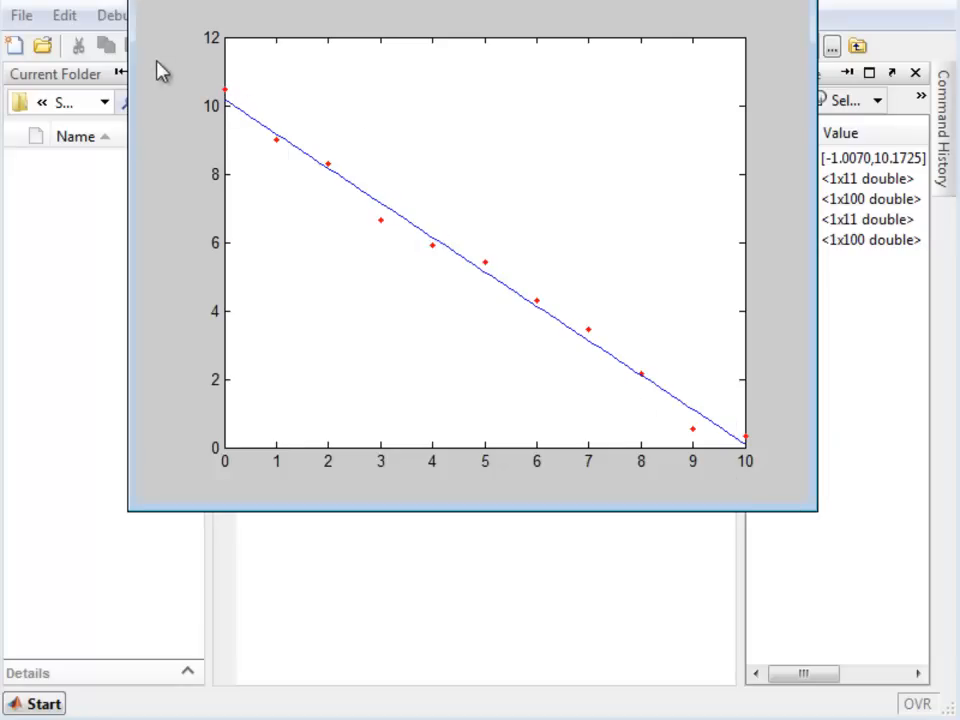
mouse_move(610, 336)
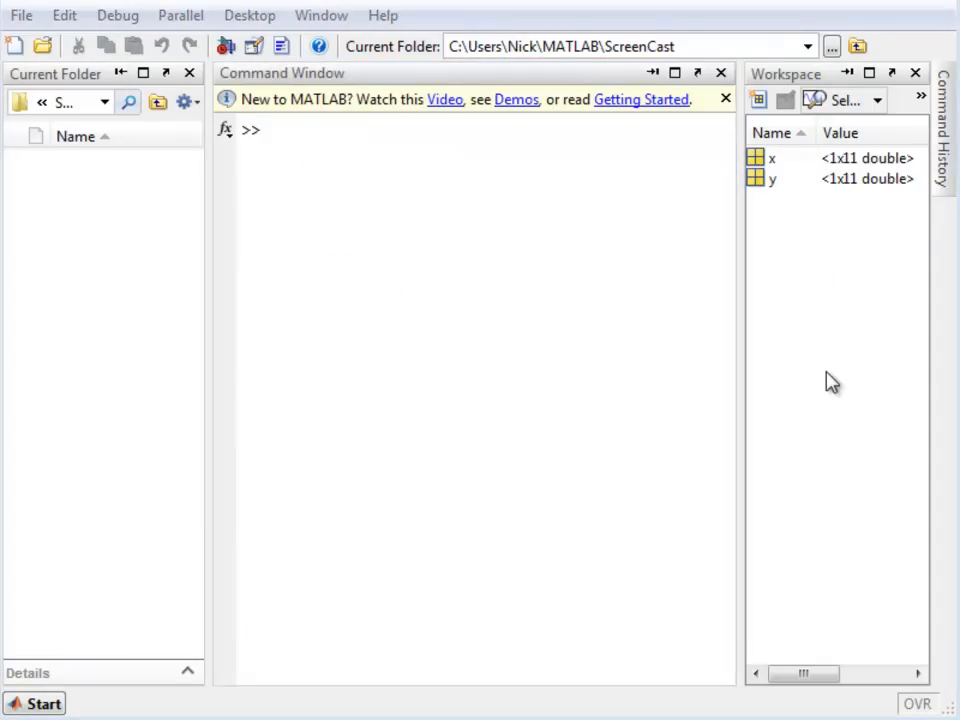
mouse_move(880, 324)
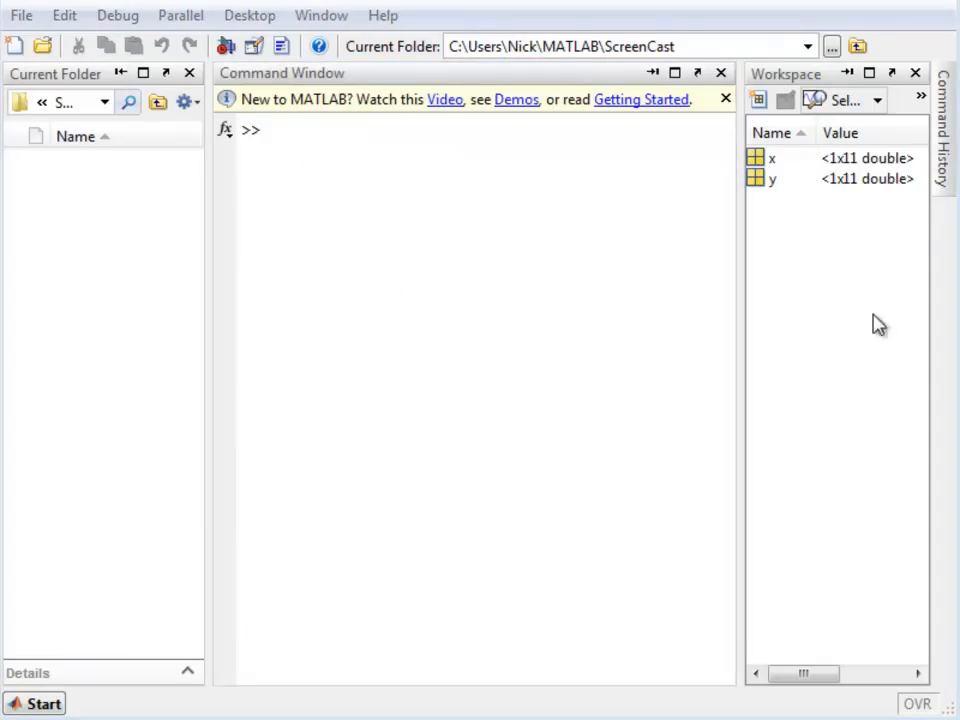
mouse_move(490, 196)
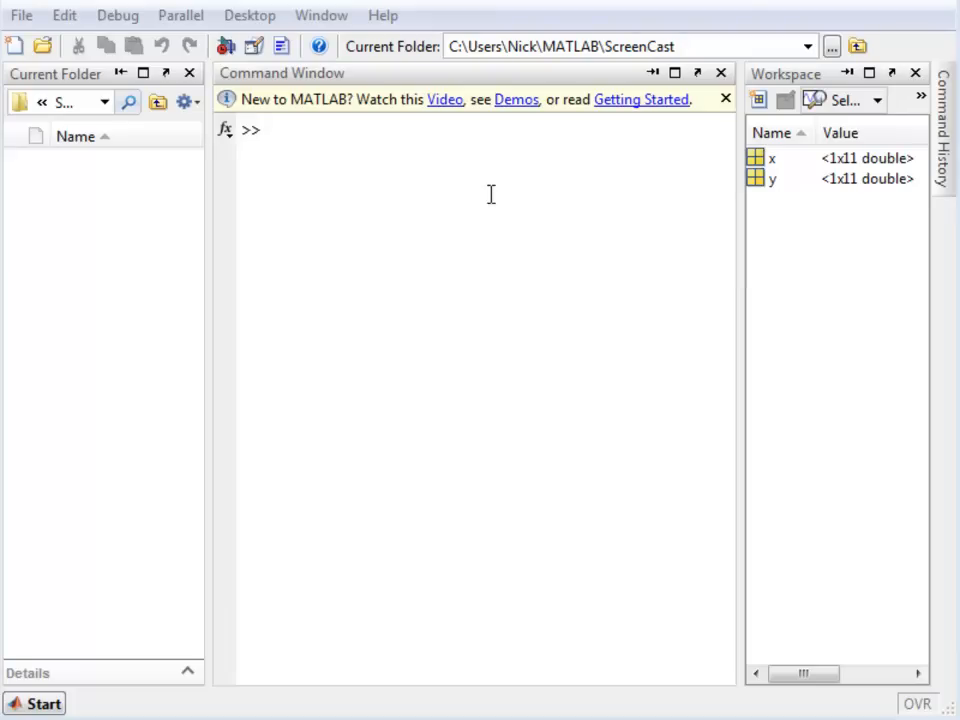
Step: Enter plot(x,y,'r.') to plot the updated data as red dots arching near x=5
type("plot(")
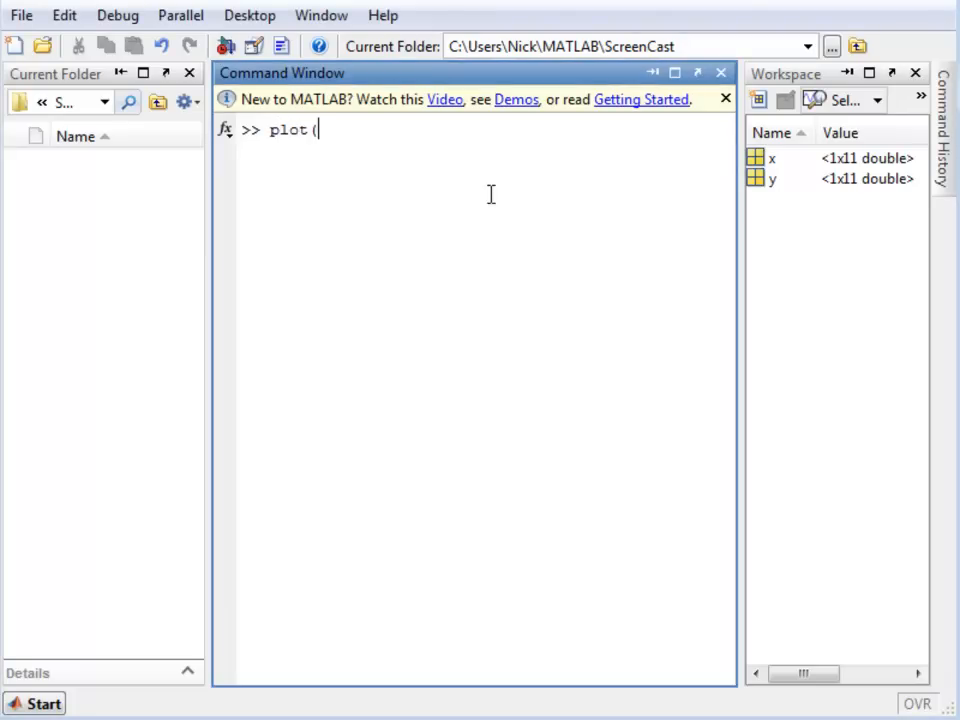
type("x,y,")
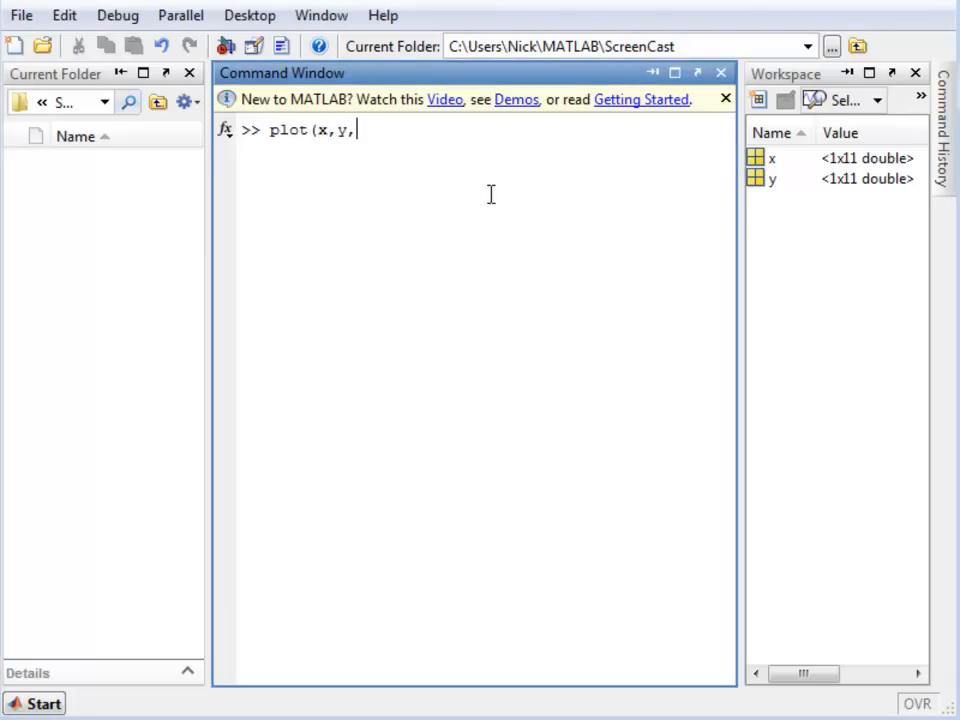
type("'r.')")
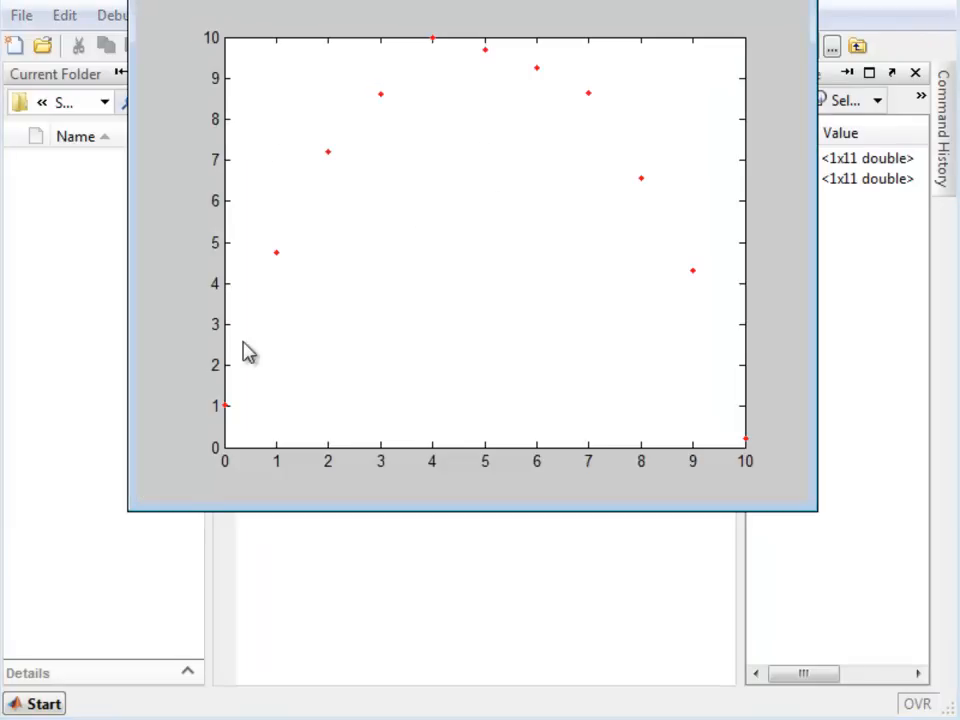
mouse_move(570, 58)
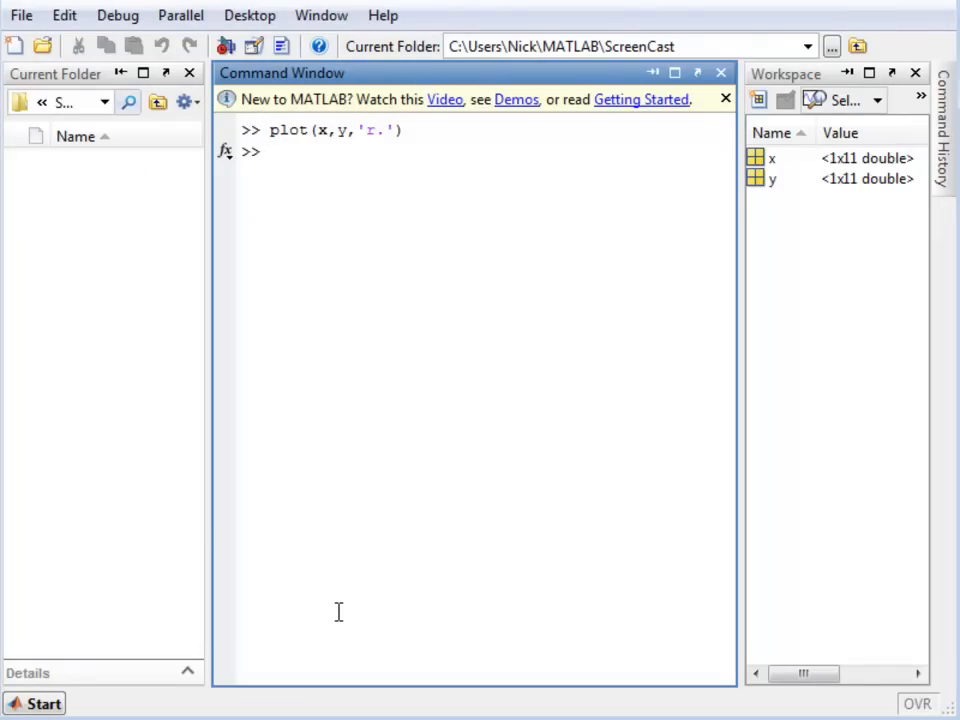
Step: Run c1 = polyfit(x,y,1); to store the straight-line fit coefficients
type("c1 = po")
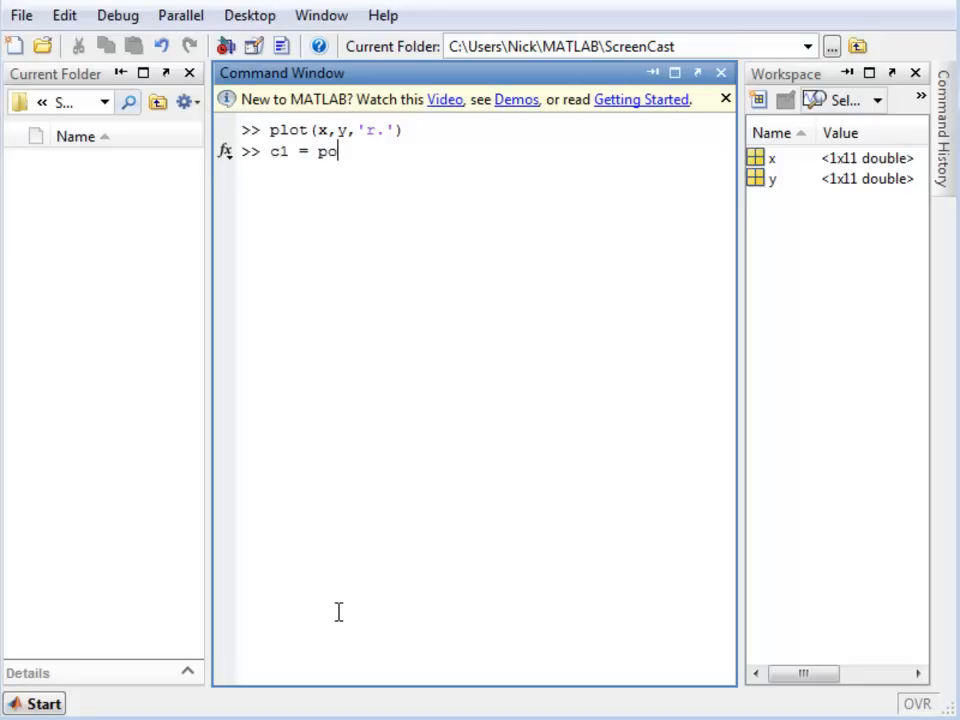
type("lyfit(x,")
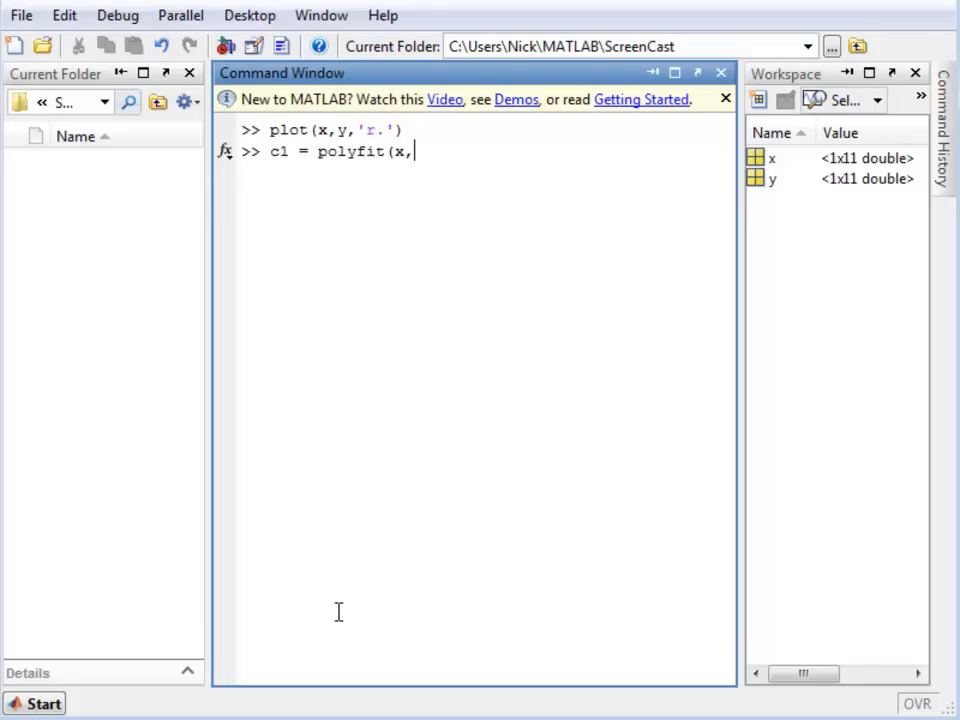
type("y,1)")
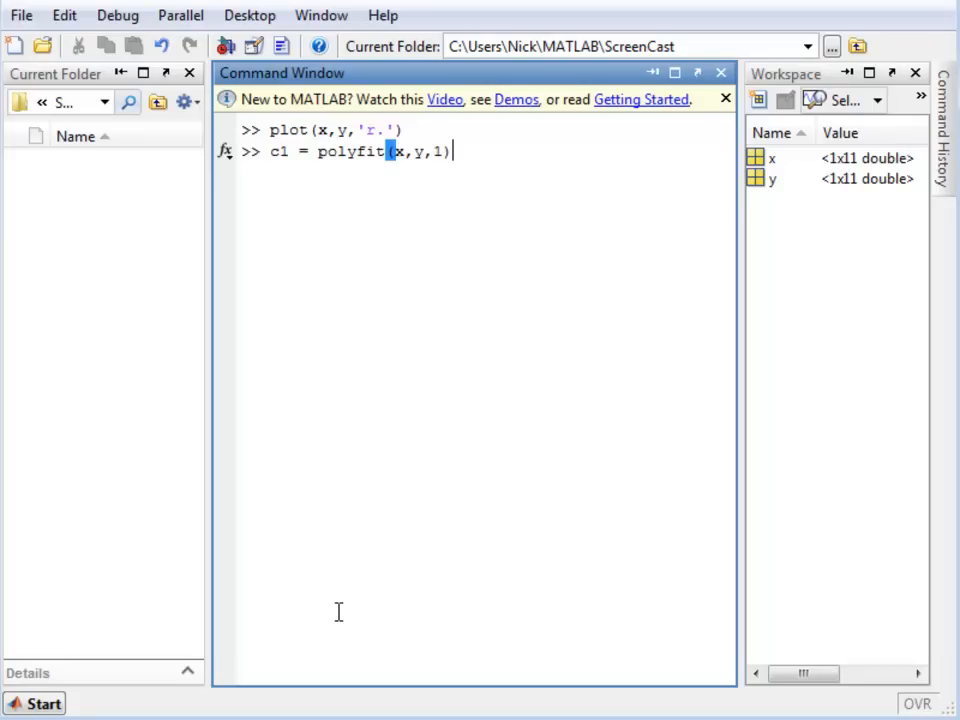
type(";")
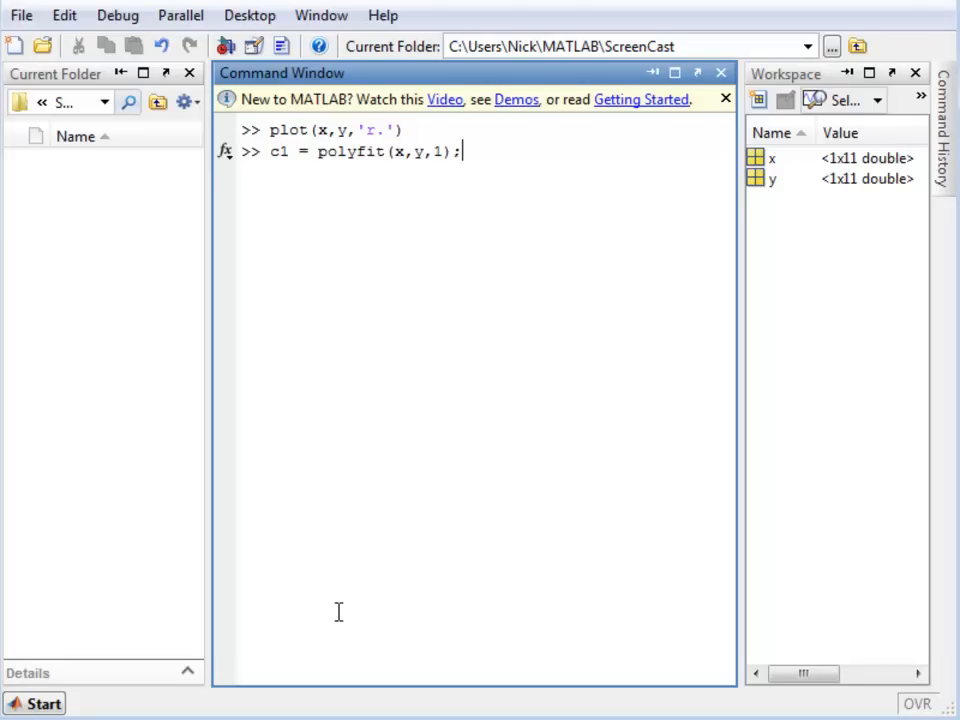
key("enter")
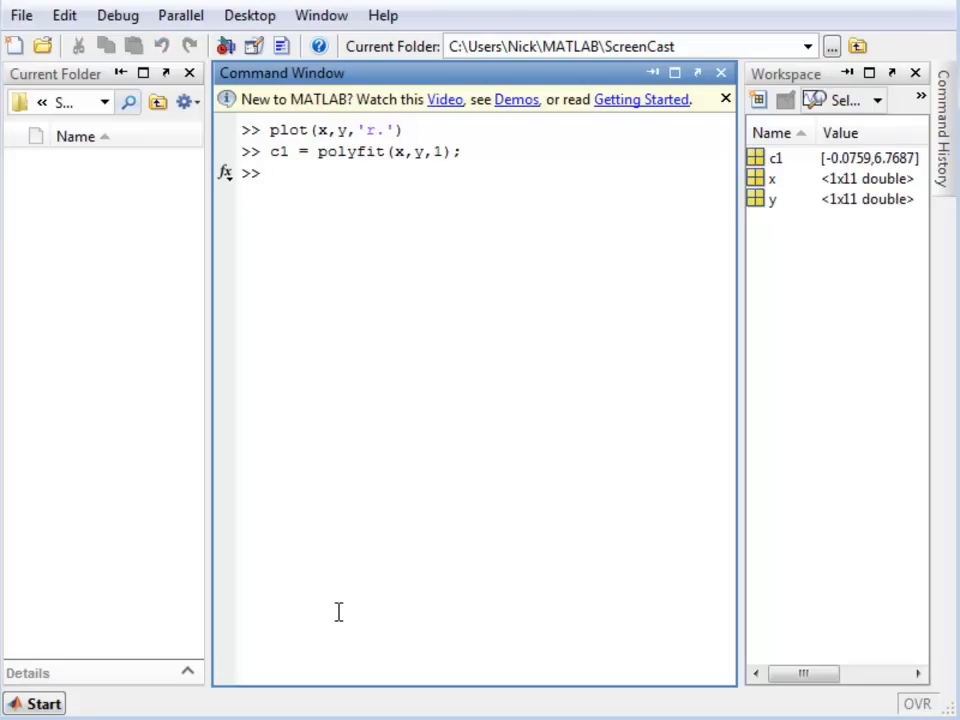
Step: Define x1 = linspace(0,10,100) and evaluate y1 = polyval(c1,x1);
type("x1 = linspac")
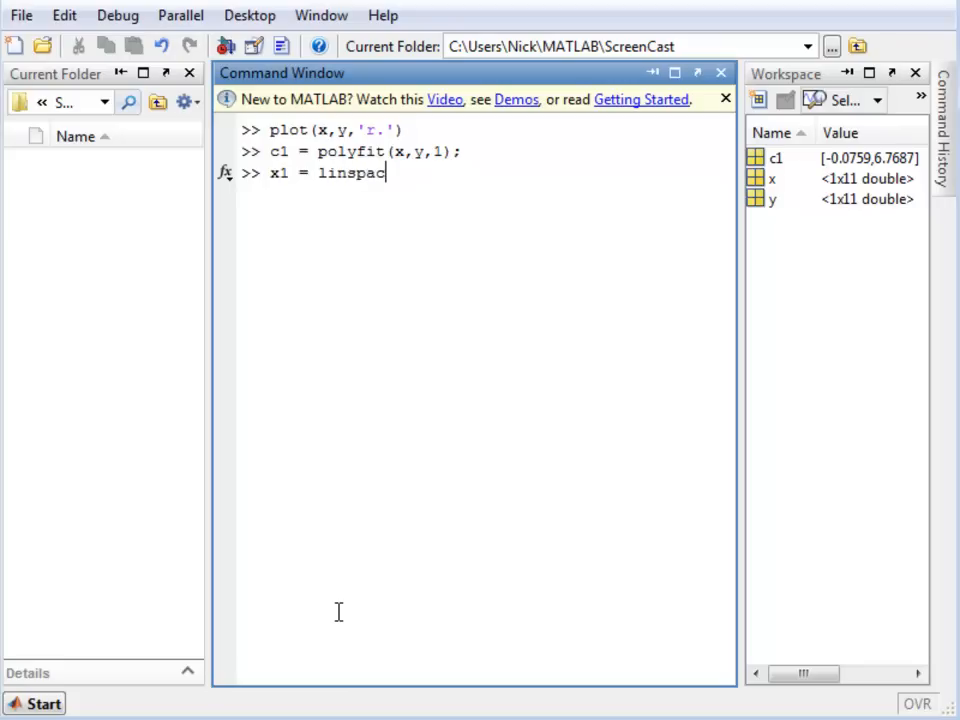
type("(")
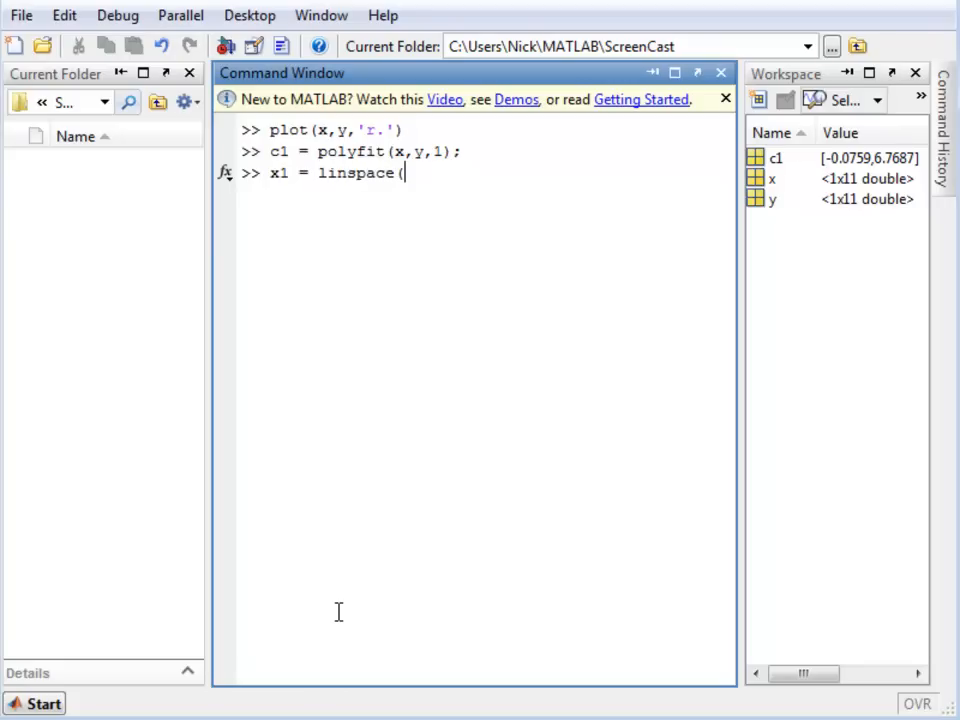
type("0,10,")
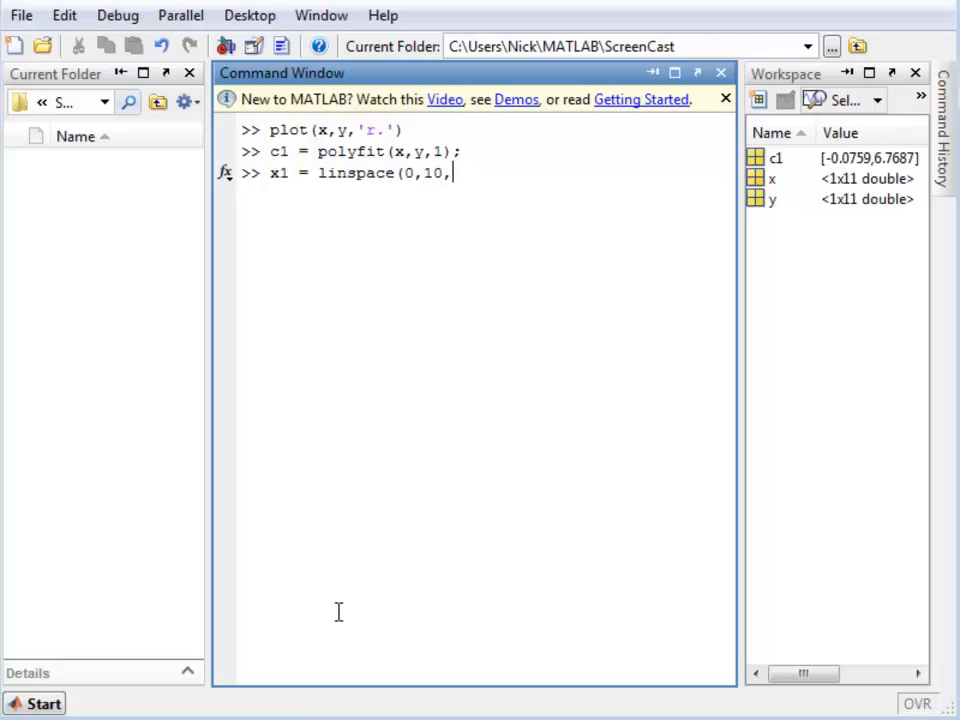
type("100)")
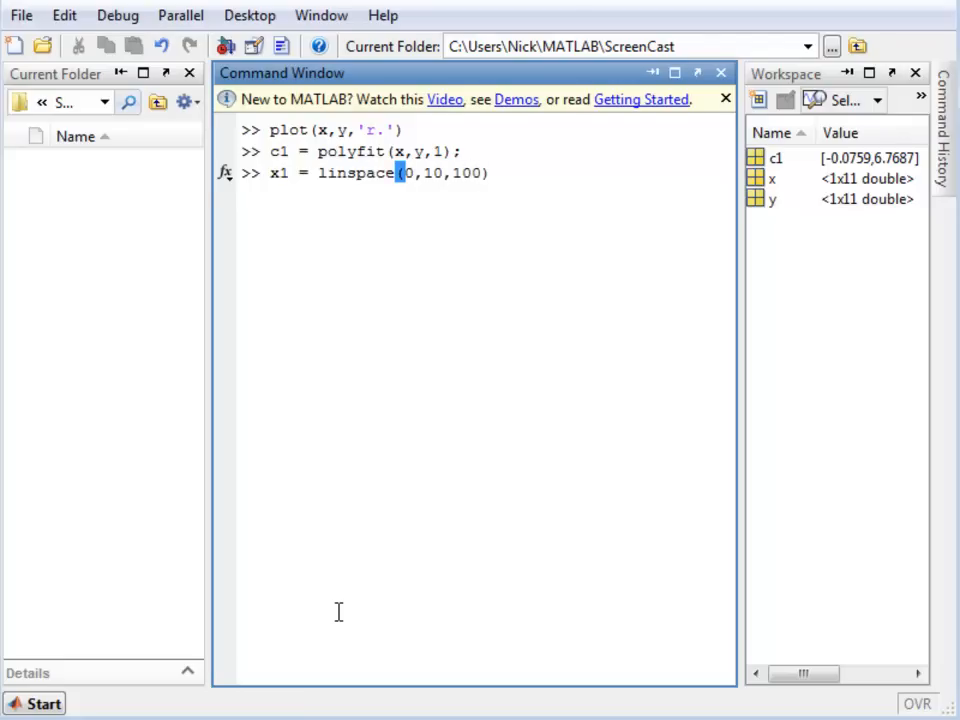
type("y")
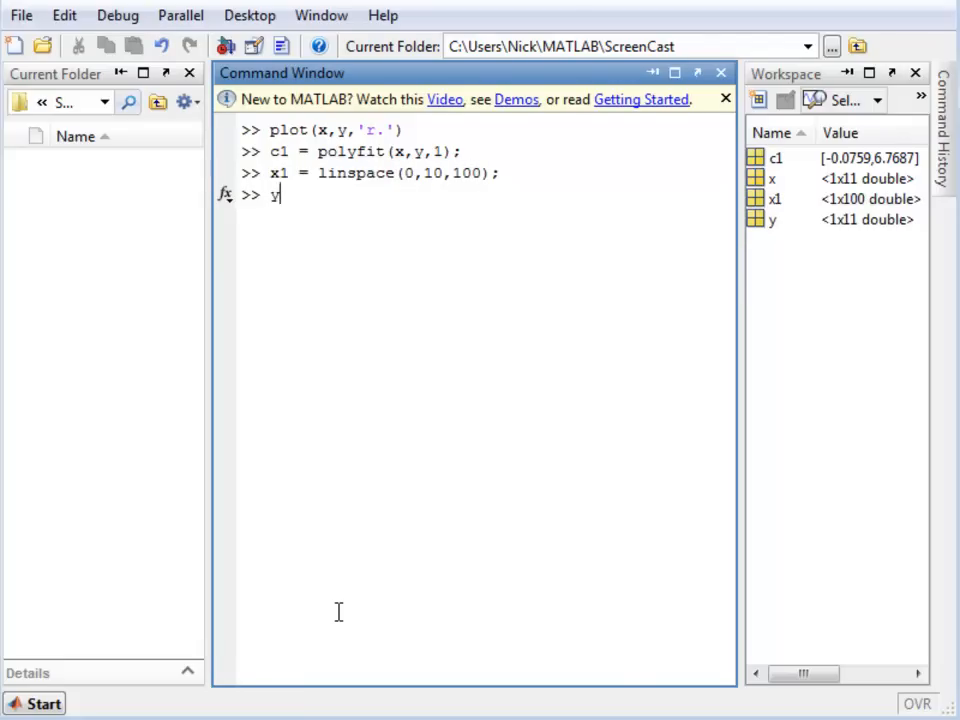
type("1 =")
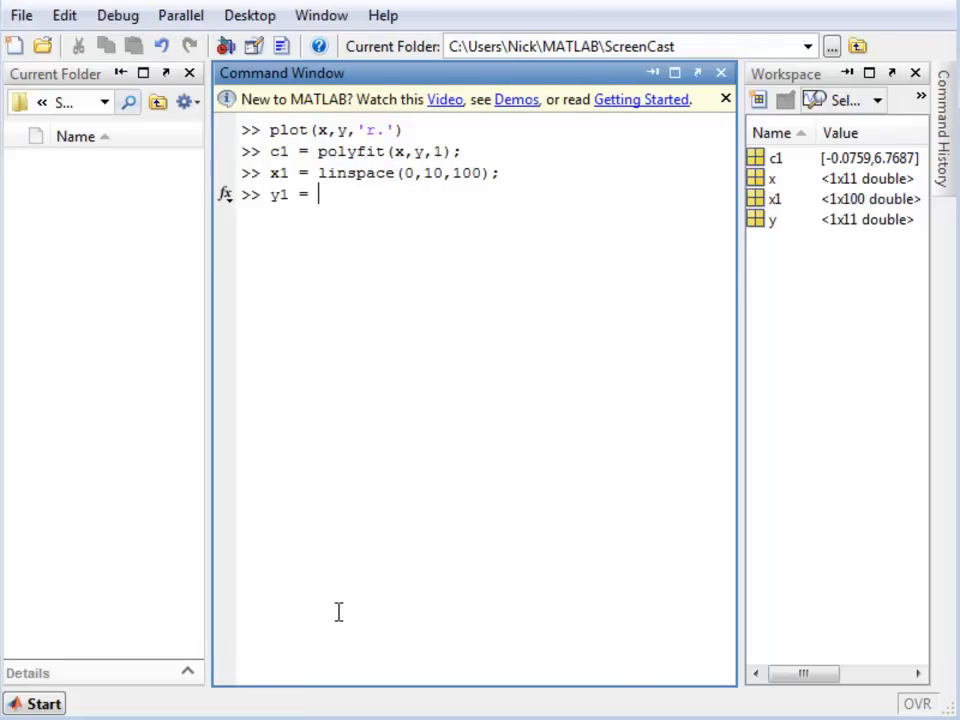
type("poly")
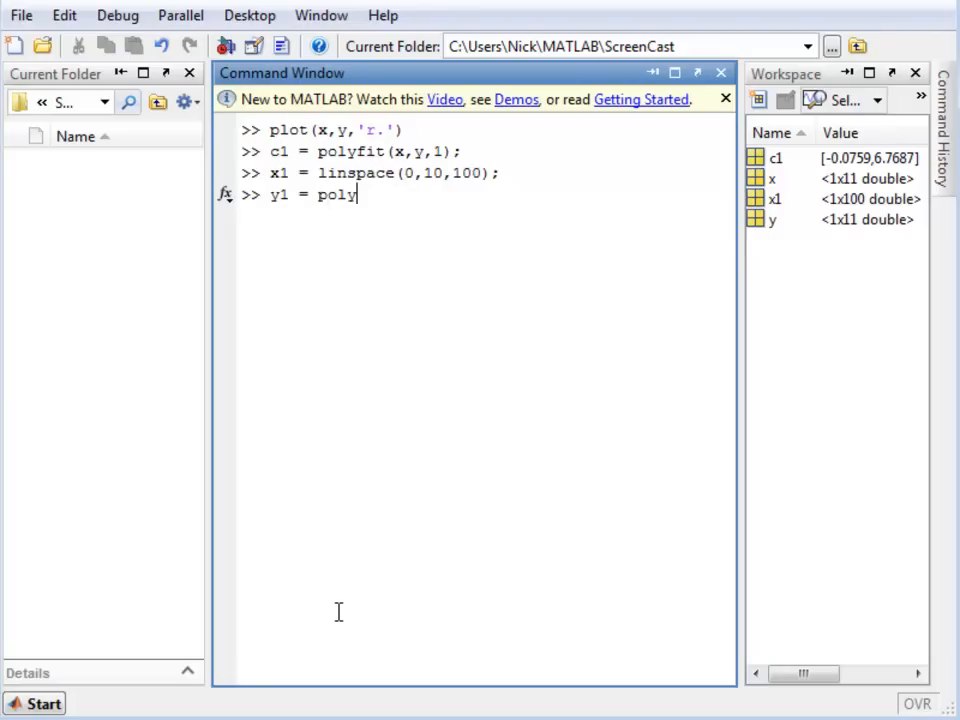
type("val(")
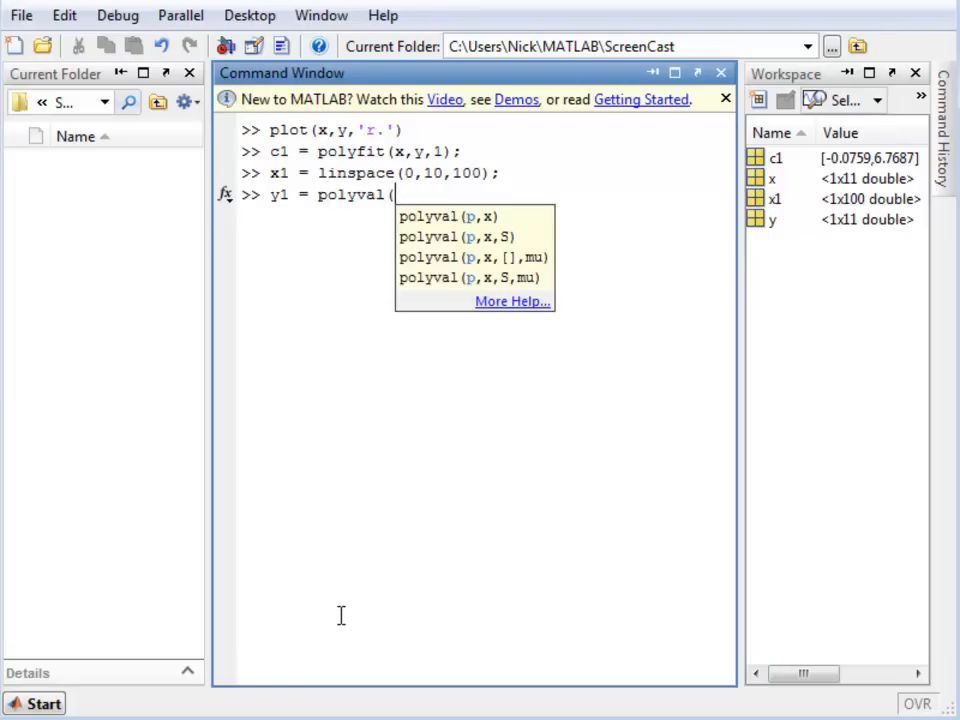
type("c1,")
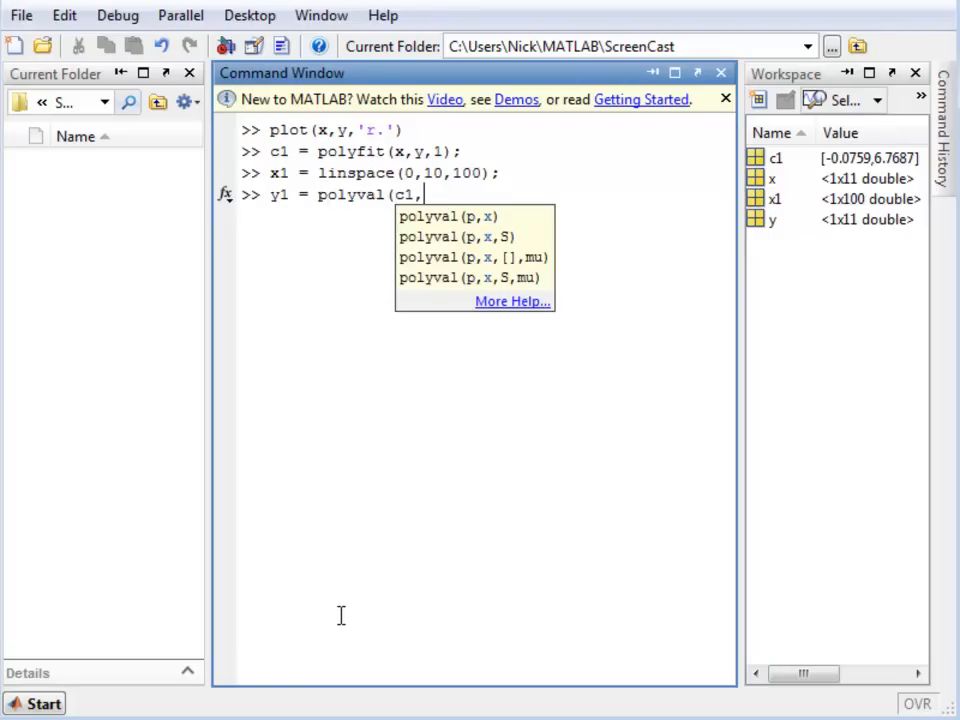
type("x")
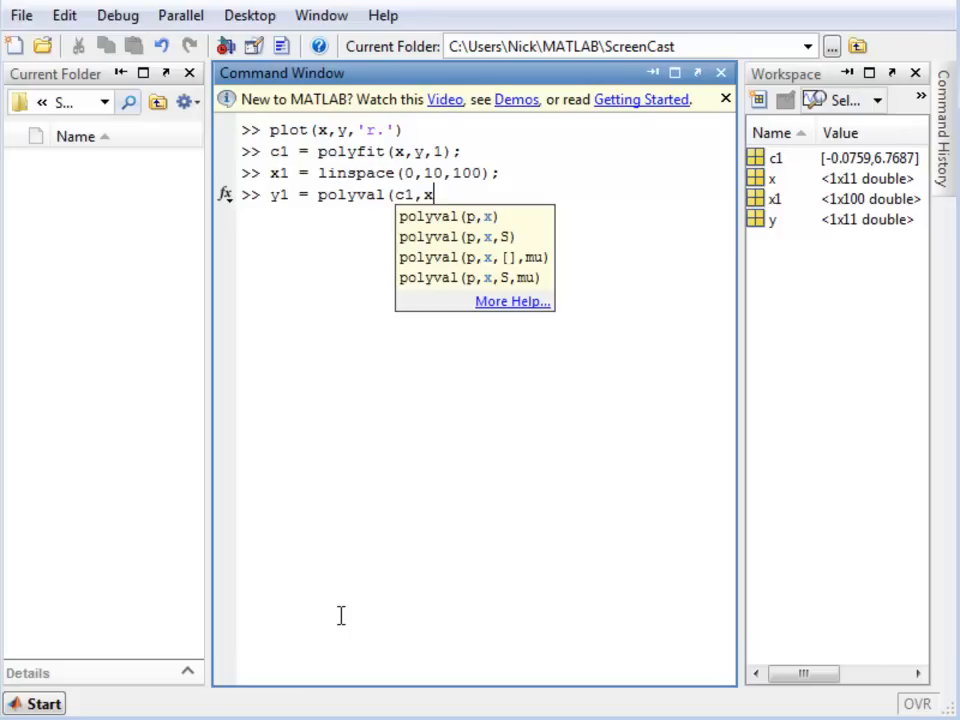
type("1);")
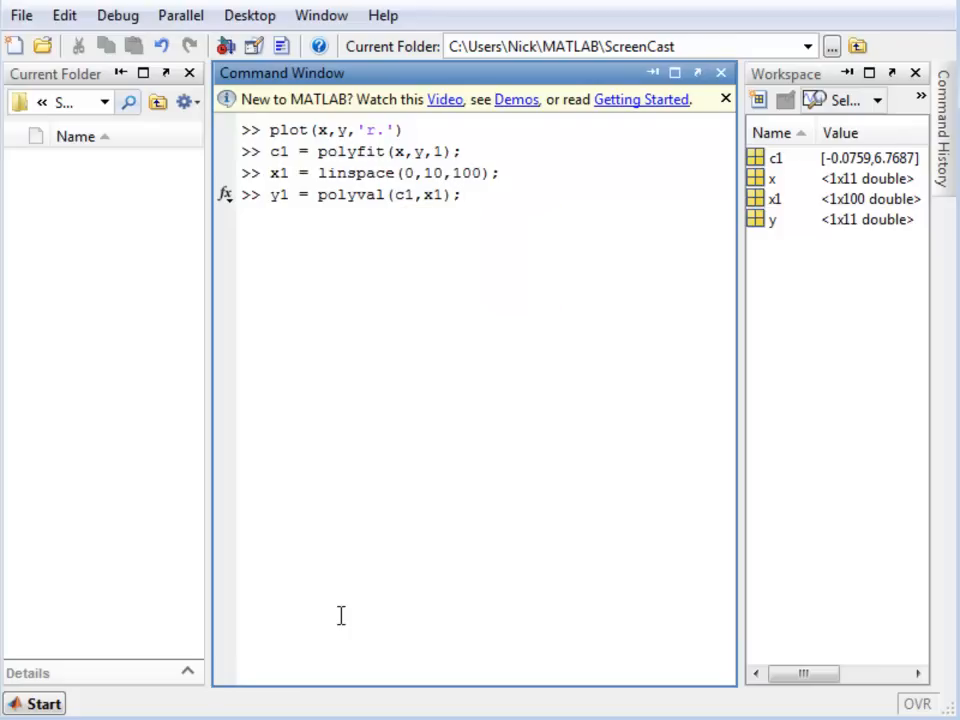
Step: Overlay the nearly flat blue fitted line with plot(x1,y1) over the red dots
type("p1")
type("hold all")
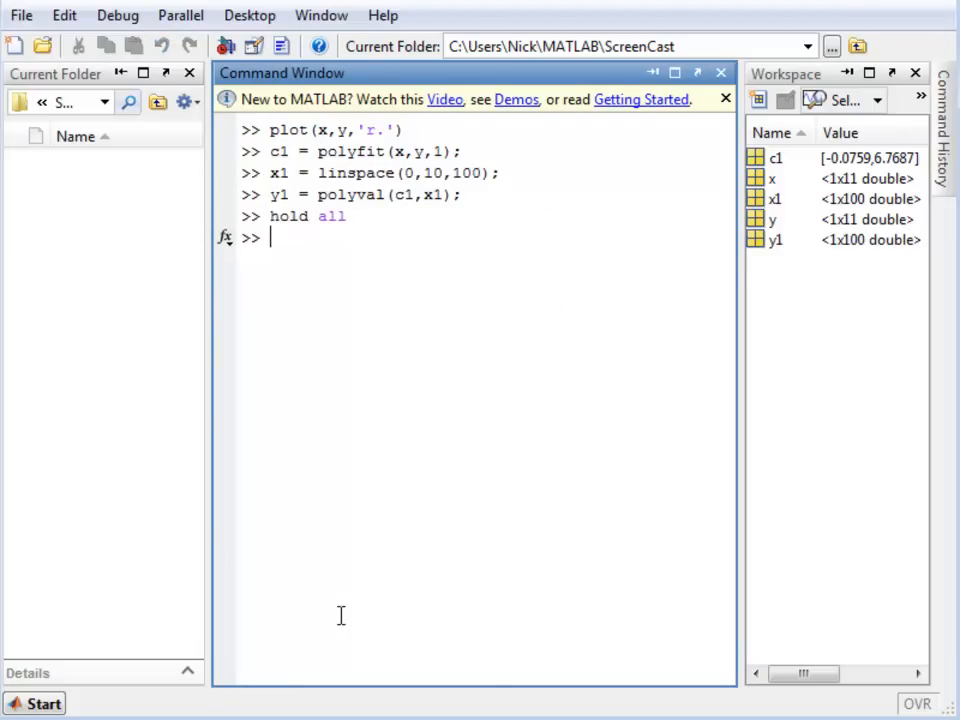
type("plot")
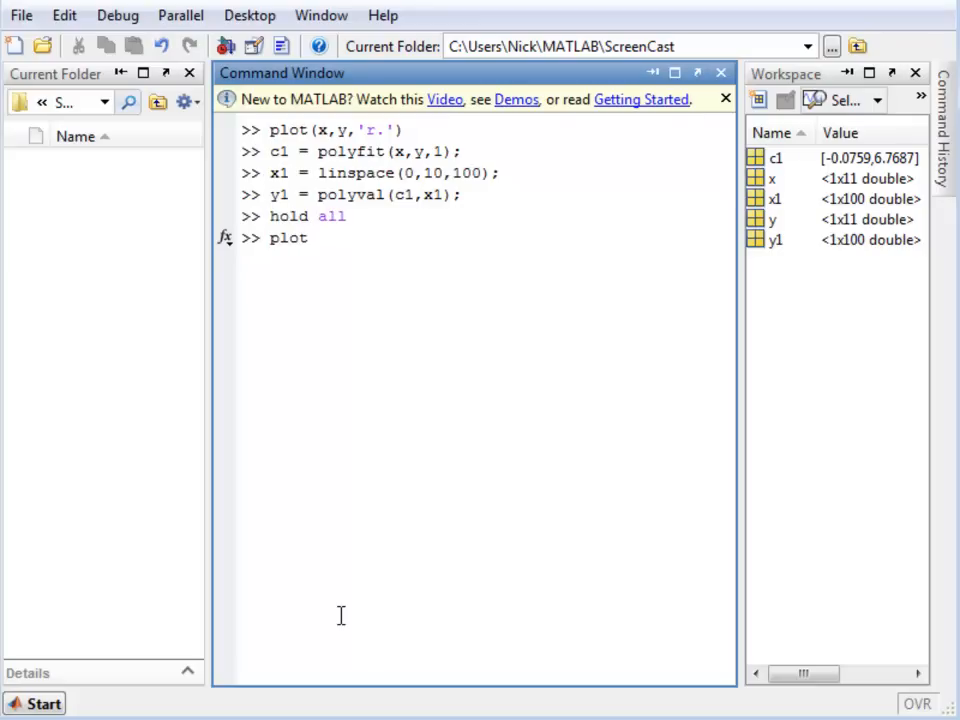
type("(x1,")
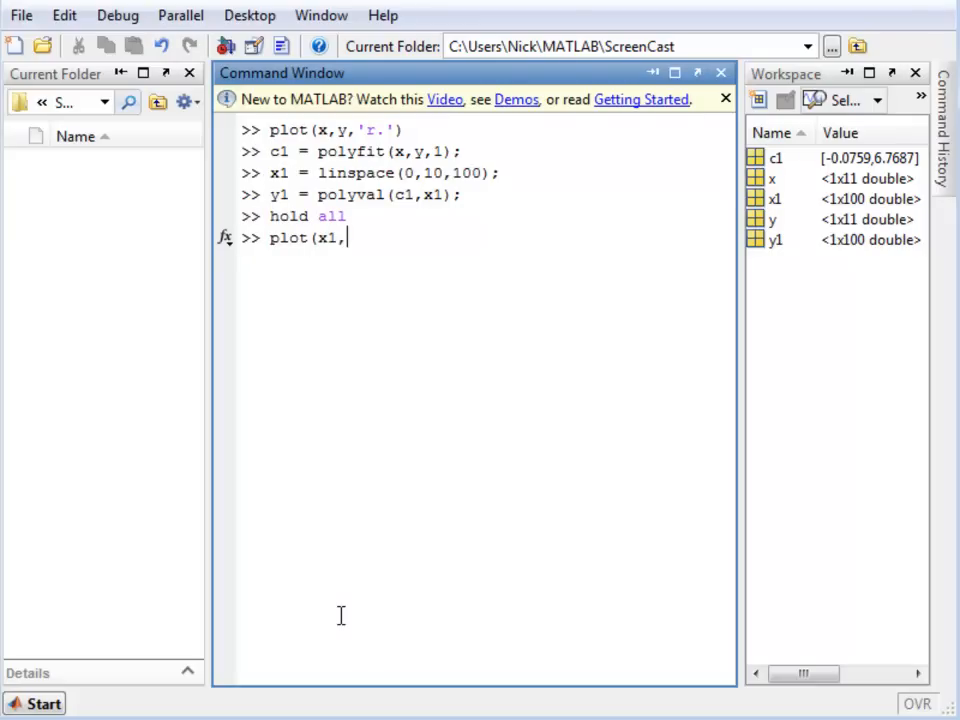
type("y1")
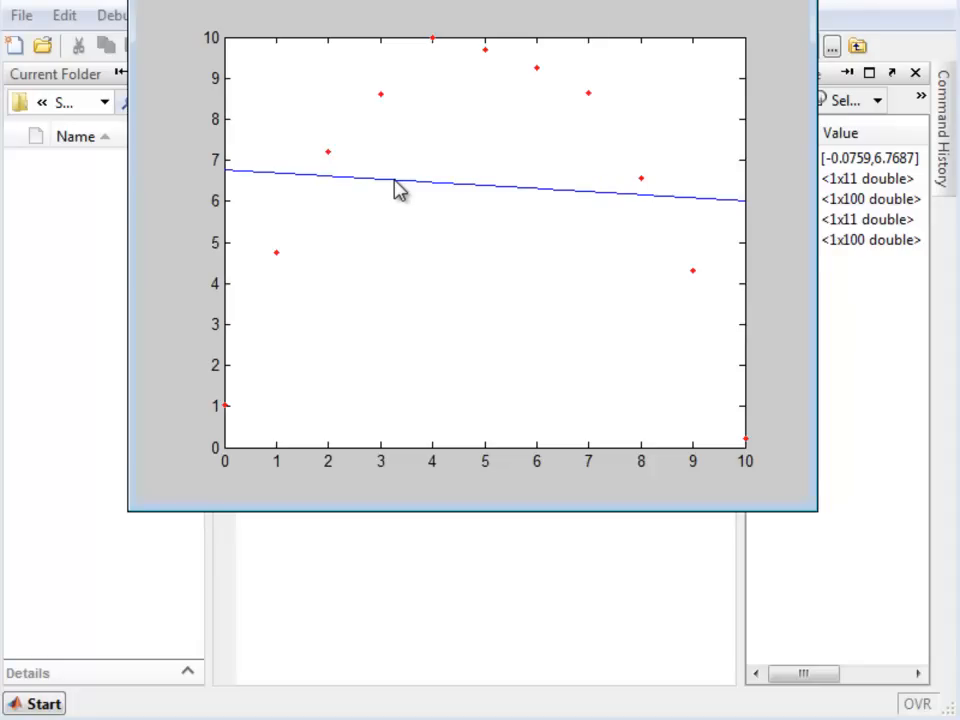
mouse_move(290, 172)
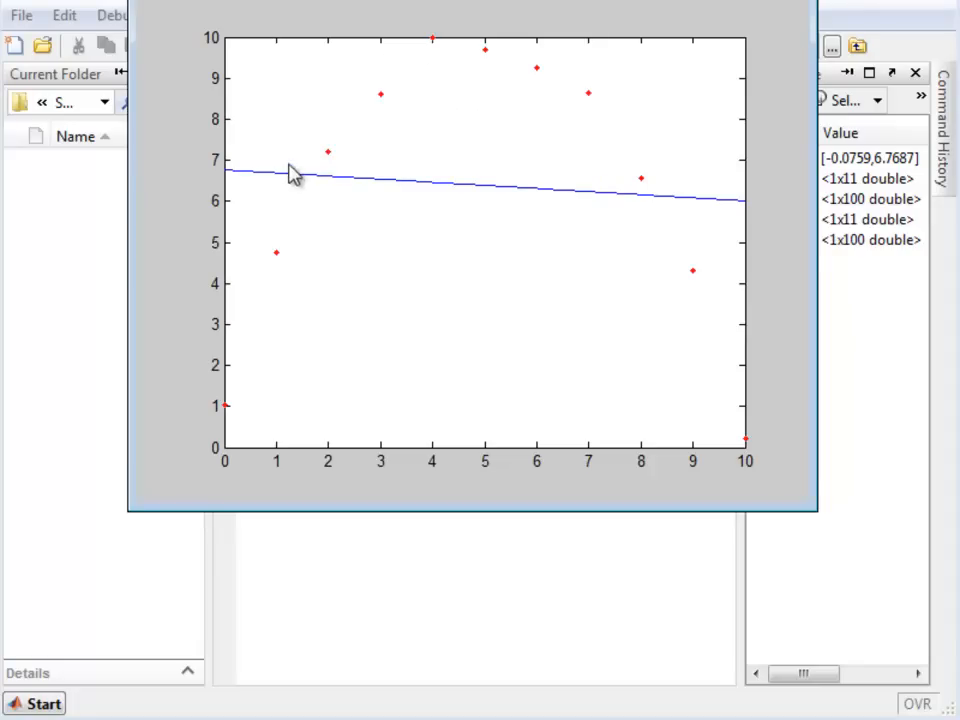
mouse_move(684, 224)
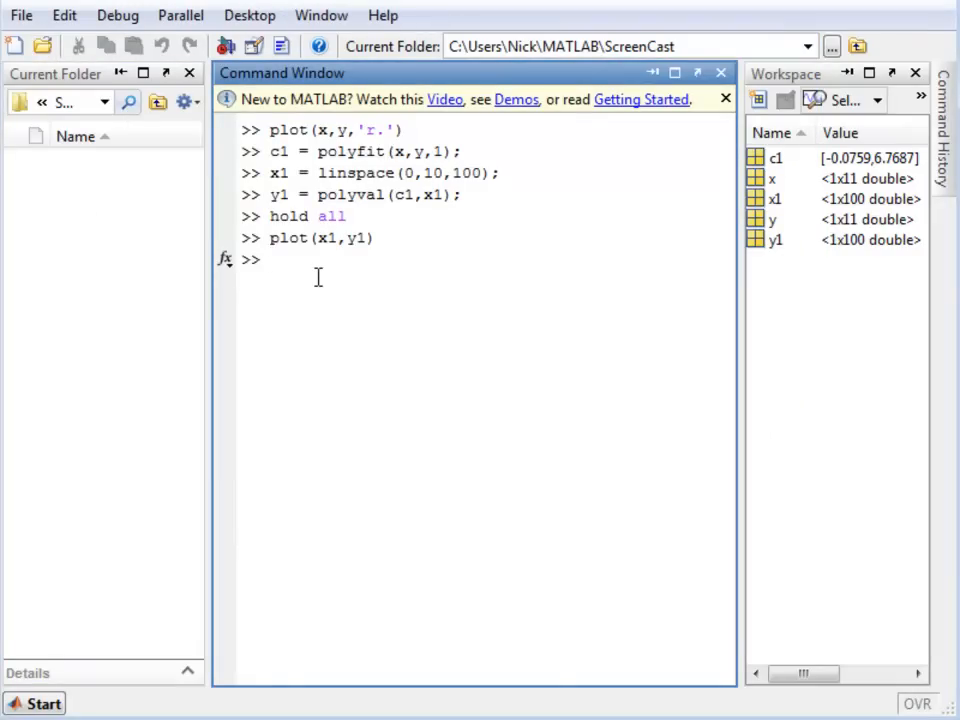
Step: Refit with c1 = polyfit(x,y,2), giving coefficients -0.3661, 3.5846, 1.2778
type("c1 =")
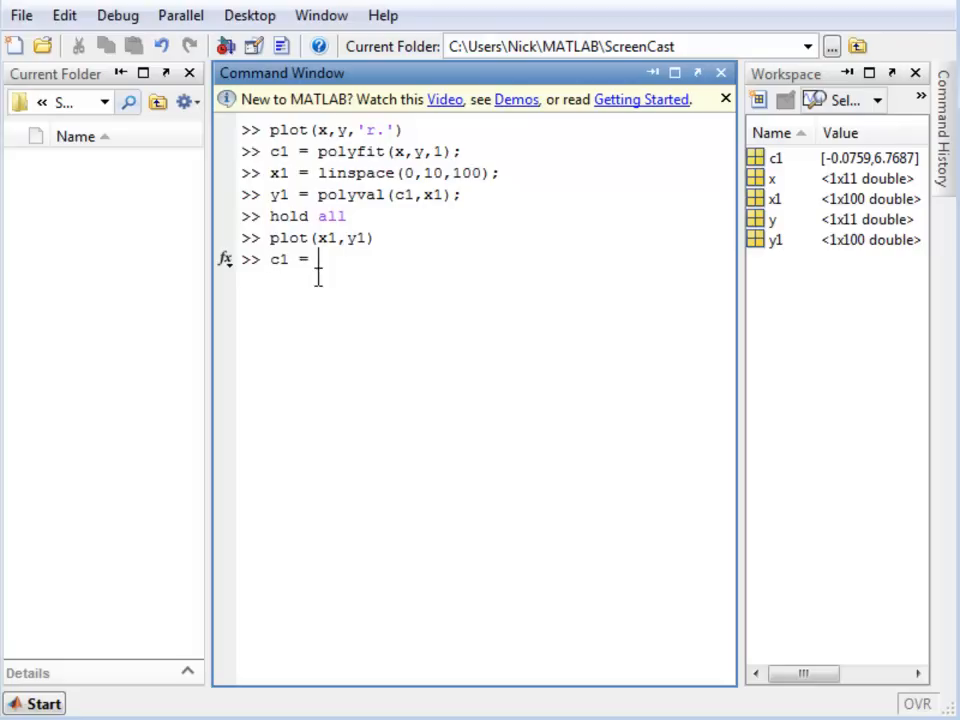
type("pol")
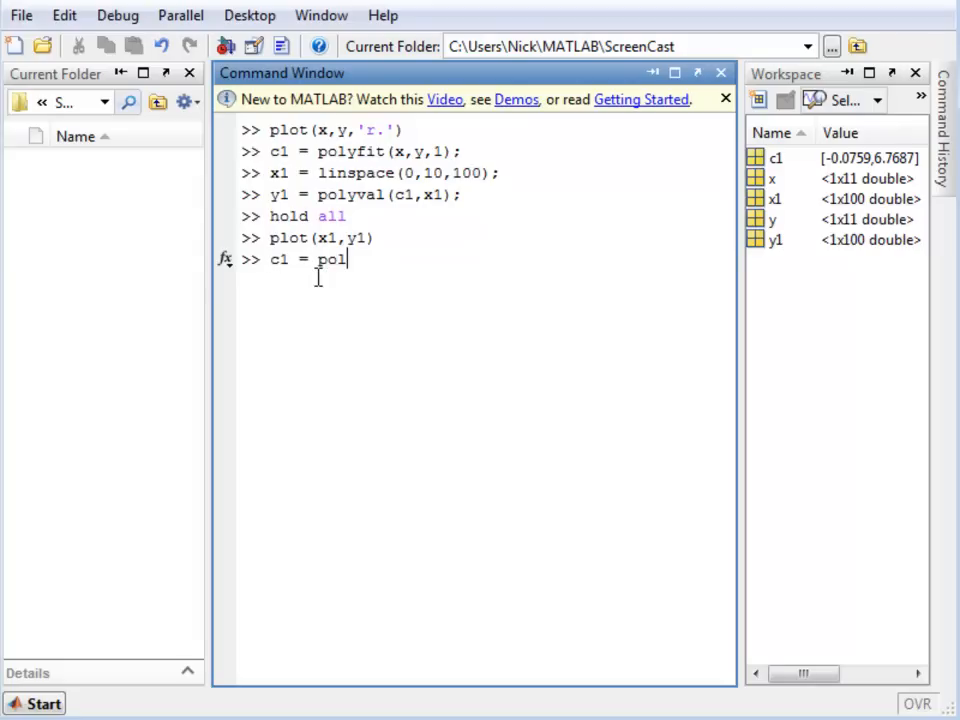
type("yfit(x")
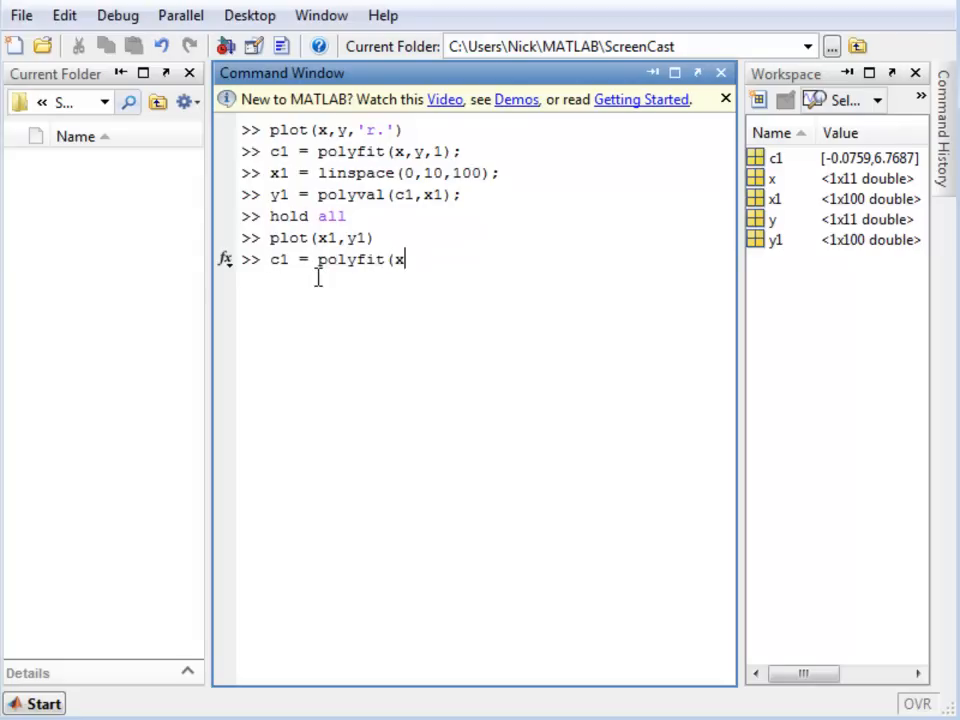
type(",y")
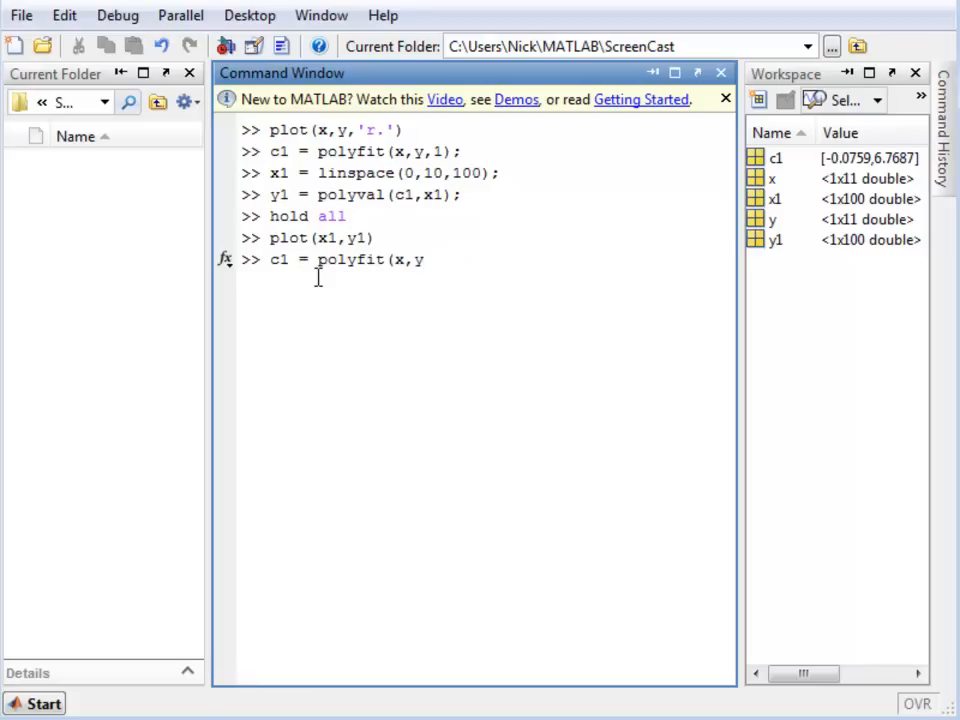
type(",2")
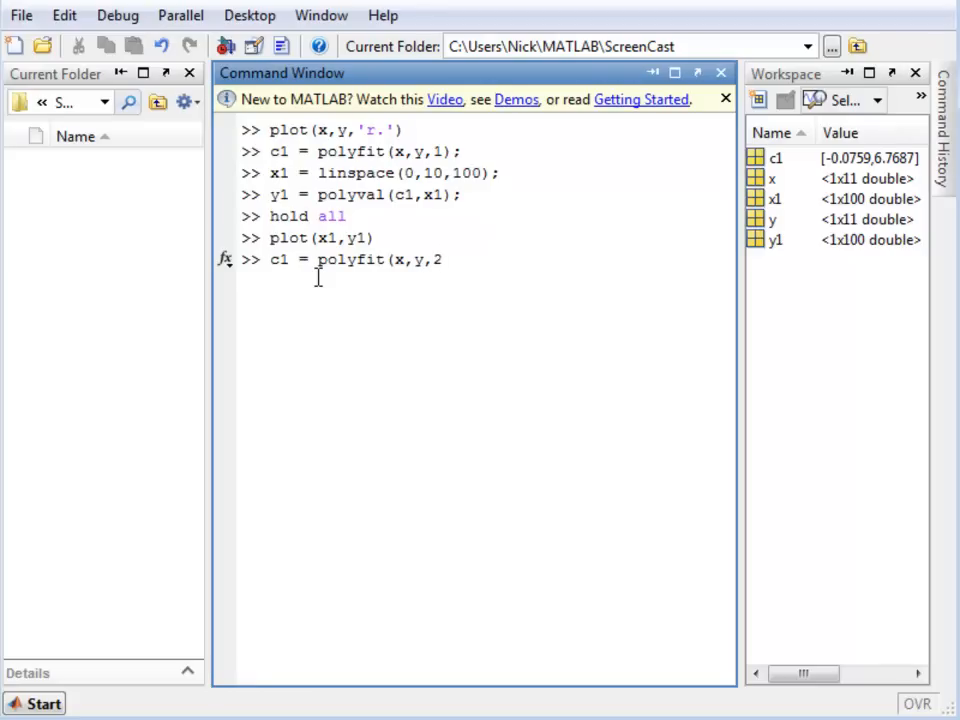
type(")")
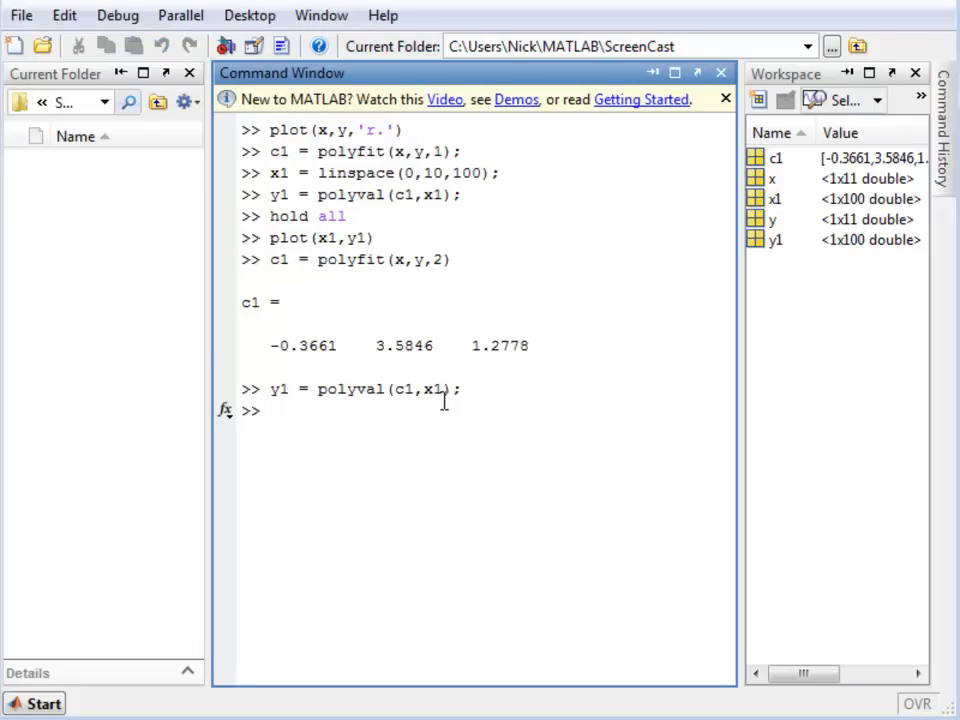
Step: Add the green quadratic curve with plot(x1,y1); so it follows the red dots
type("plot")
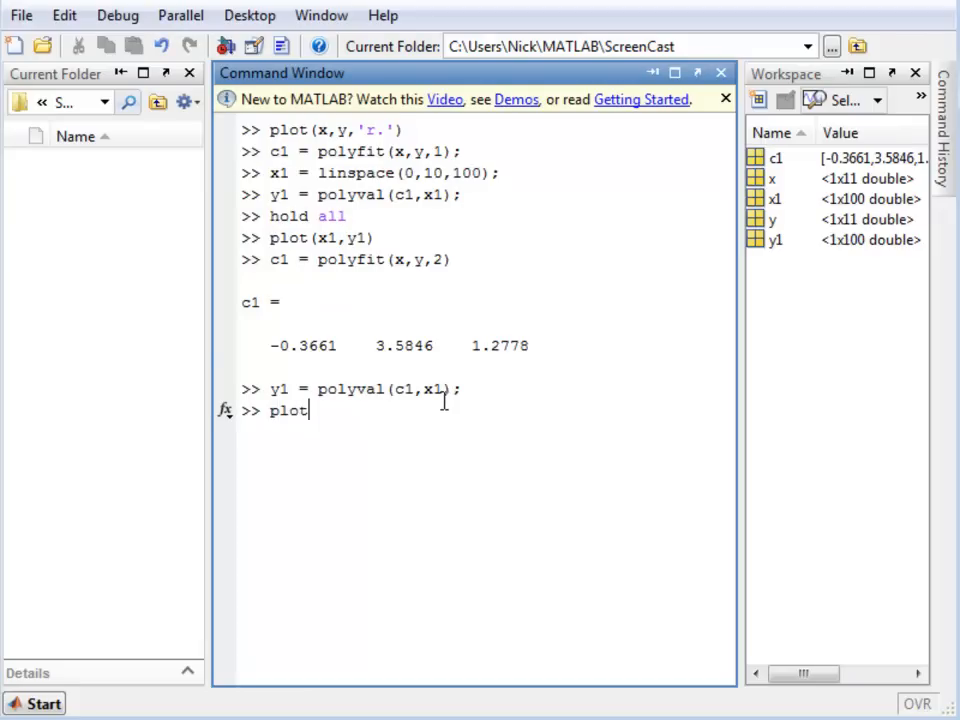
type("(x1,y1")
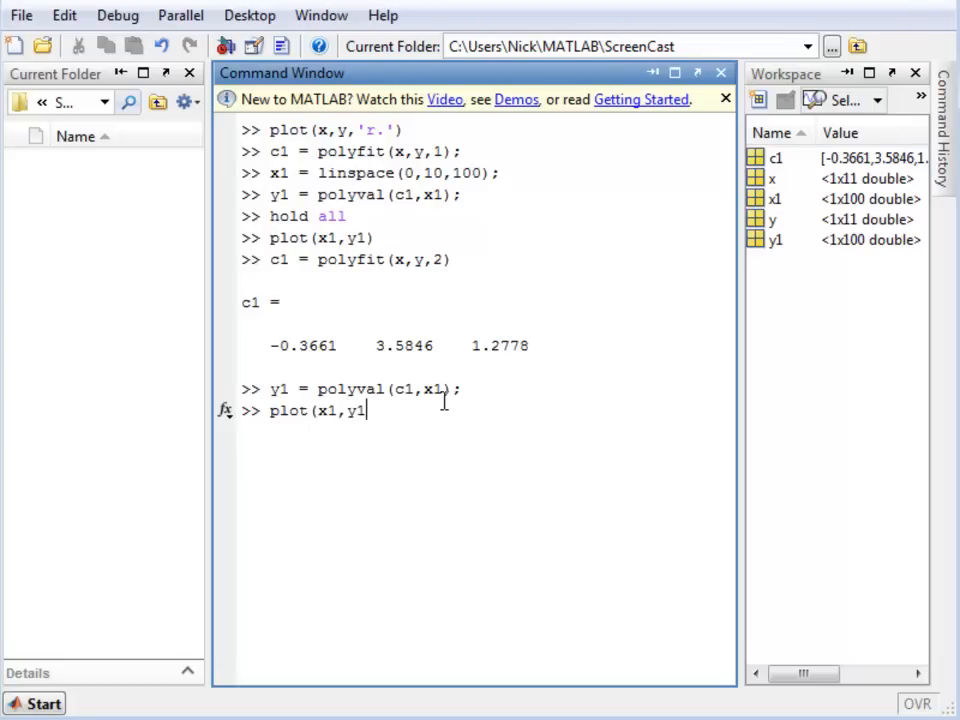
type(";")
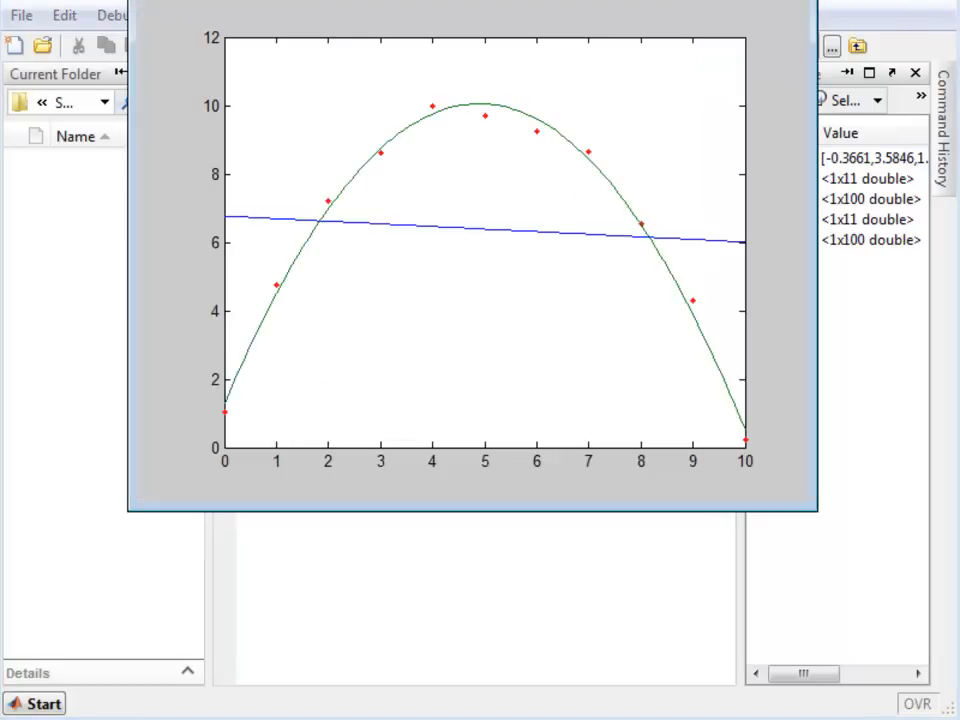
mouse_move(436, 124)
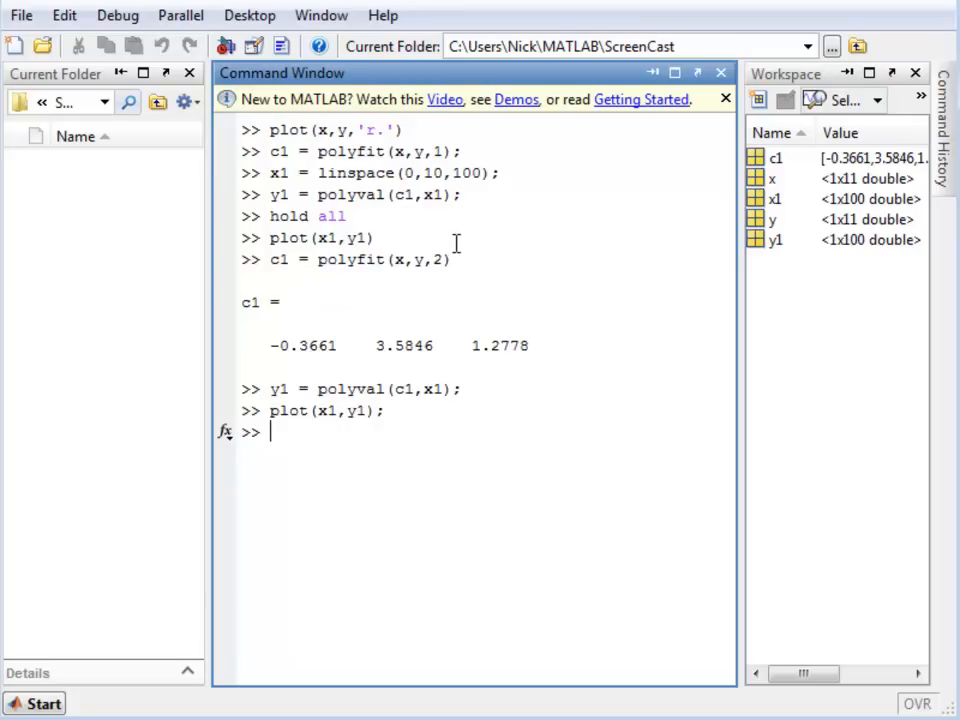
mouse_move(444, 340)
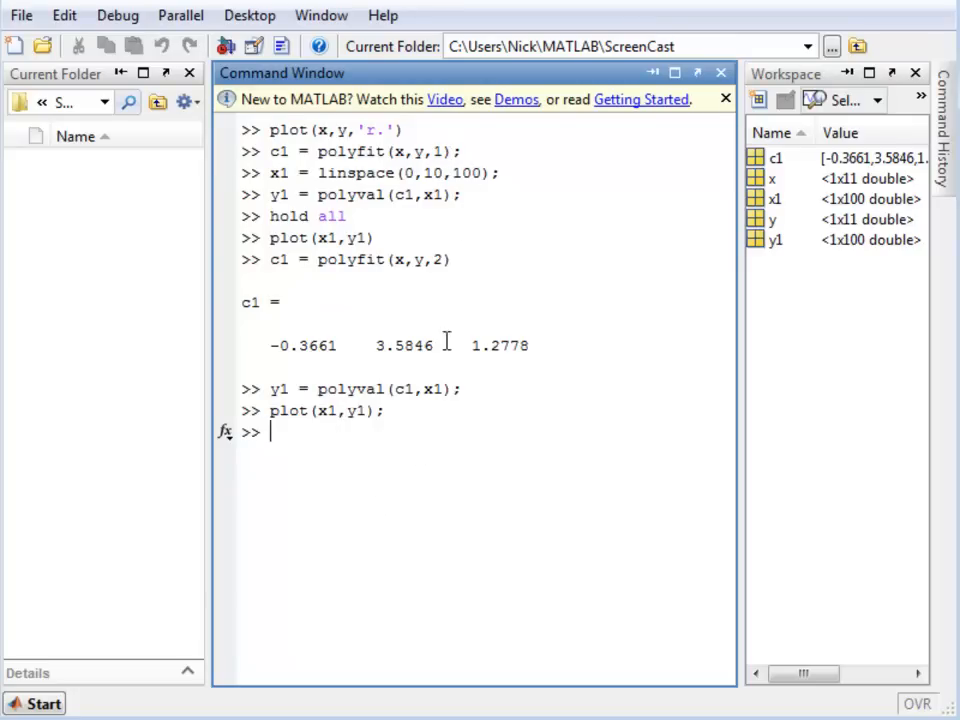
mouse_move(436, 232)
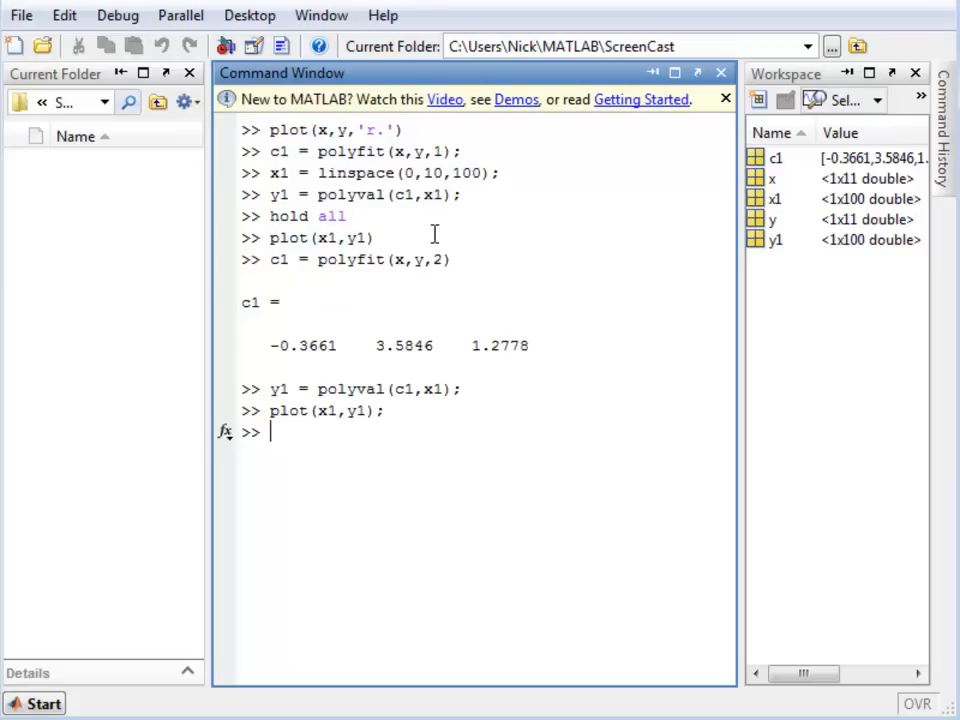
Step: Compute the degree-15 fit c2 = polyfit(x,y,15), triggering the not-unique warning
type("c2 =")
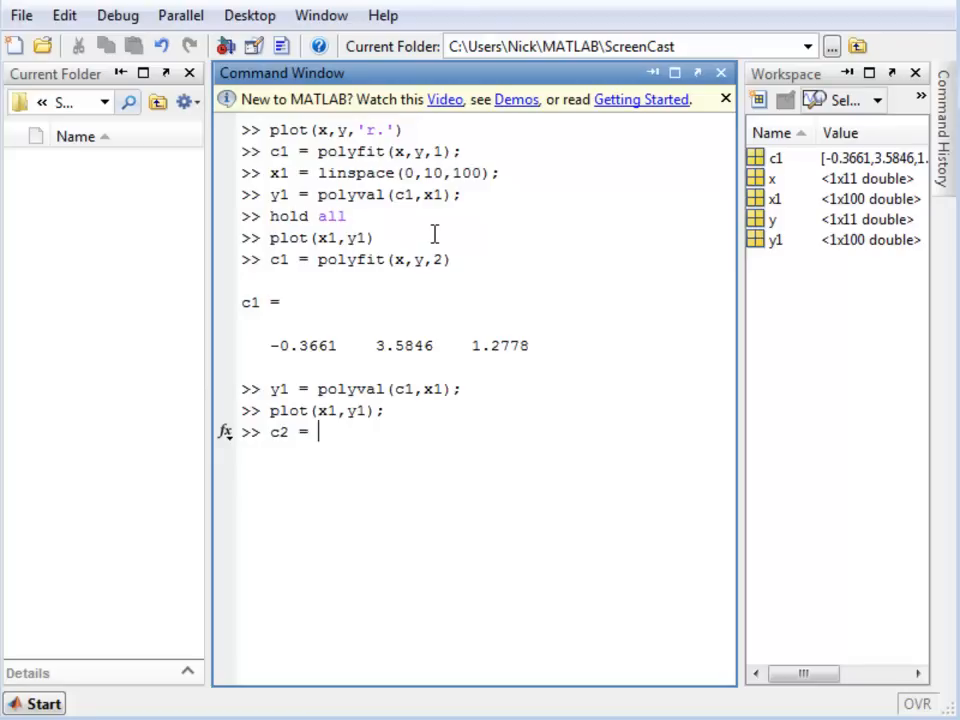
type("polyfit(")
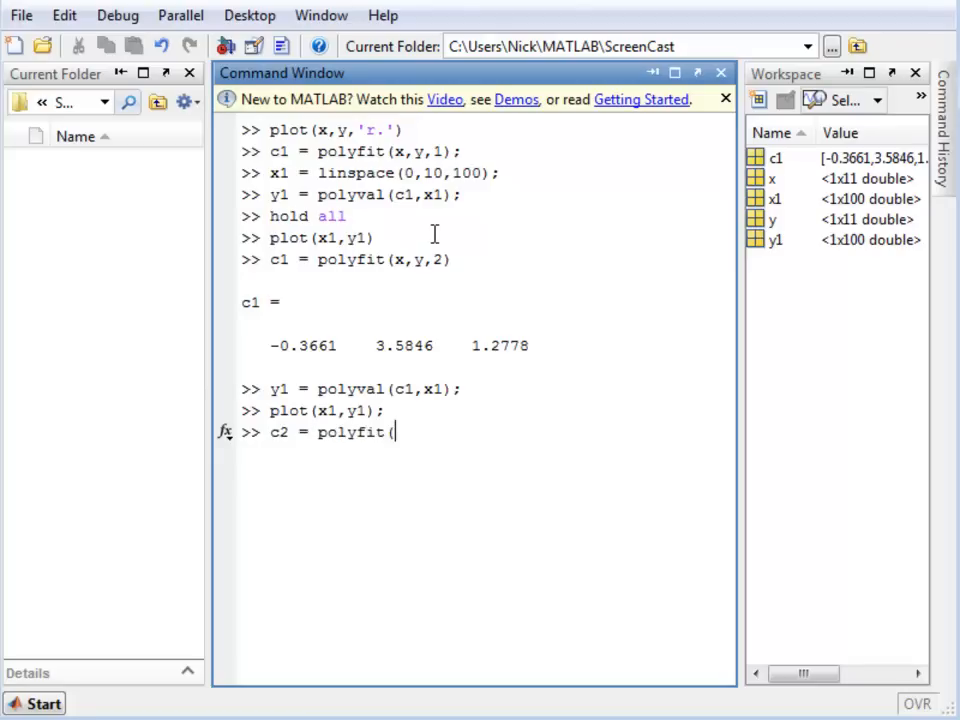
type("x,y,")
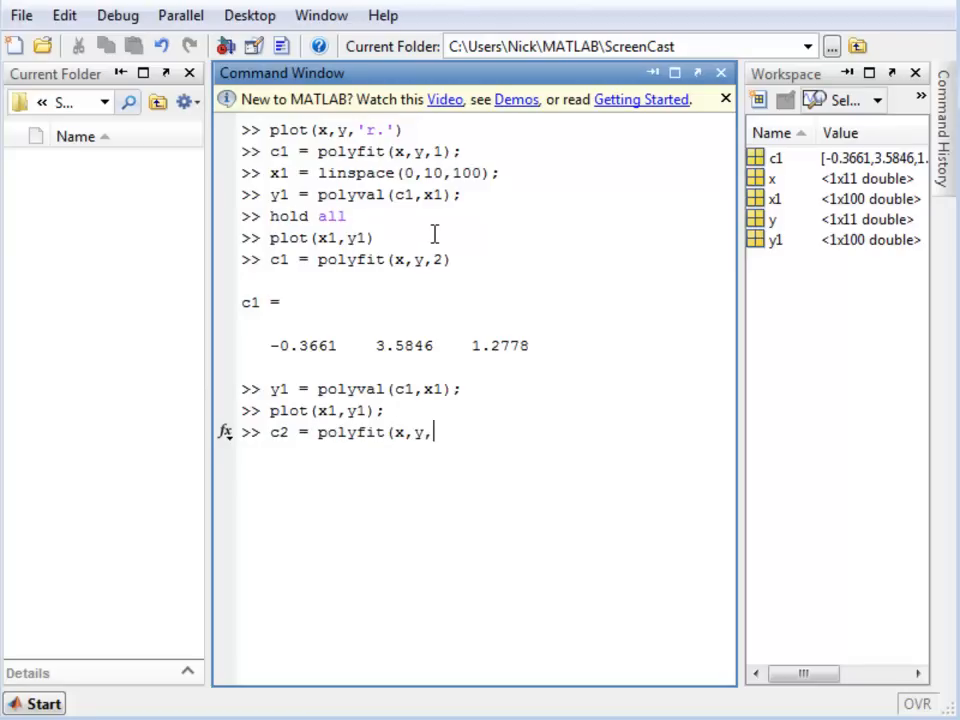
type("15")
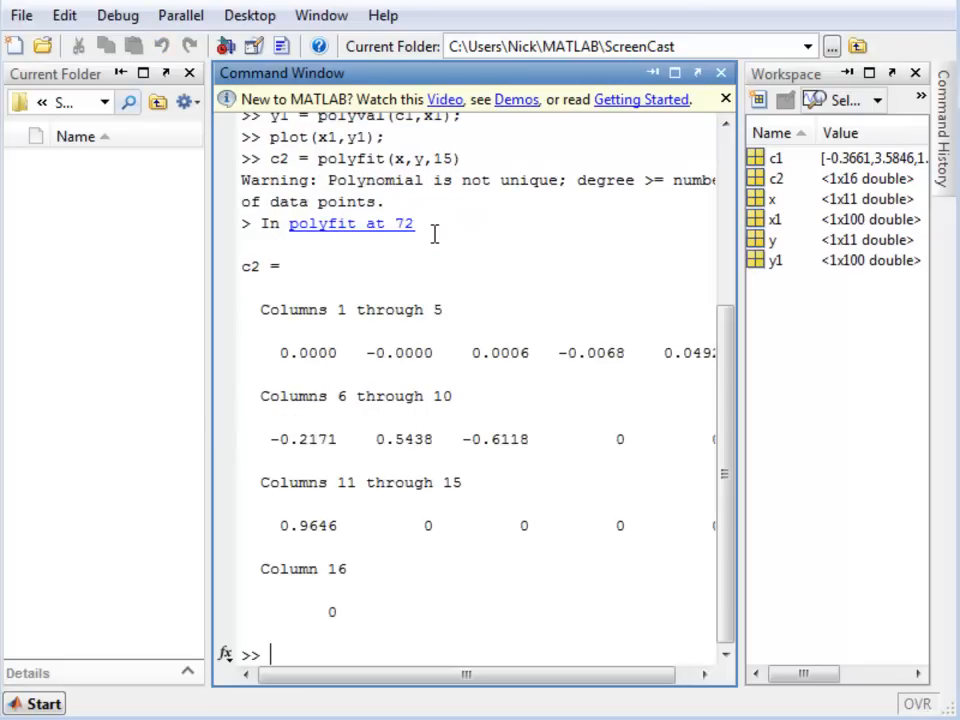
mouse_move(418, 552)
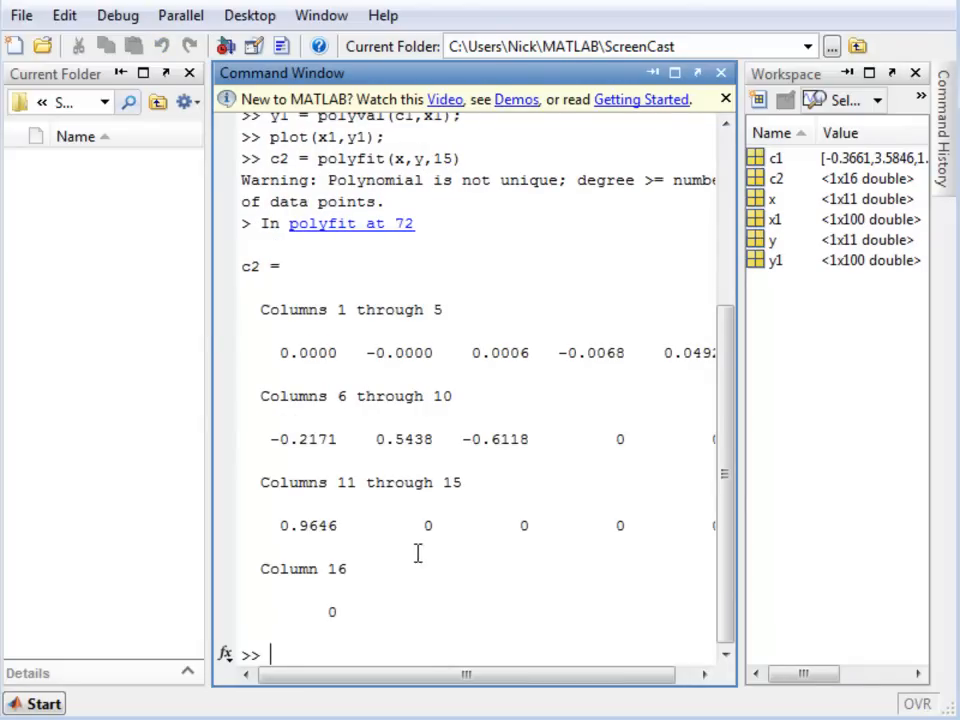
mouse_move(380, 580)
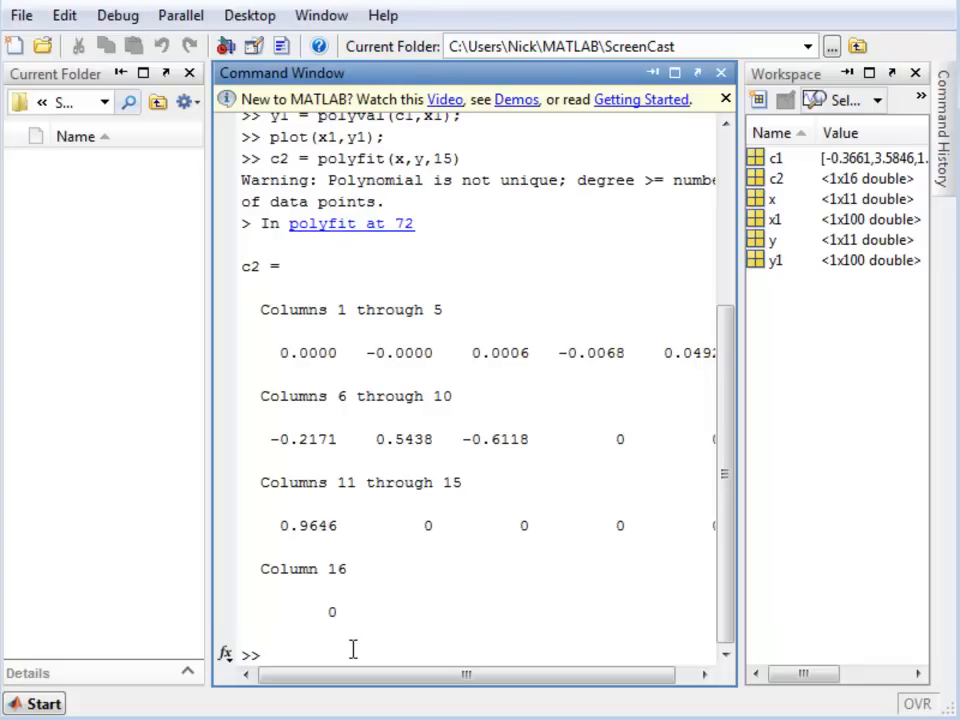
Step: Evaluate the fit on x1 with y2 = polyval(c2,x1)
type("y2 =")
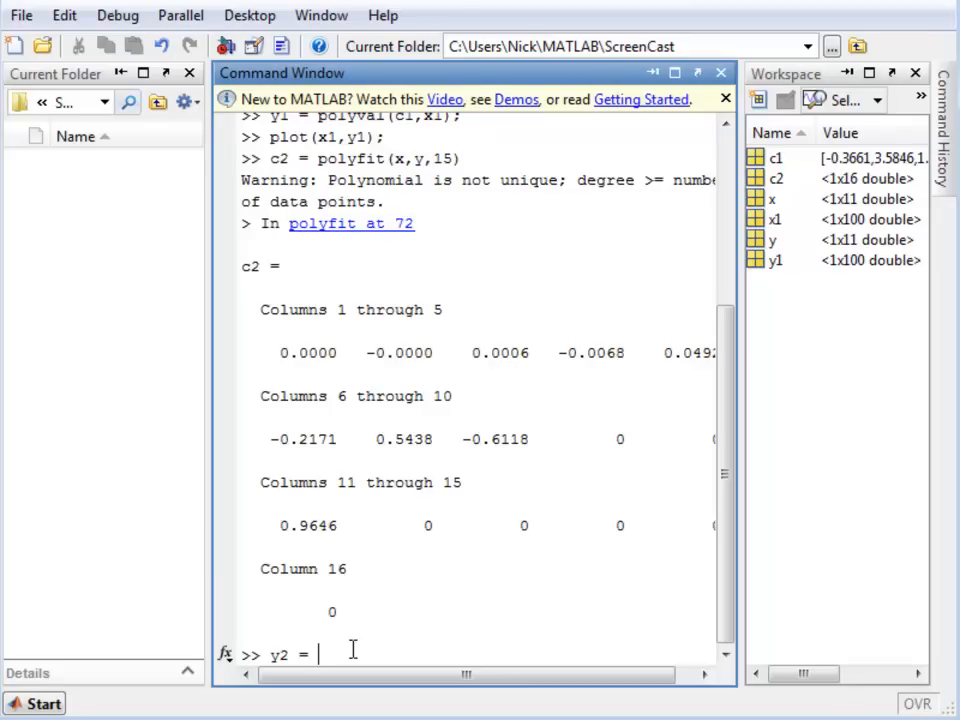
type("polyval(")
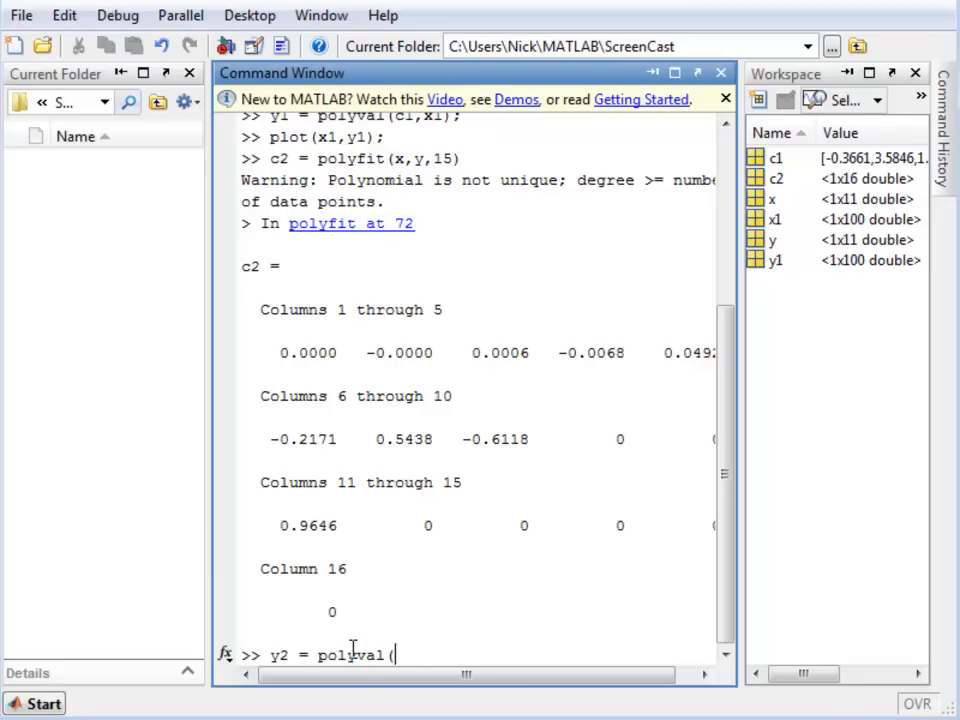
type("c2,")
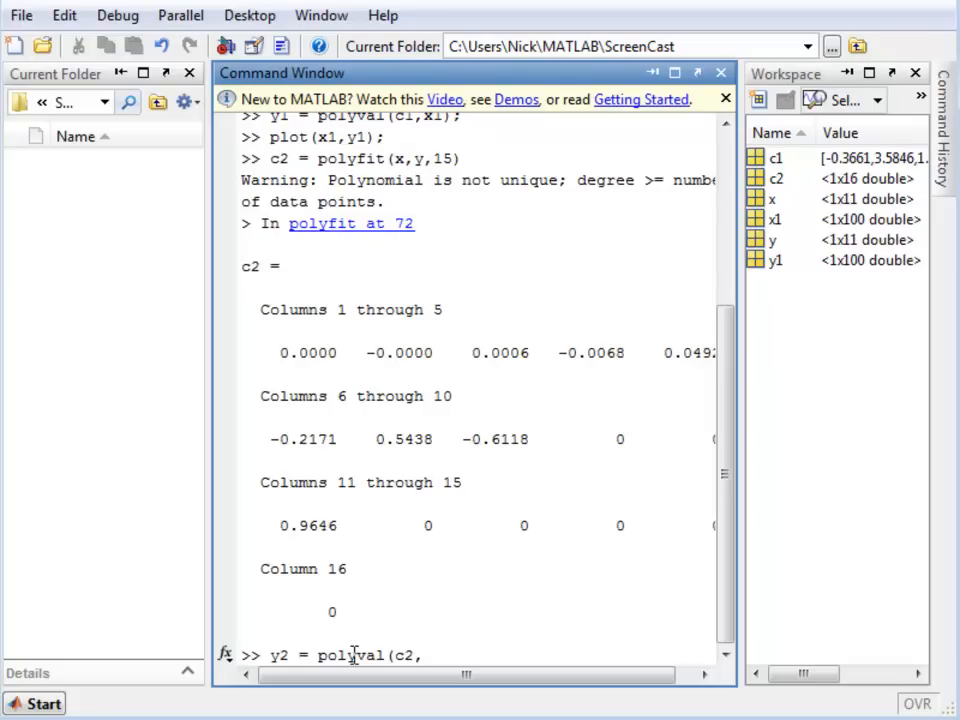
type("x1);")
type("plot(x1,y2)")
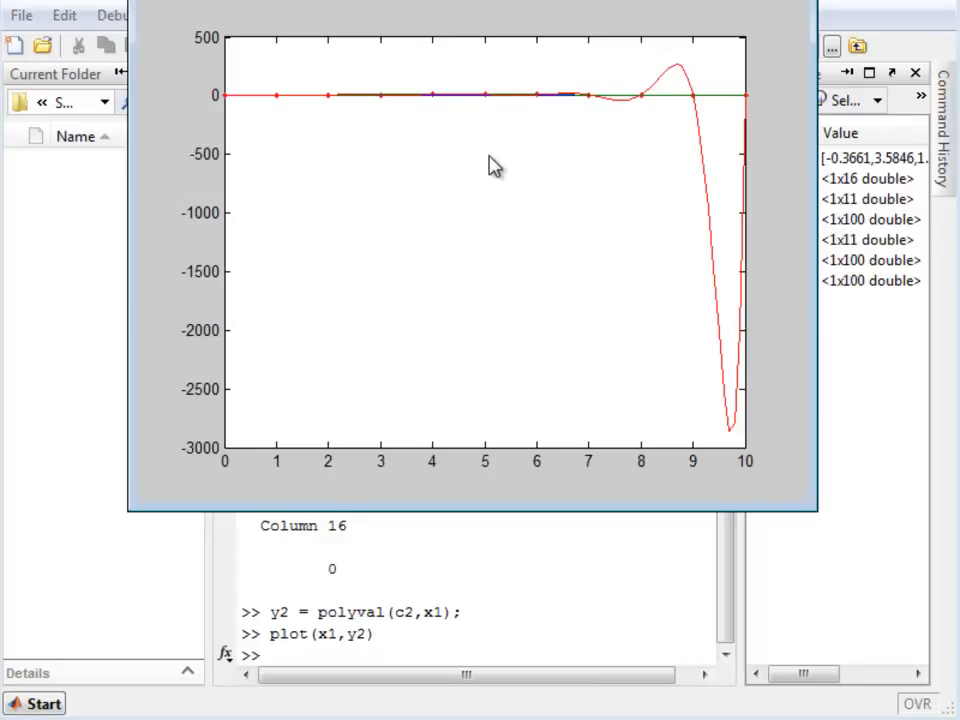
mouse_move(482, 188)
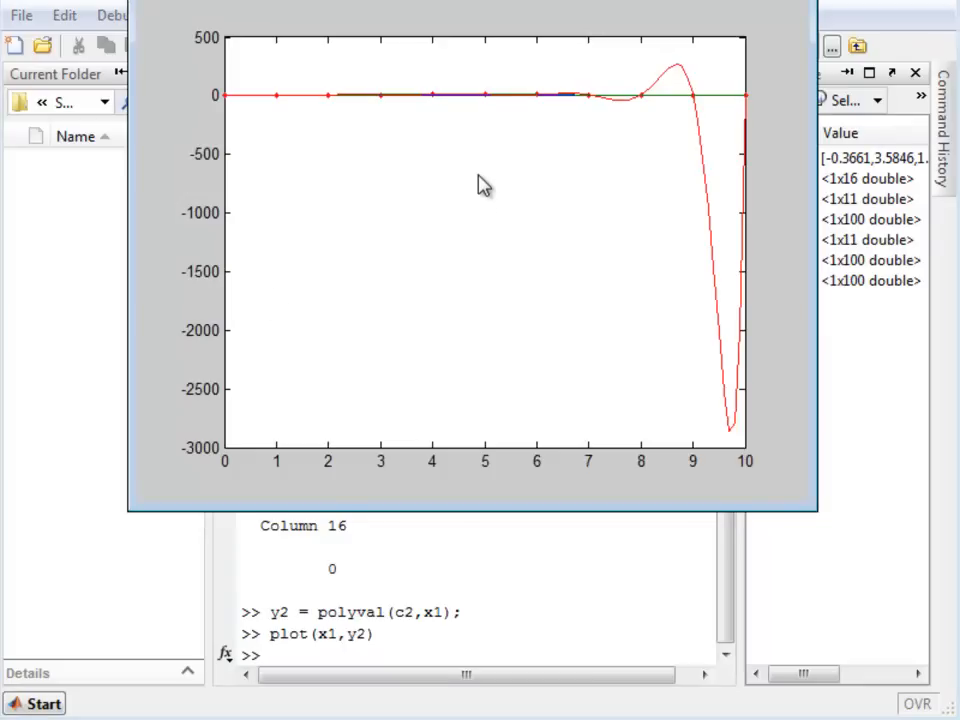
mouse_move(376, 110)
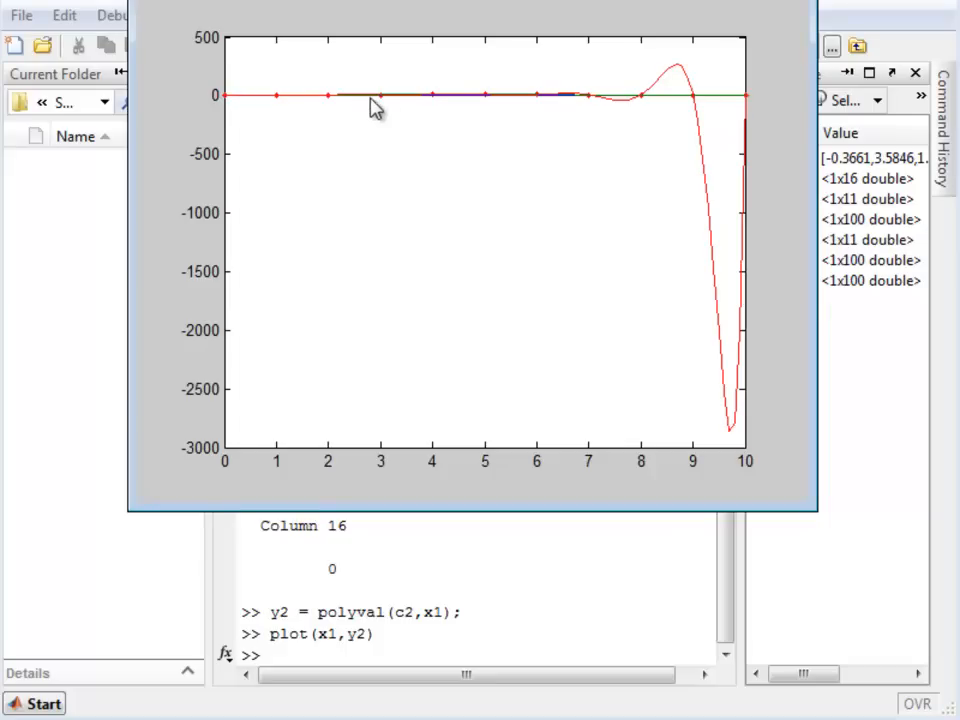
mouse_move(400, 108)
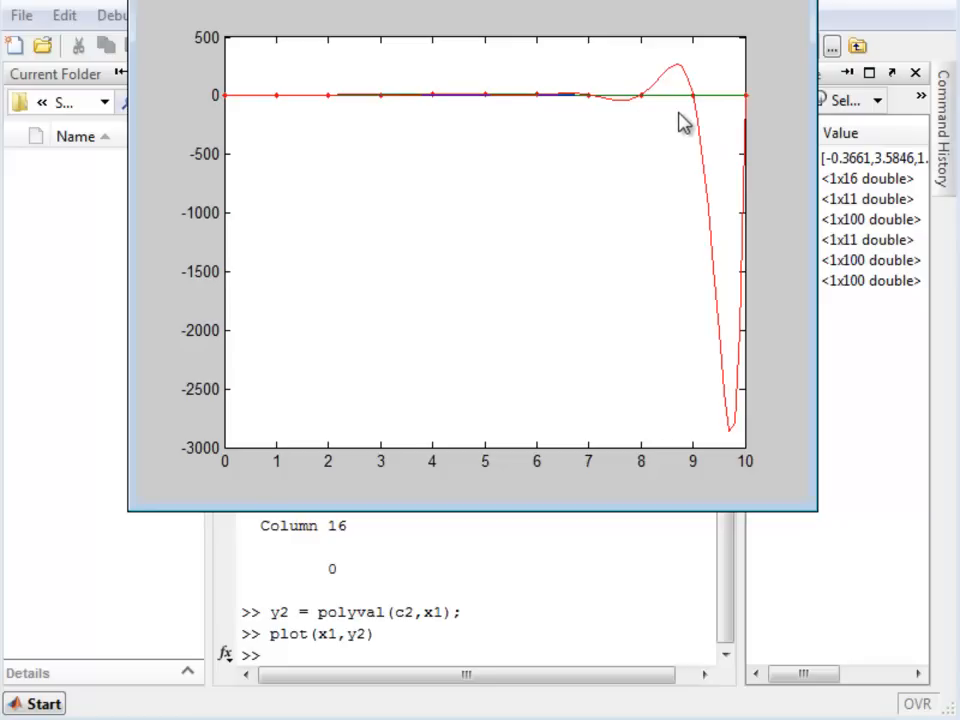
mouse_move(584, 104)
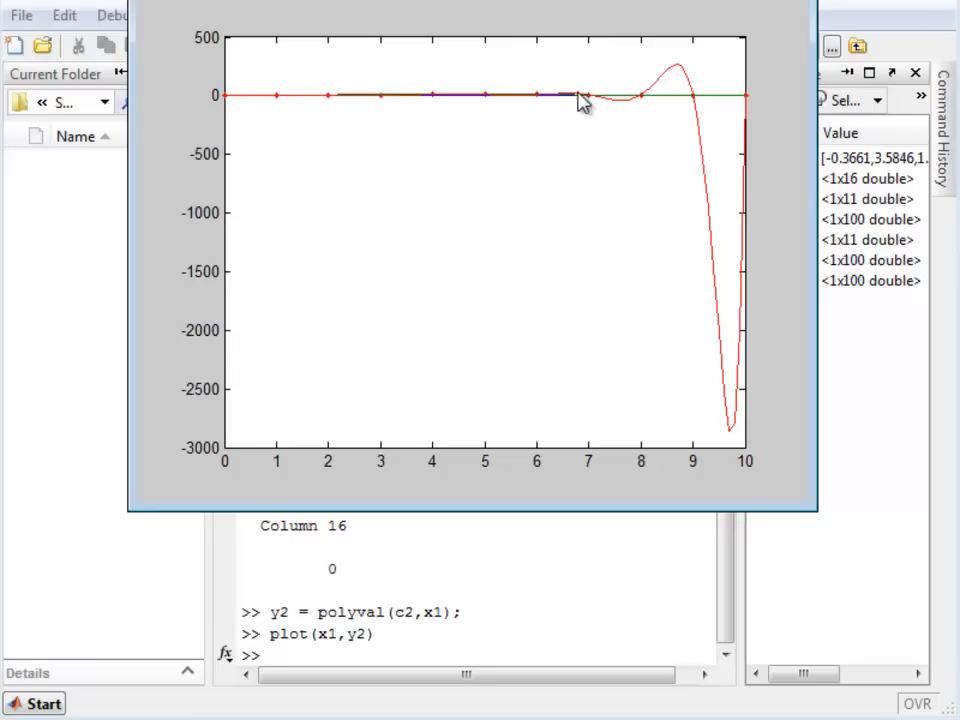
mouse_move(620, 108)
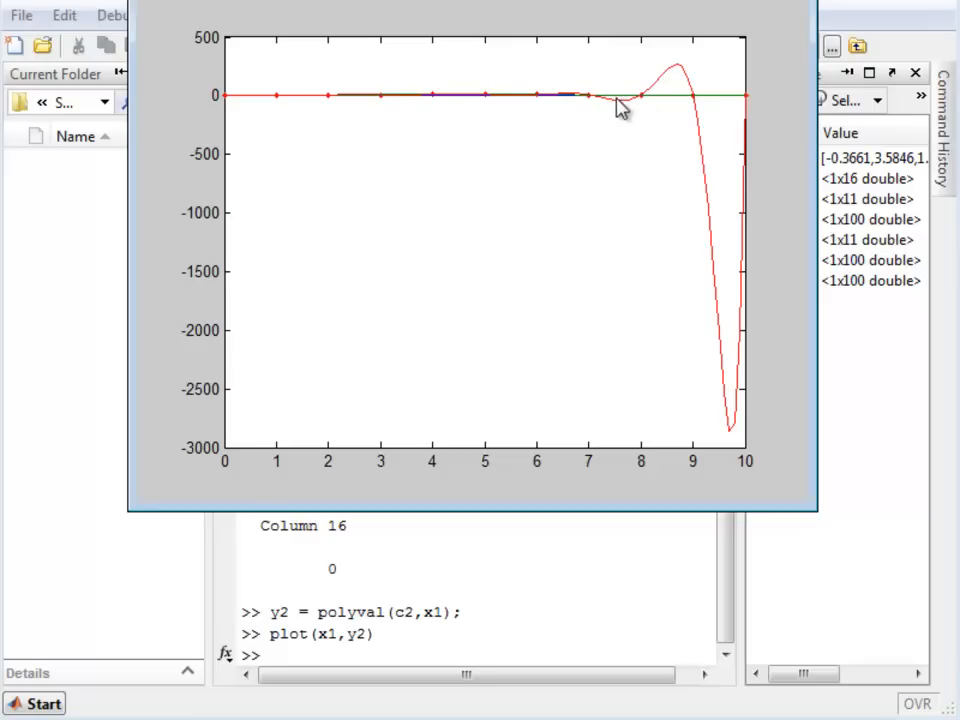
mouse_move(678, 80)
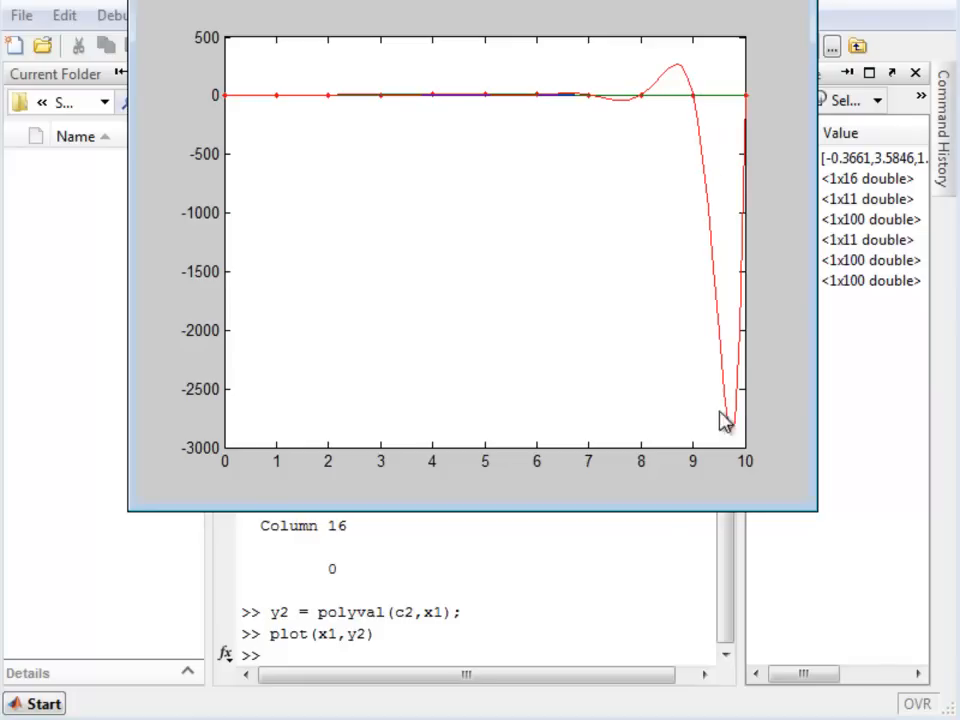
mouse_move(704, 96)
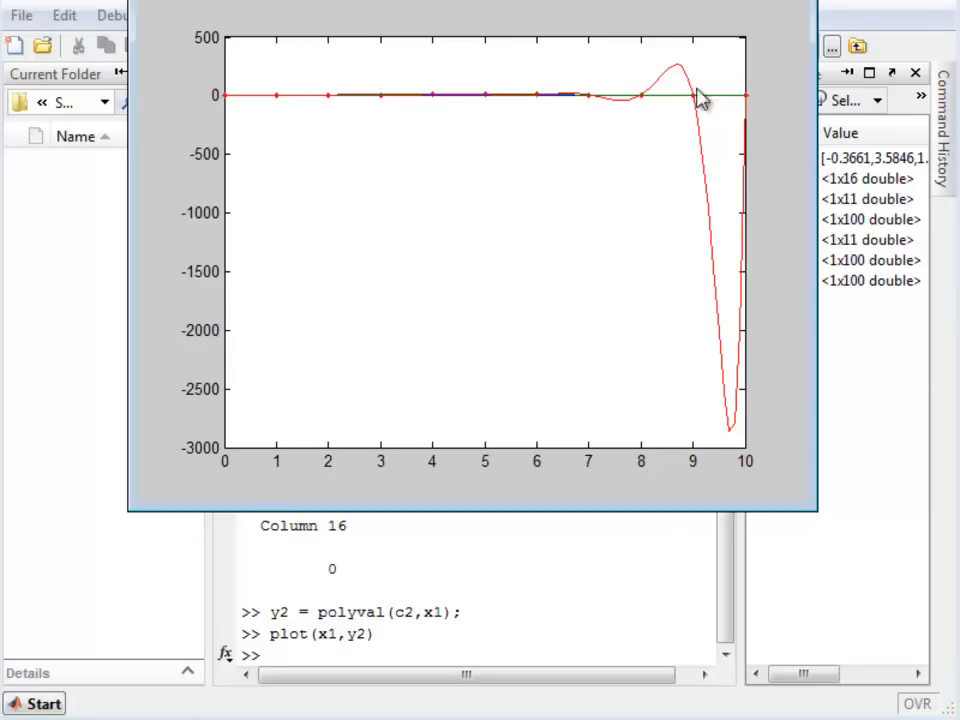
mouse_move(736, 438)
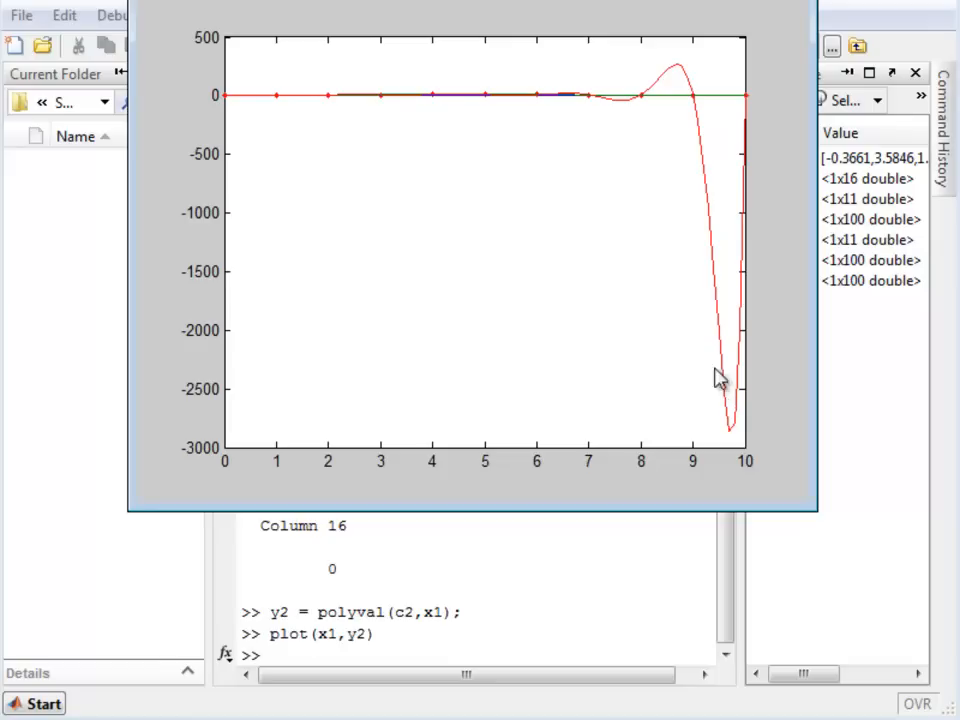
mouse_move(694, 132)
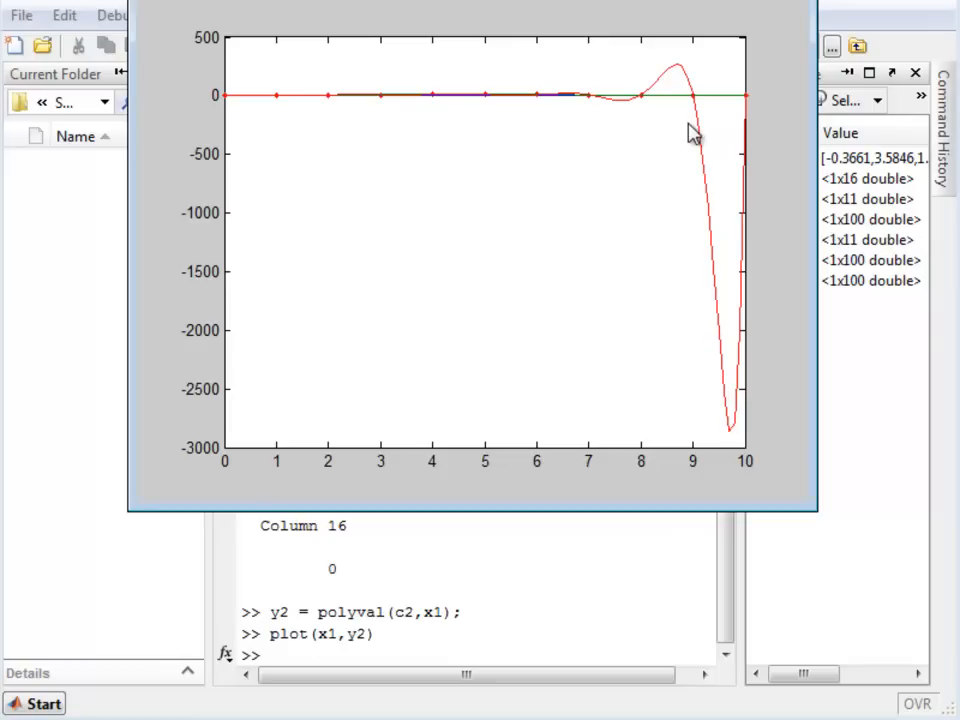